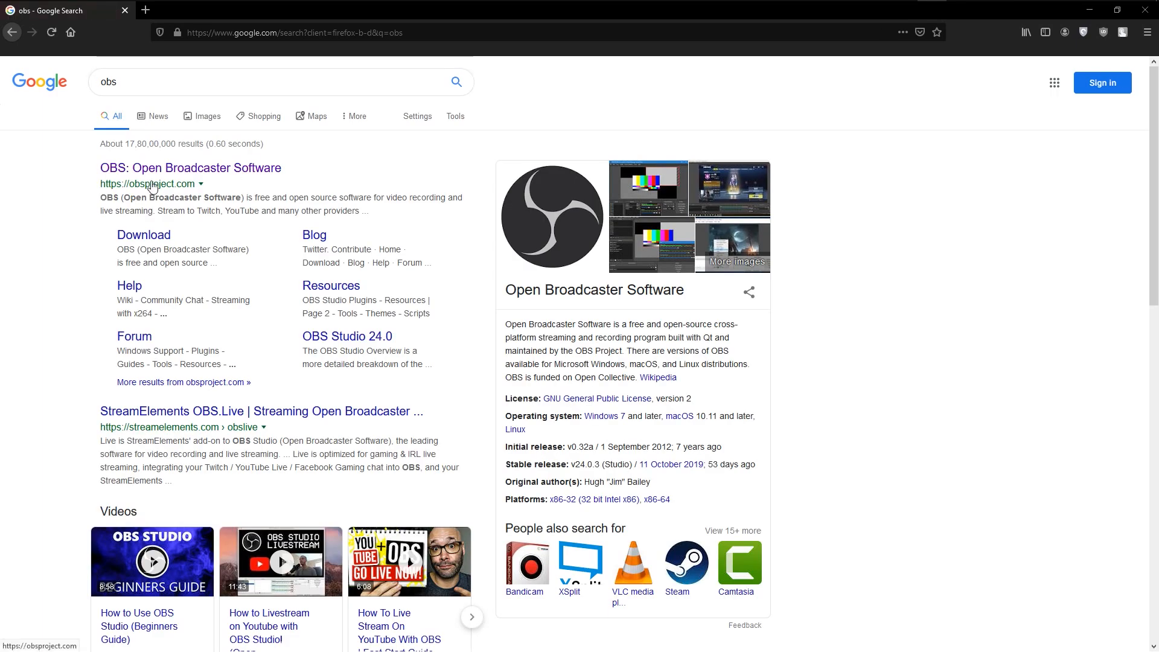
pyautogui.moveTo(213, 169)
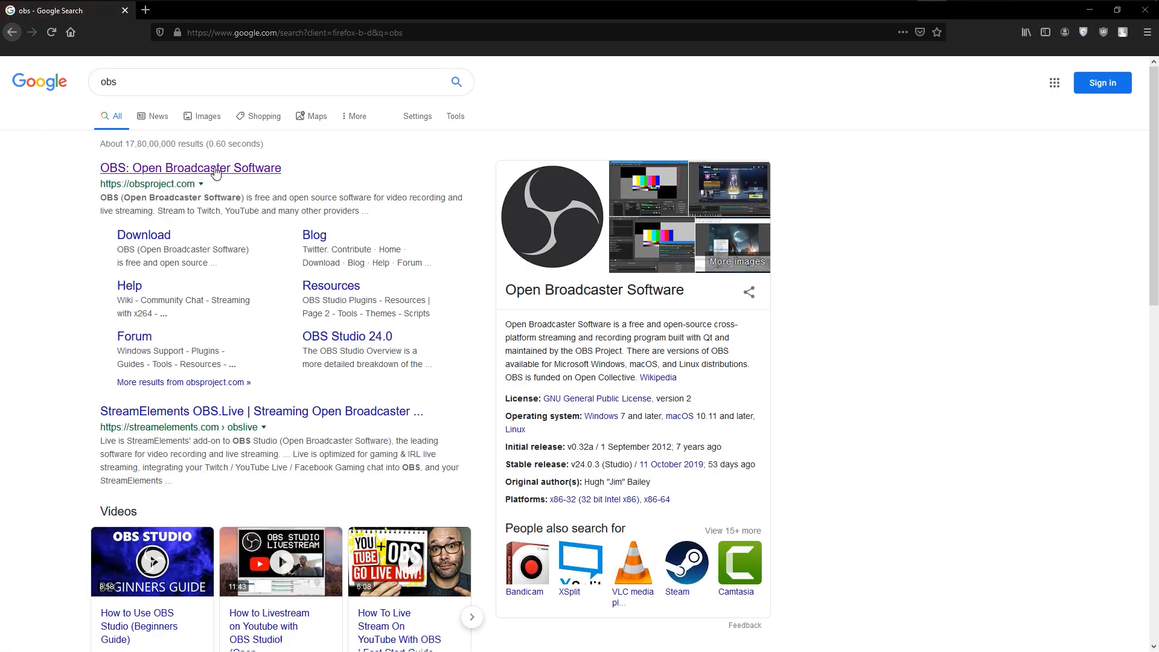
# Step: Follow the 'OBS: Open Broadcaster Software' result to obsproject.com and look down the homepage
pyautogui.click(190, 168)
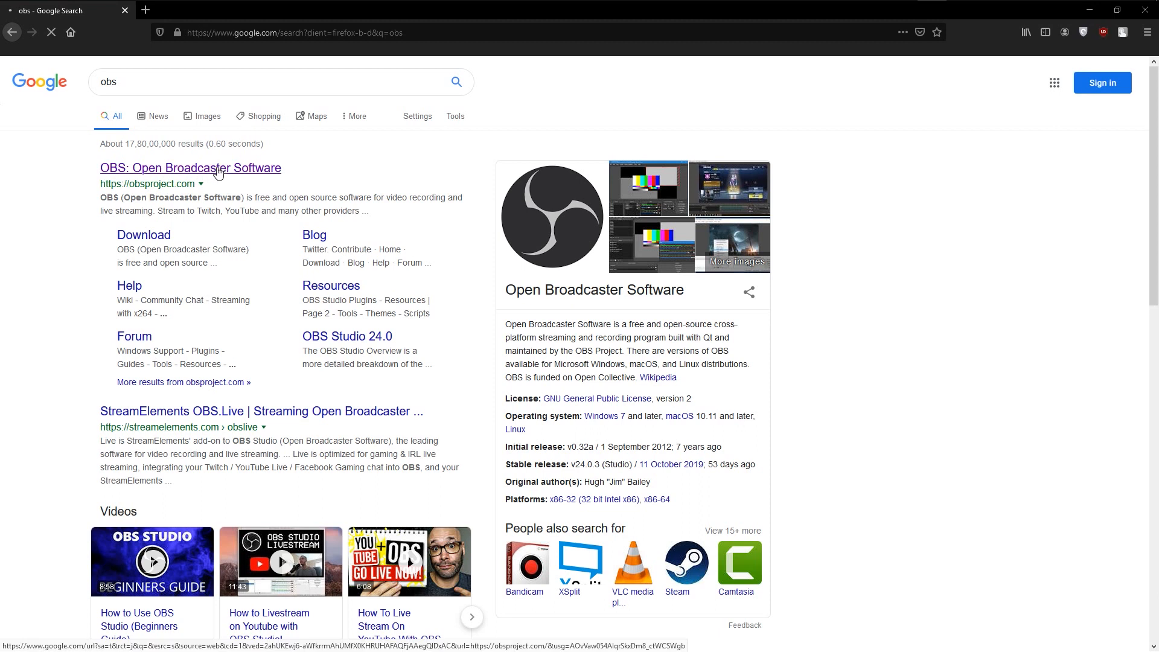
pyautogui.click(189, 168)
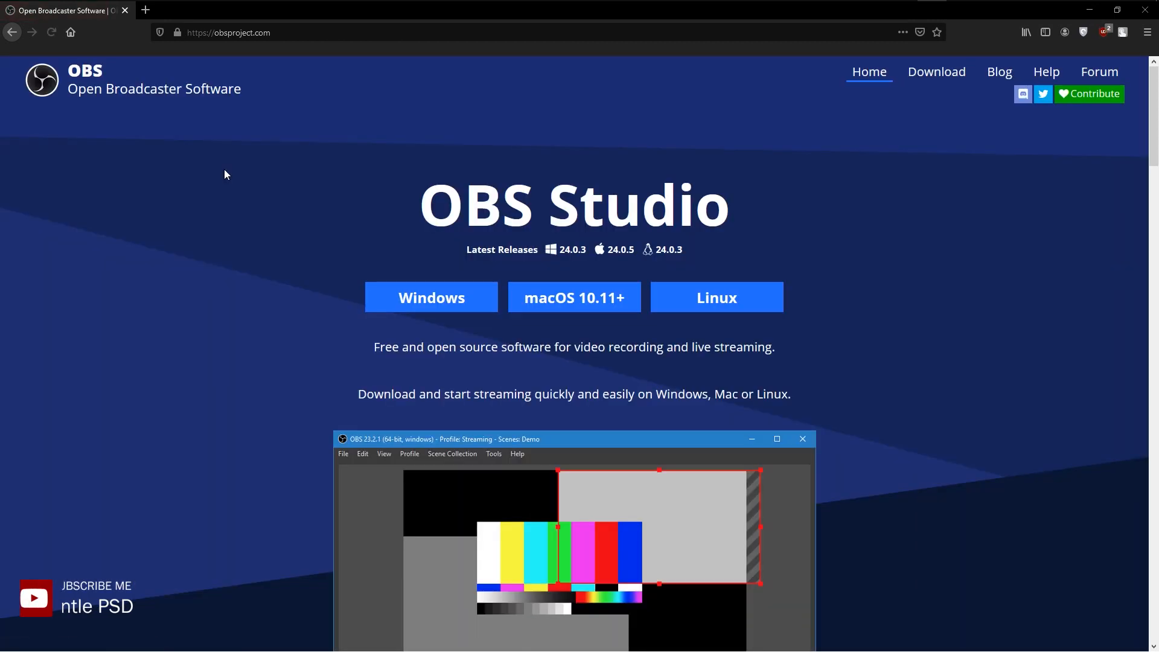
pyautogui.moveTo(506, 382)
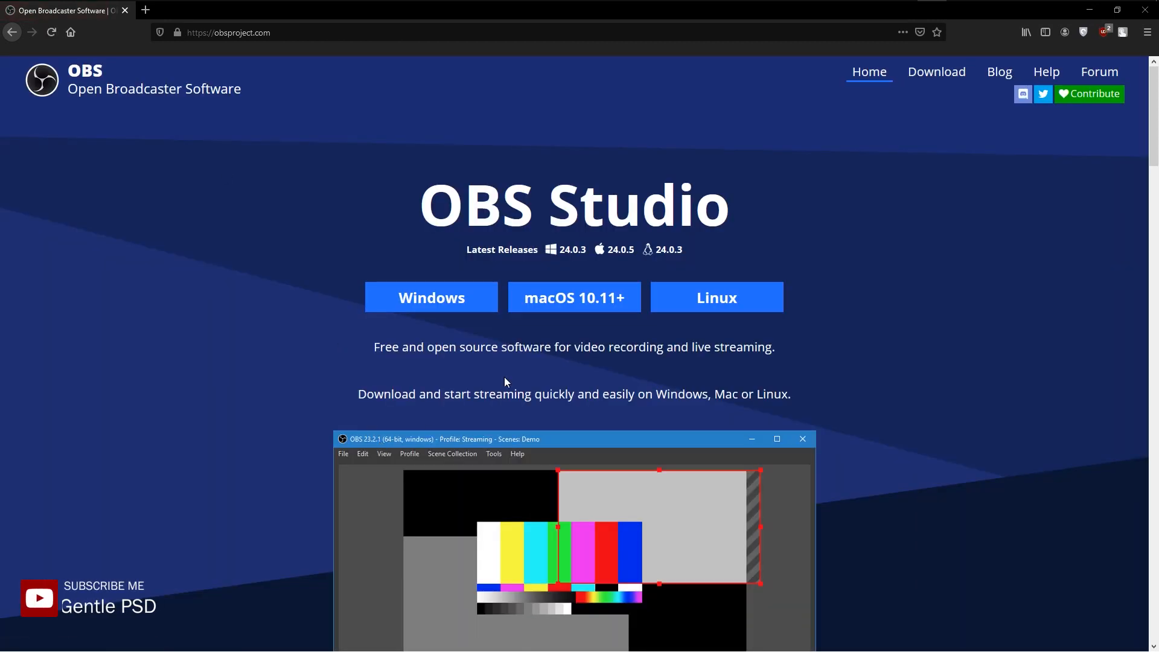
pyautogui.scroll(-3)
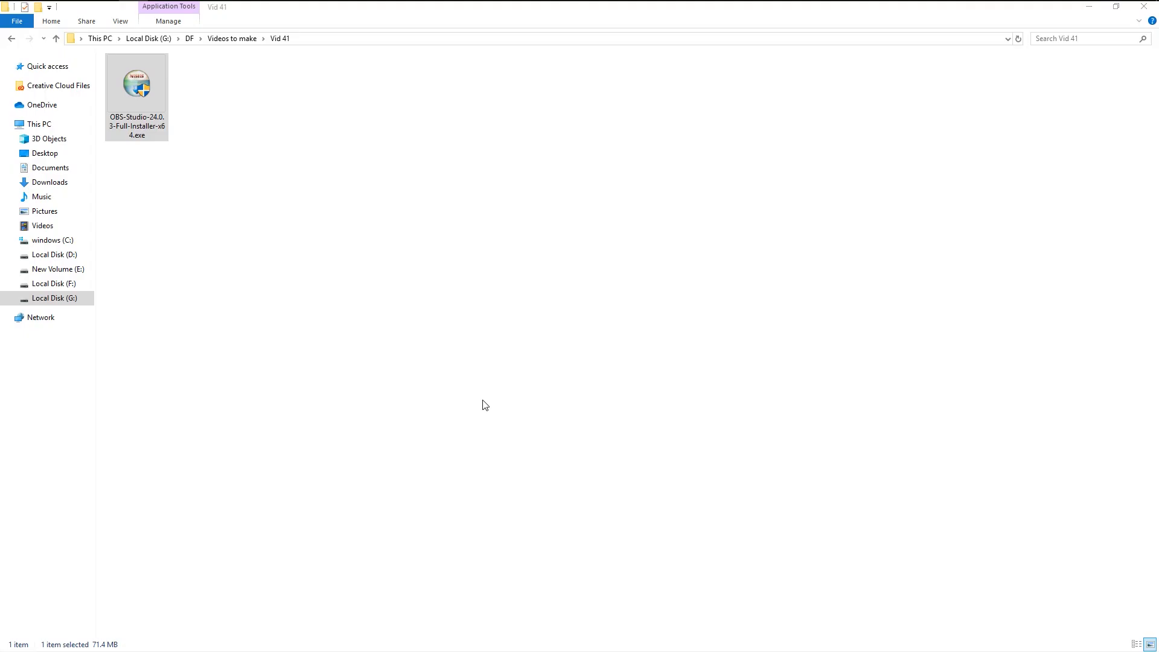
# Step: Run the OBS installer .exe, accept the license, install, and close the finished setup
pyautogui.doubleClick(136, 81)
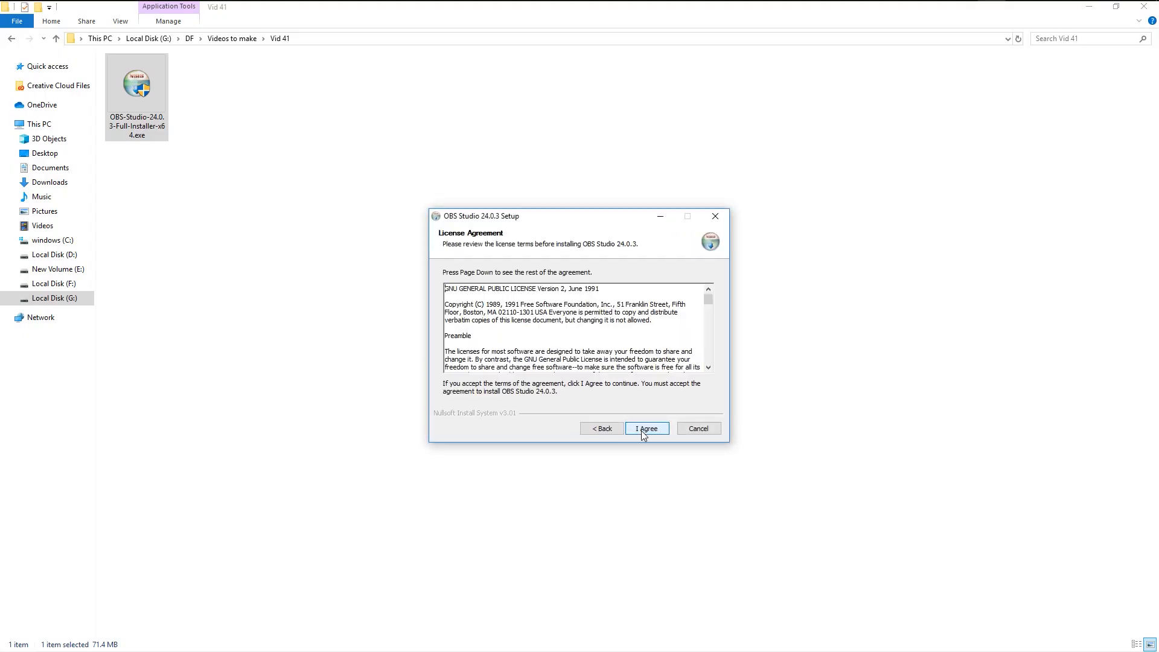
pyautogui.click(644, 428)
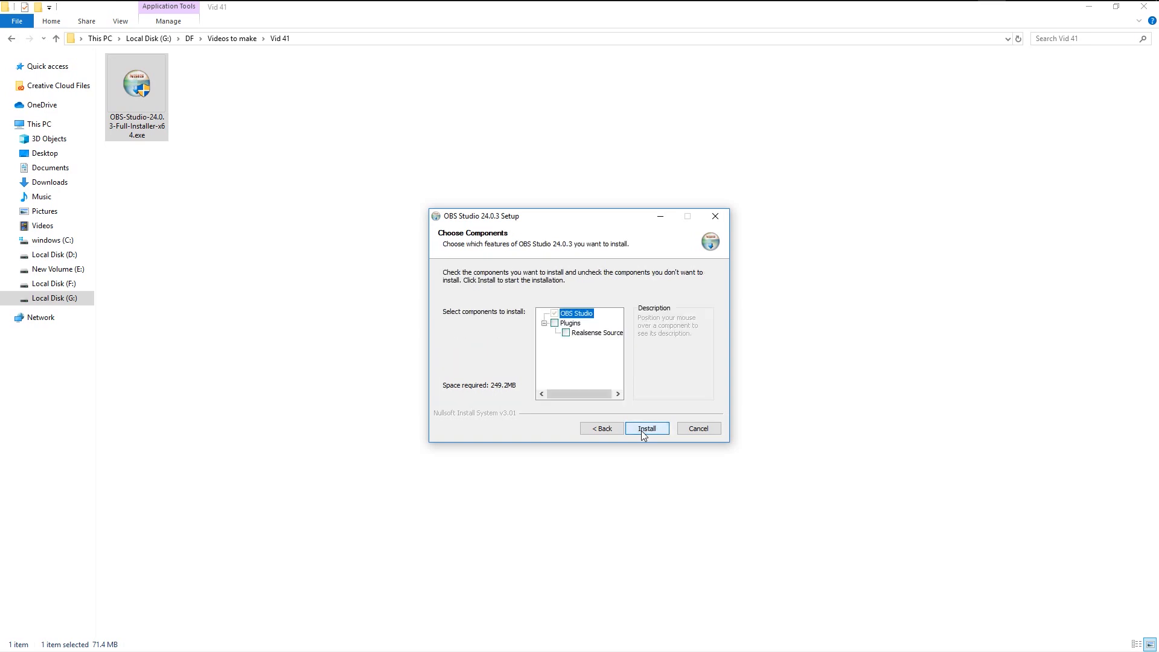
pyautogui.click(644, 428)
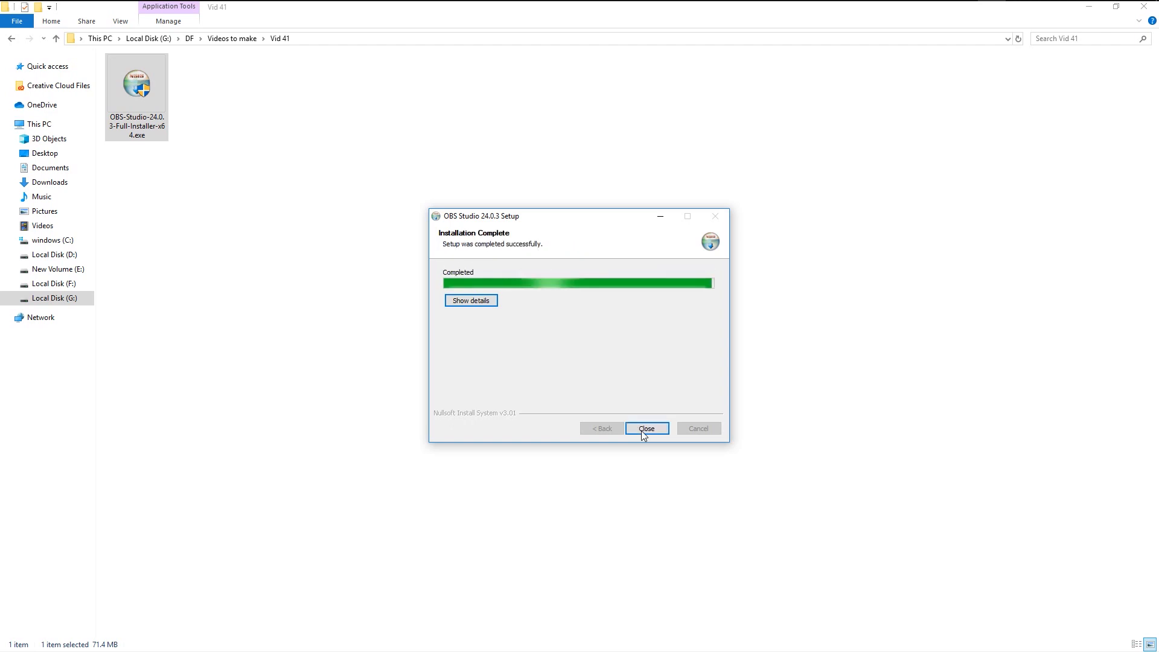
pyautogui.click(645, 429)
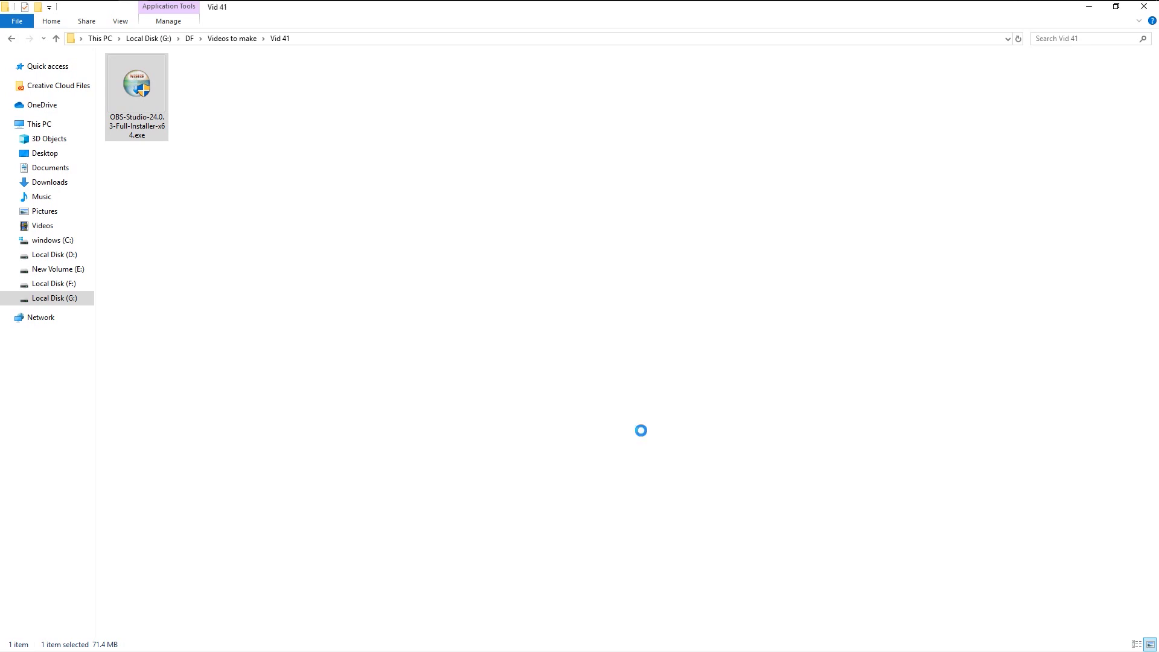
# Step: Launch OBS, accept the wizard, choose 'Optimize just for recording' and continue to video settings
pyautogui.doubleClick(137, 81)
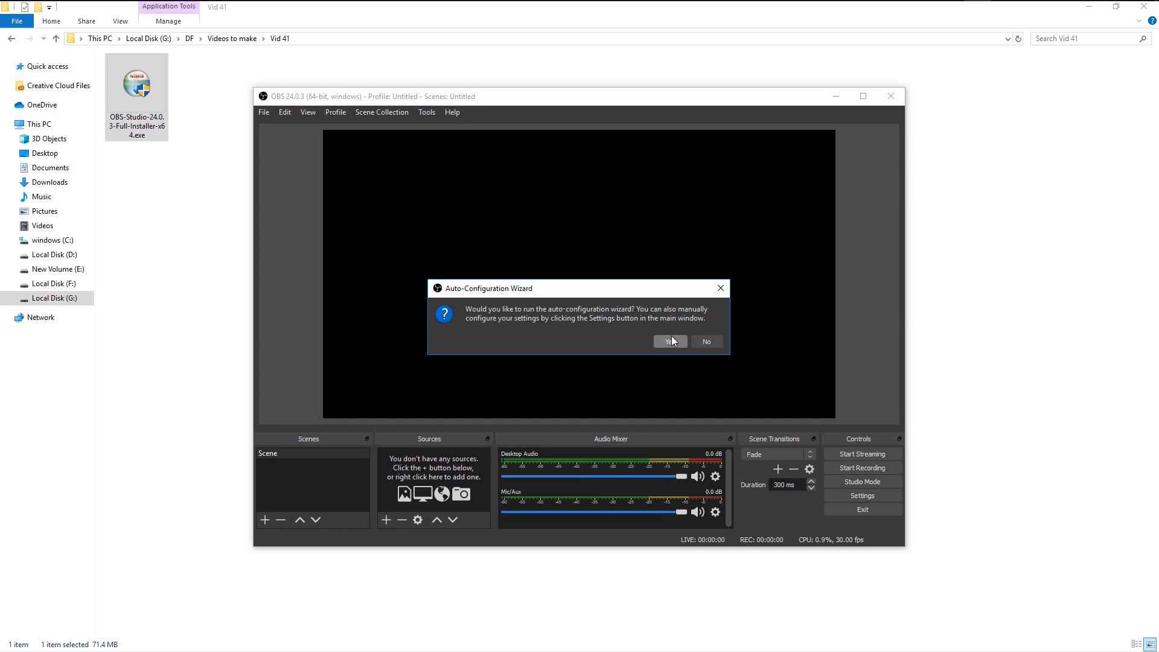
pyautogui.click(669, 341)
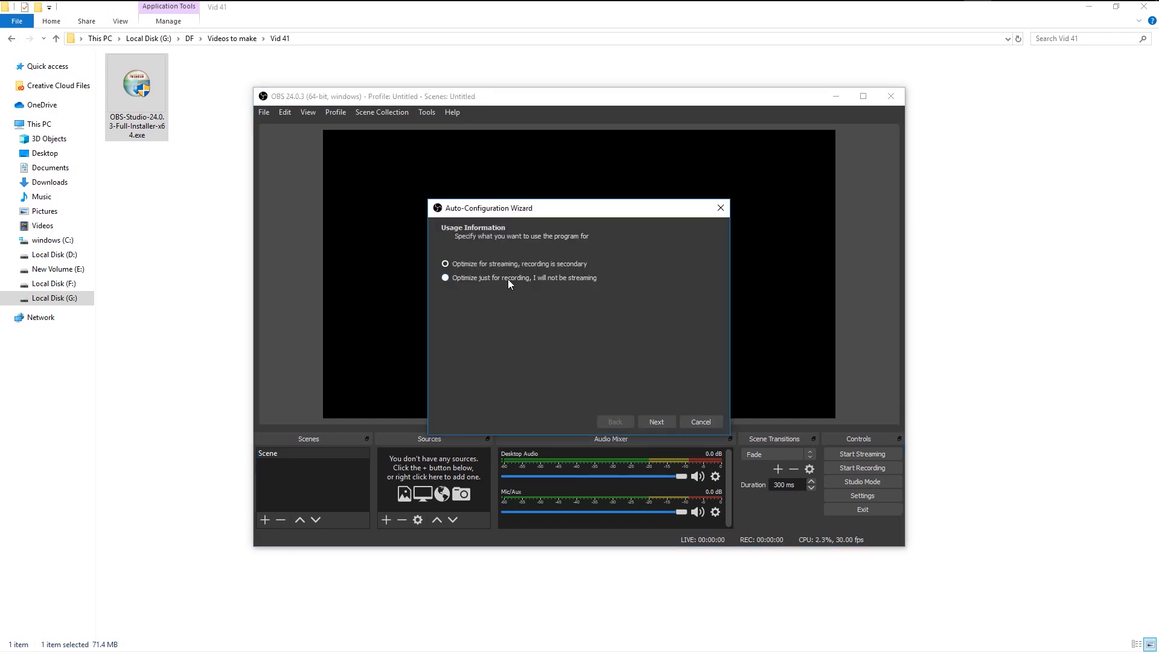
pyautogui.click(445, 264)
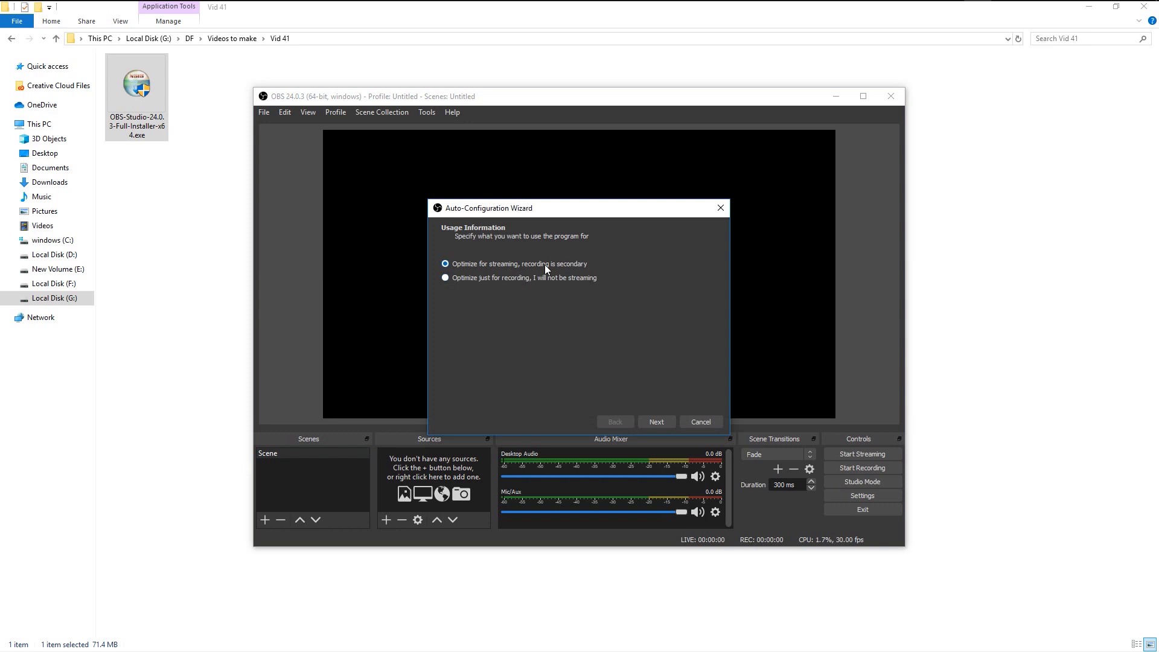
pyautogui.click(446, 278)
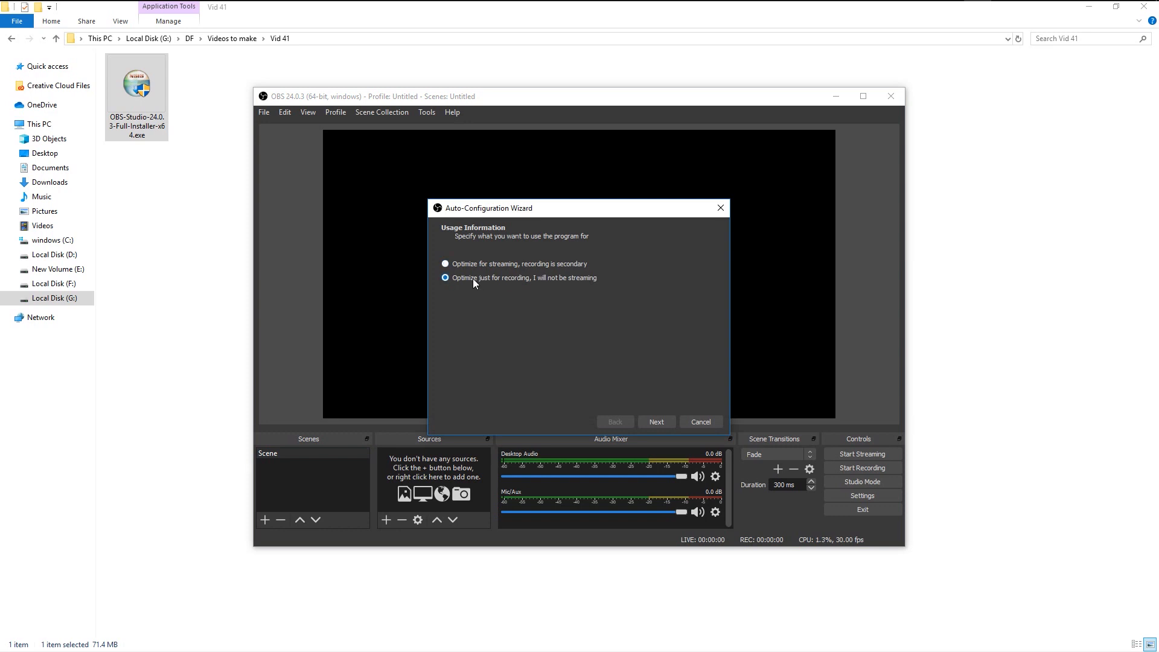
pyautogui.moveTo(565, 282)
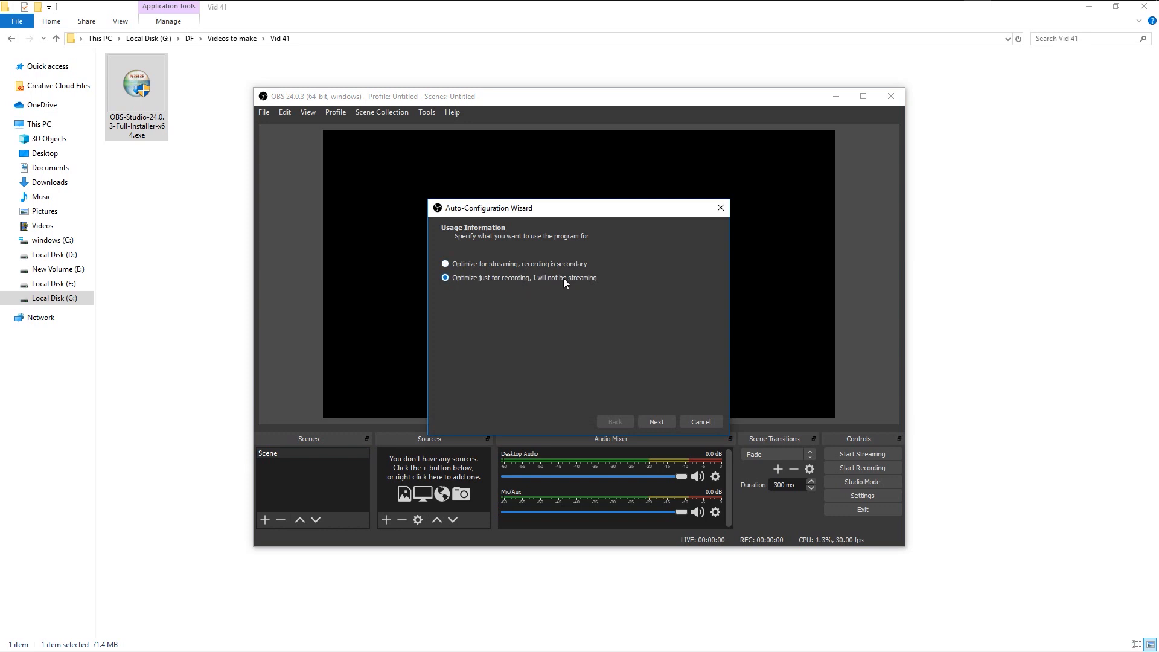
pyautogui.click(655, 421)
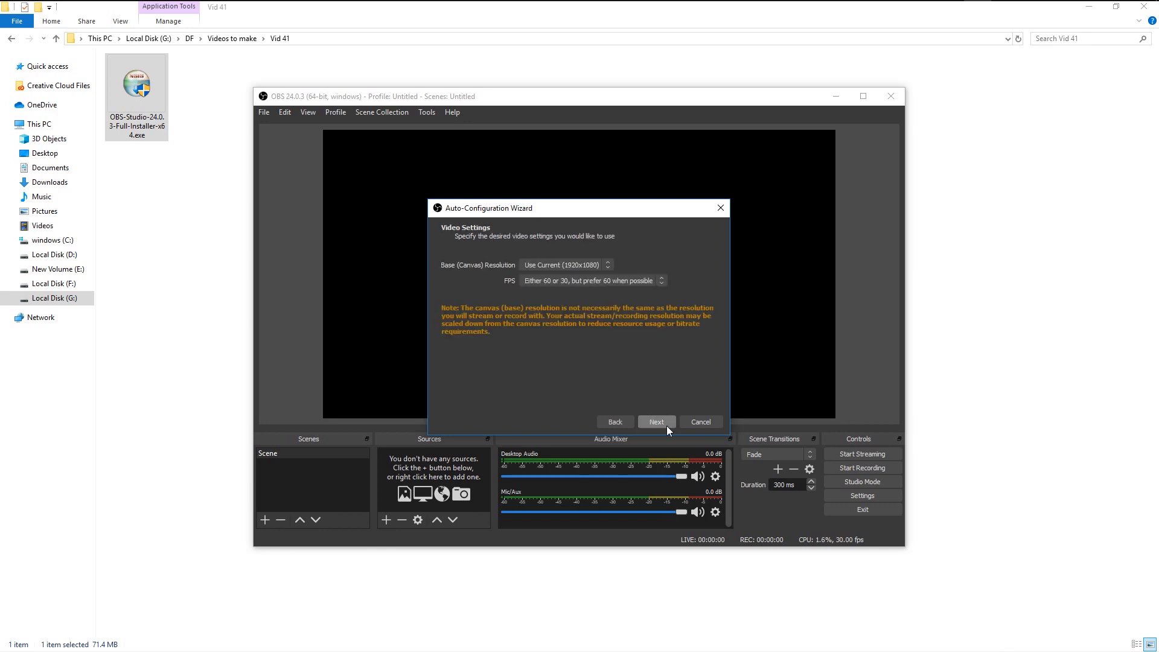
# Step: Keep 'Use Current (1920x1080)' canvas and FPS 'Either 60 or 30, but prefer high resolution'
pyautogui.click(565, 265)
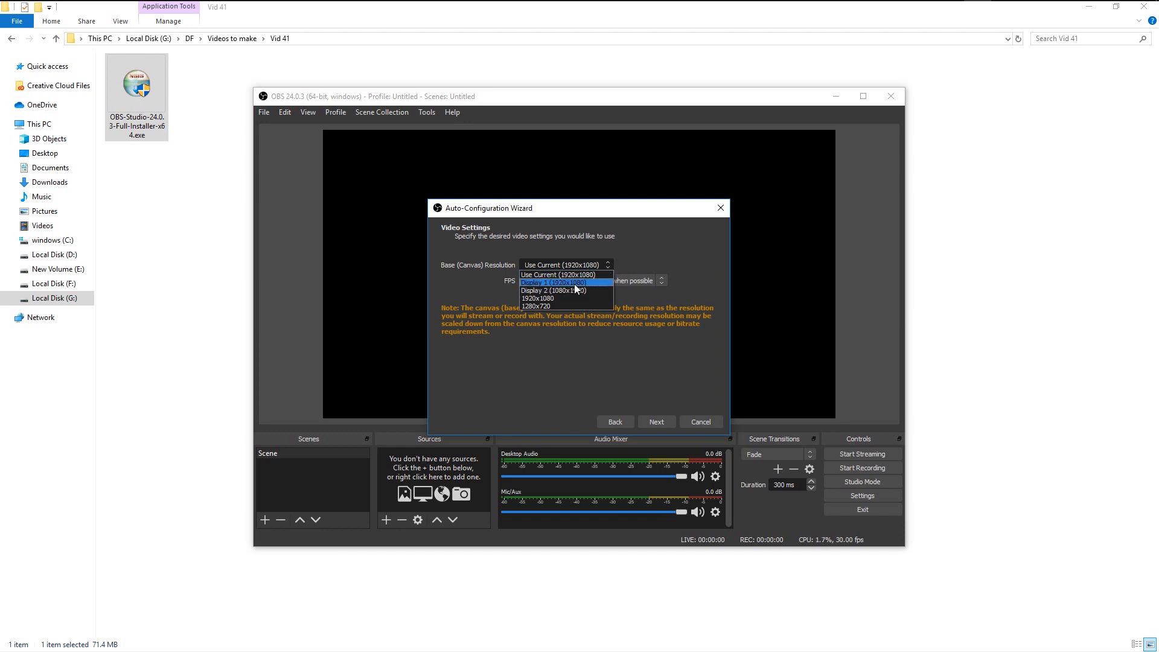
pyautogui.moveTo(568, 275)
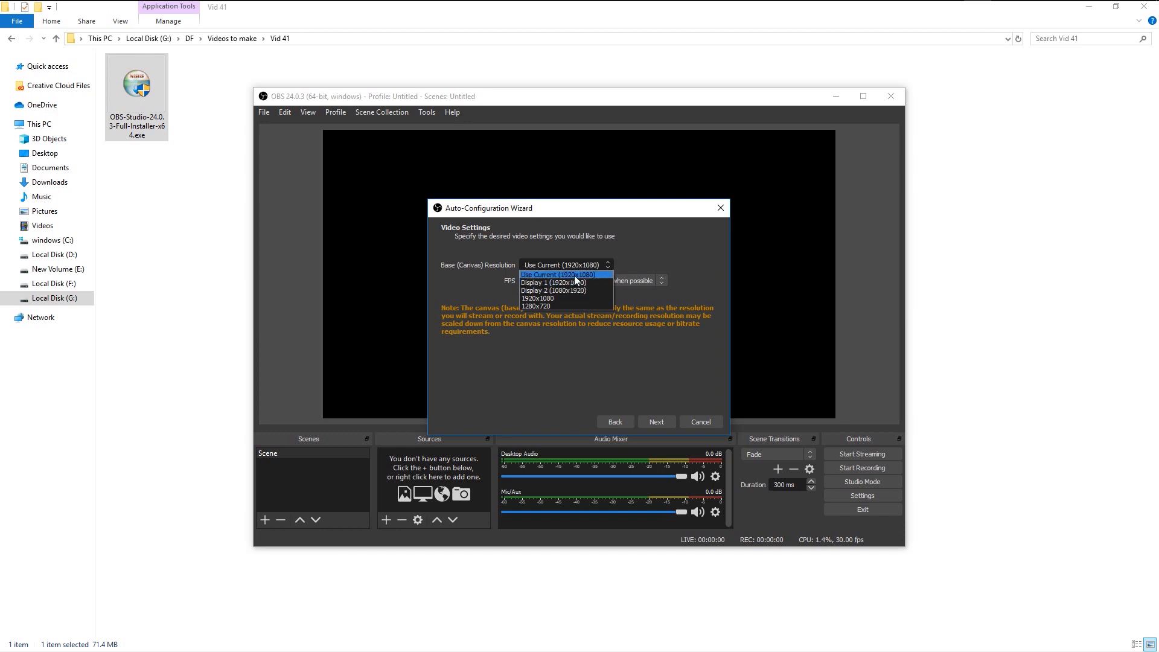
pyautogui.click(589, 280)
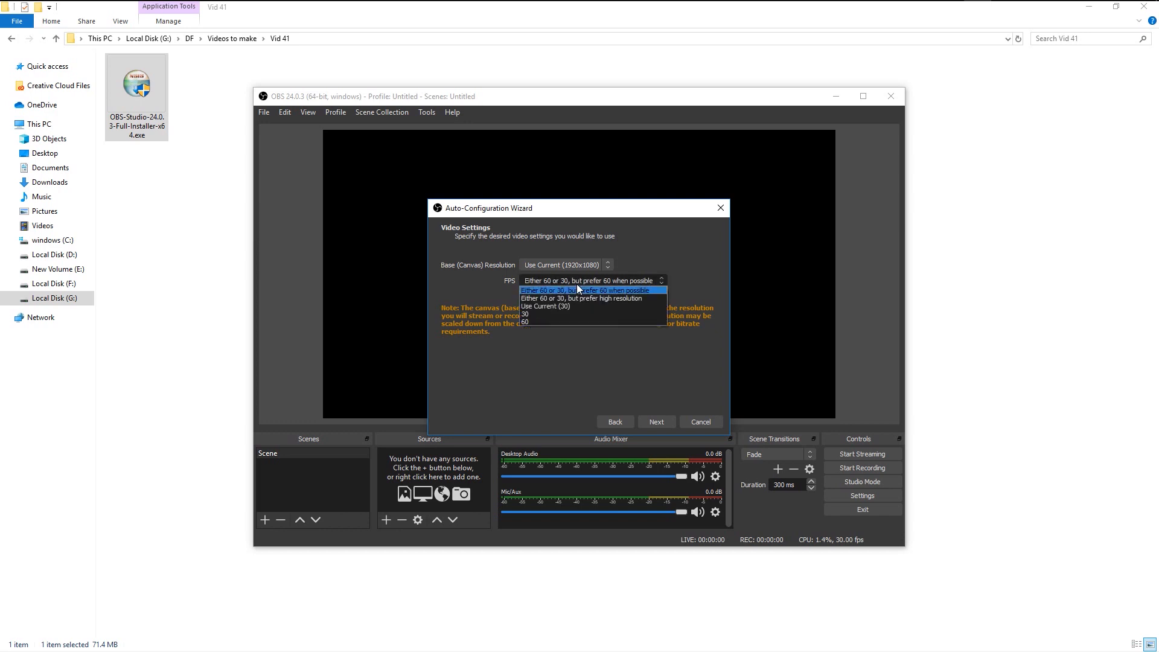
pyautogui.moveTo(590, 305)
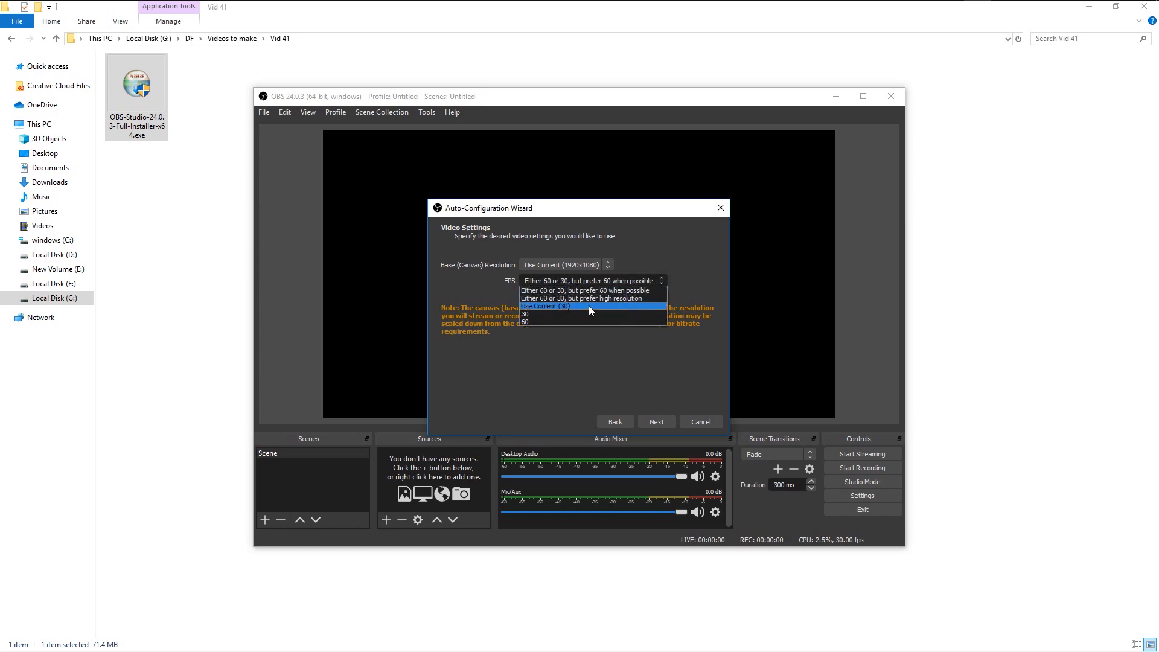
pyautogui.moveTo(592, 290)
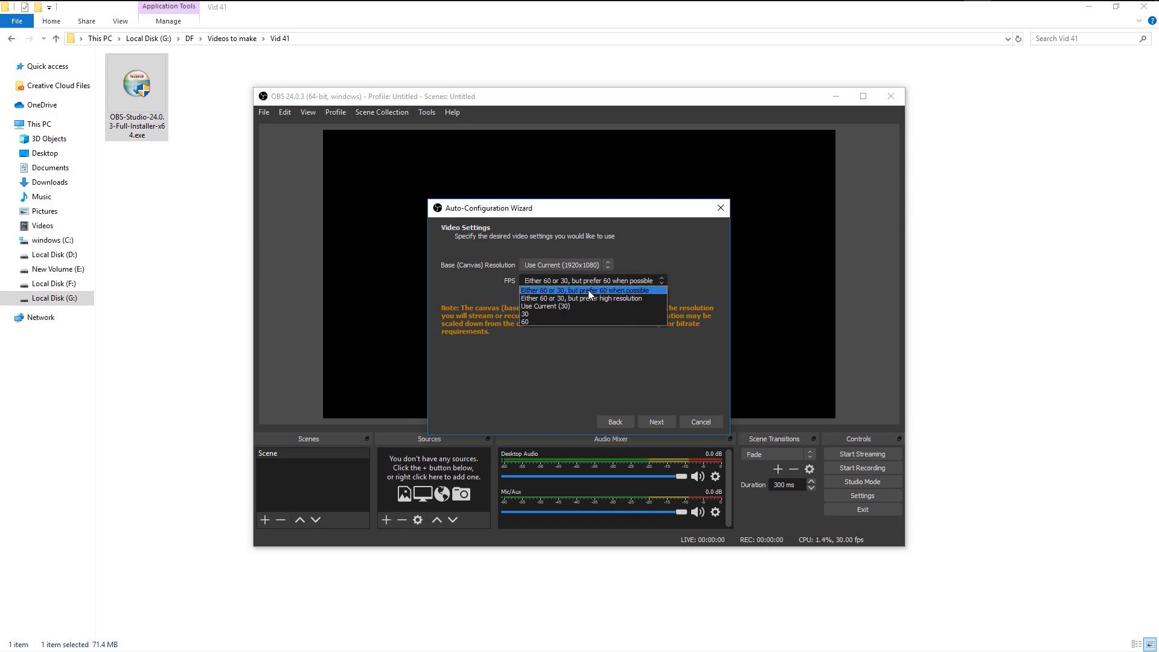
pyautogui.moveTo(572, 306)
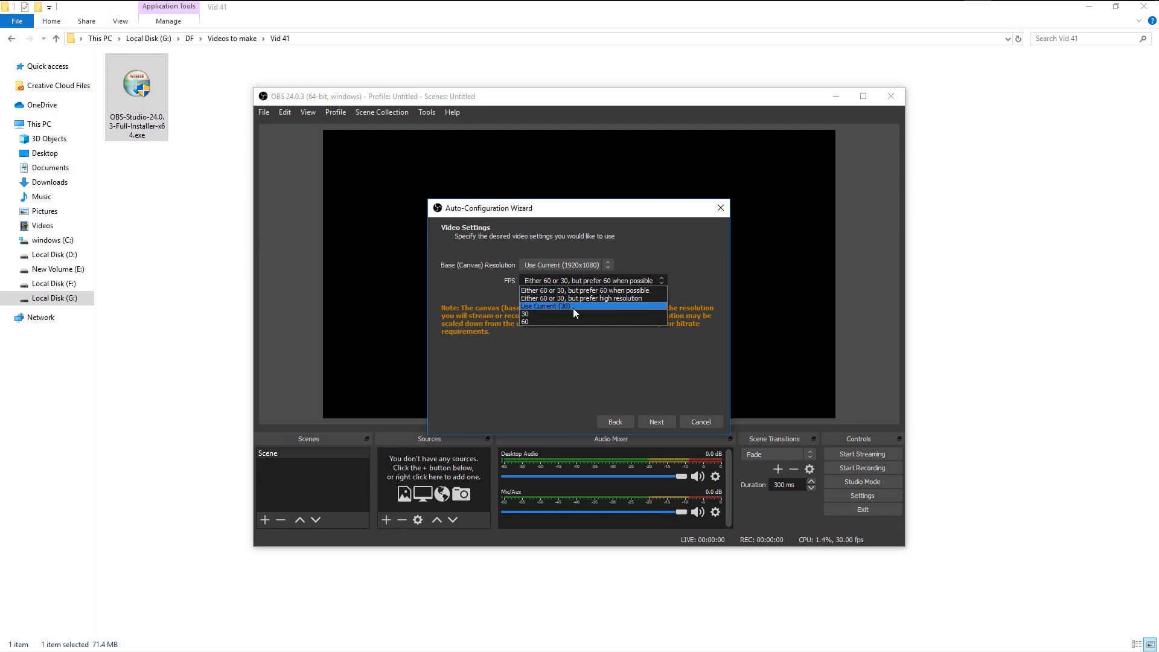
pyautogui.moveTo(578, 299)
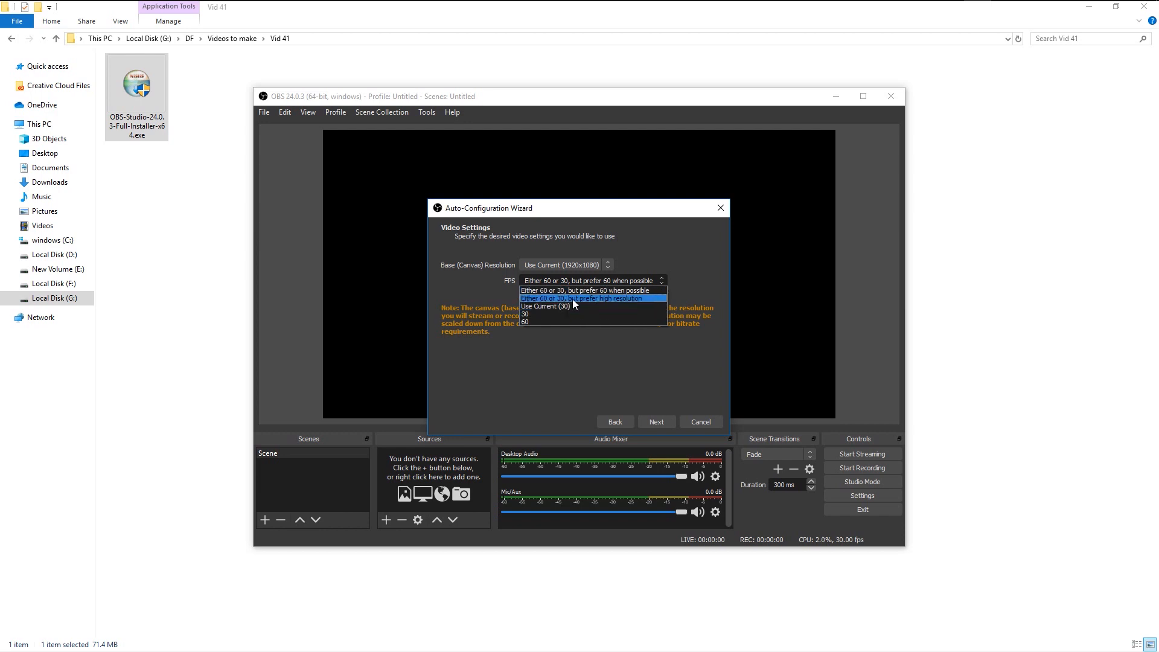
pyautogui.click(590, 298)
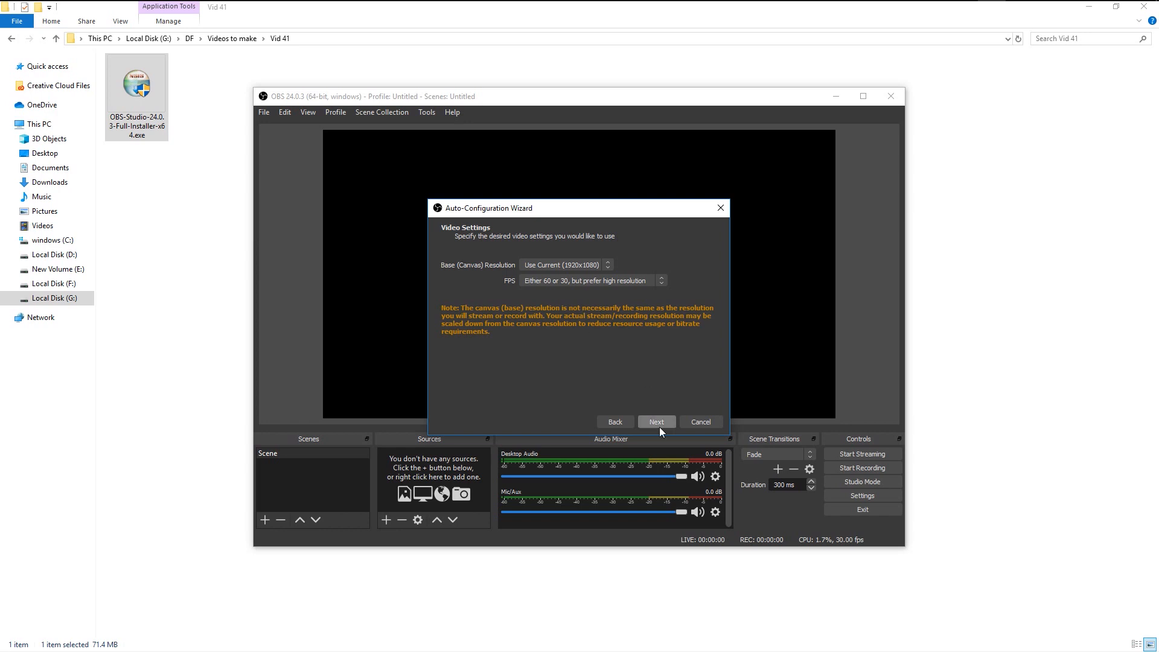
# Step: Run the wizard test and apply the recommended NVENC, 1280x720 output, 30 FPS settings
pyautogui.click(654, 421)
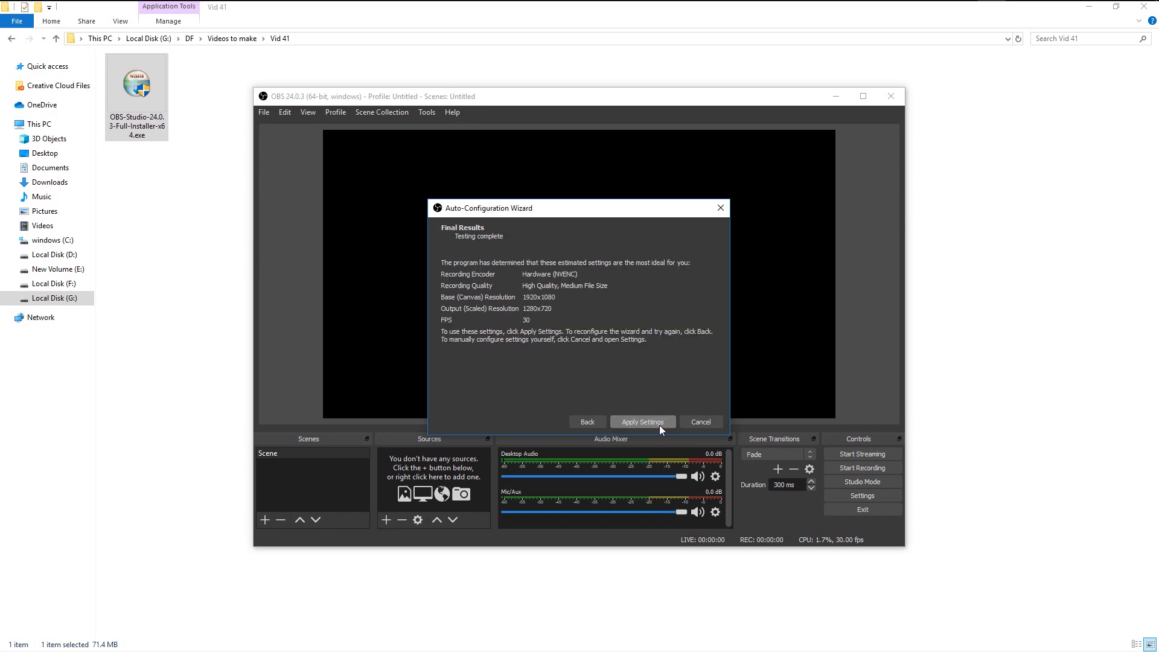
pyautogui.moveTo(553, 313)
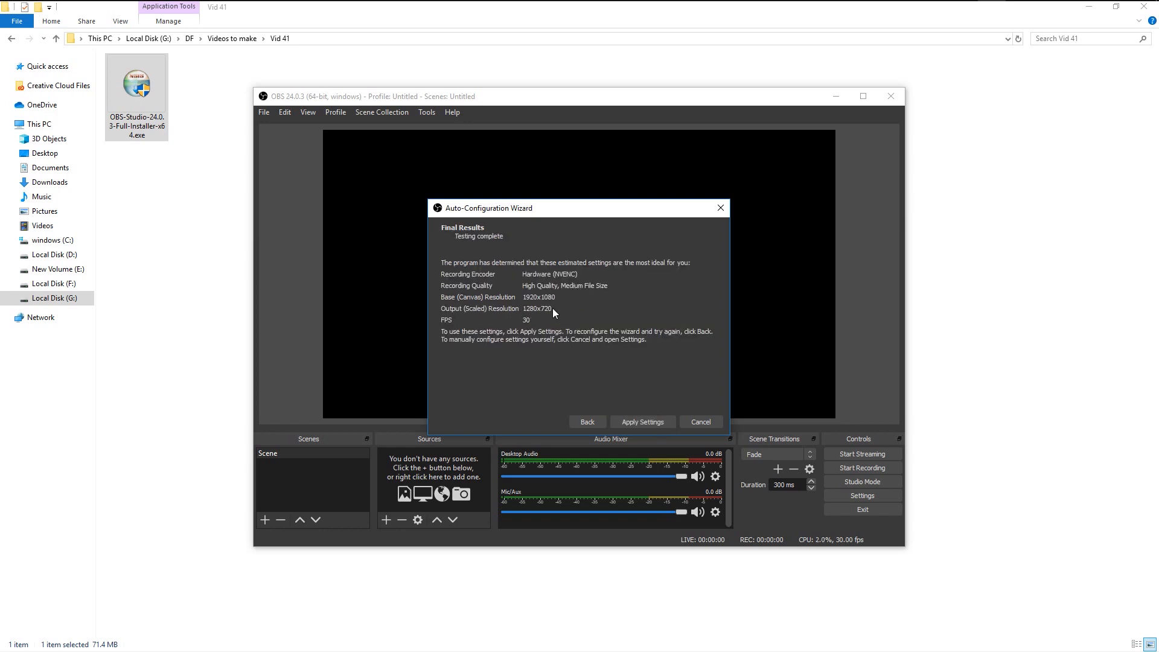
pyautogui.moveTo(542, 319)
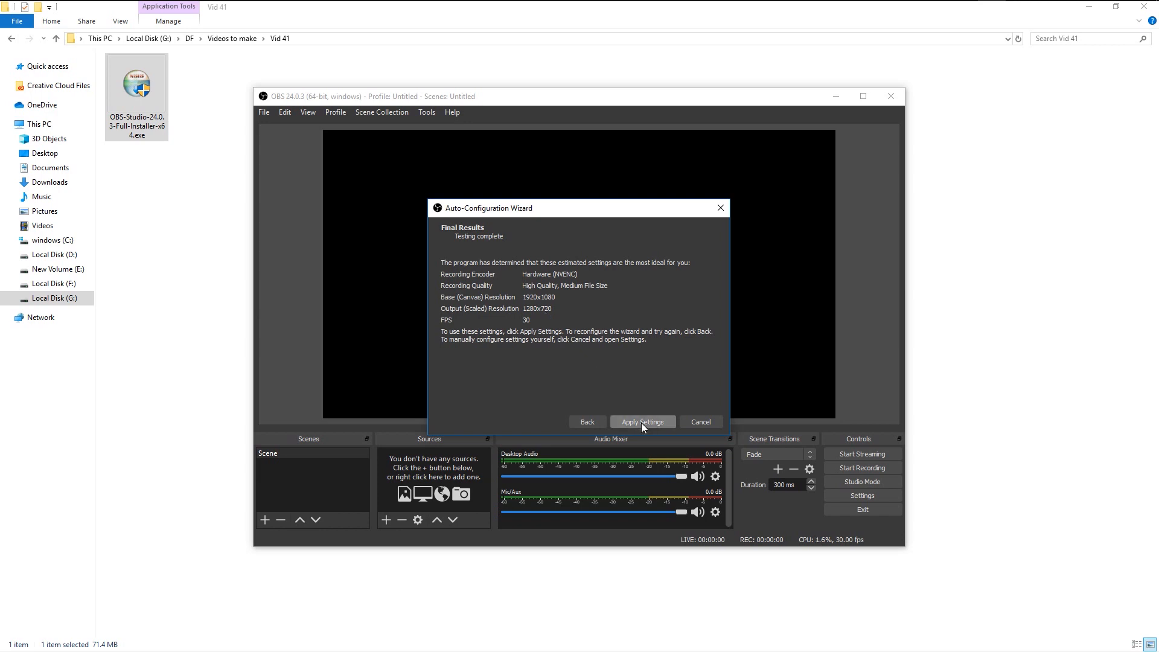
pyautogui.click(641, 421)
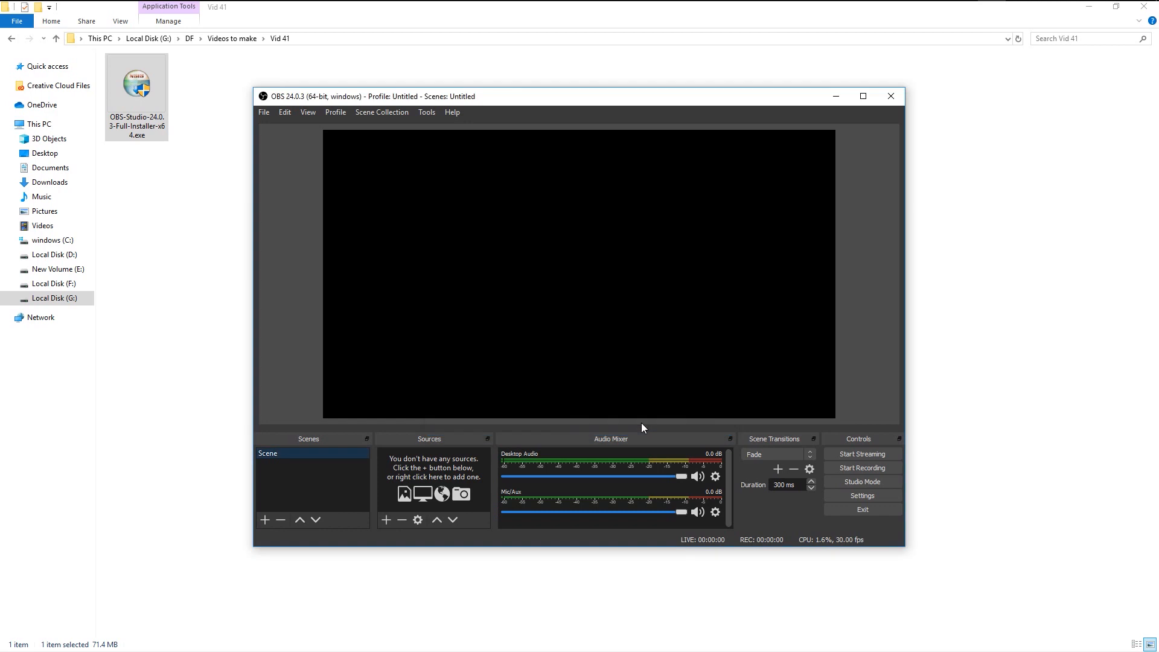
pyautogui.moveTo(315, 490)
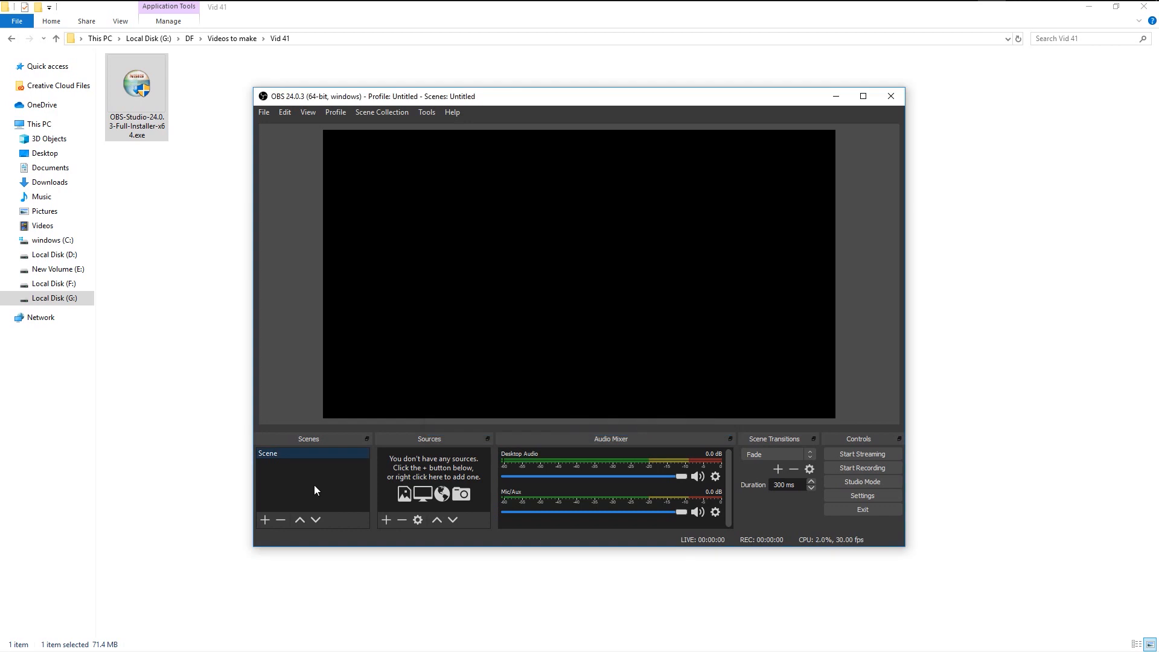
pyautogui.moveTo(629, 468)
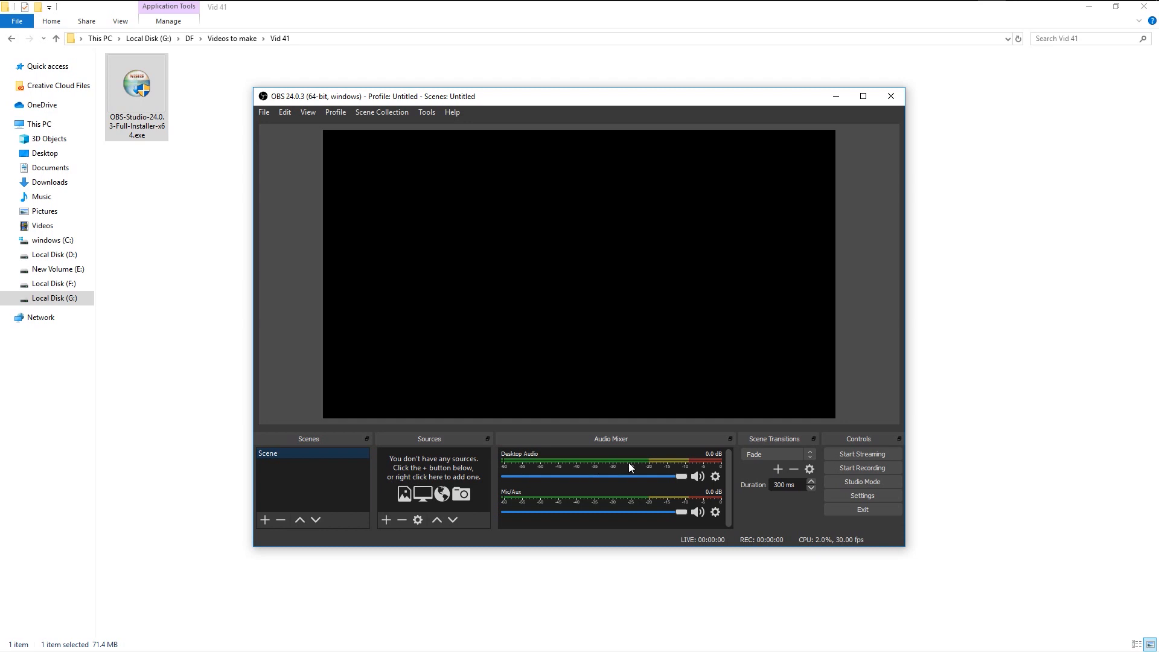
pyautogui.moveTo(862, 453)
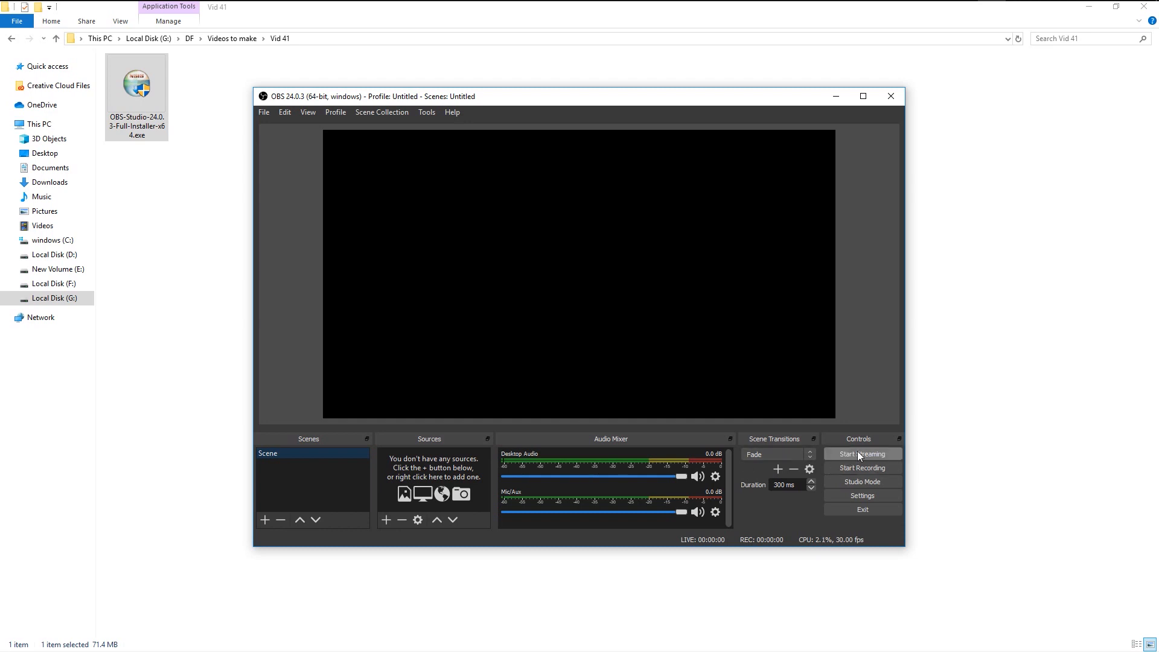
pyautogui.moveTo(299, 456)
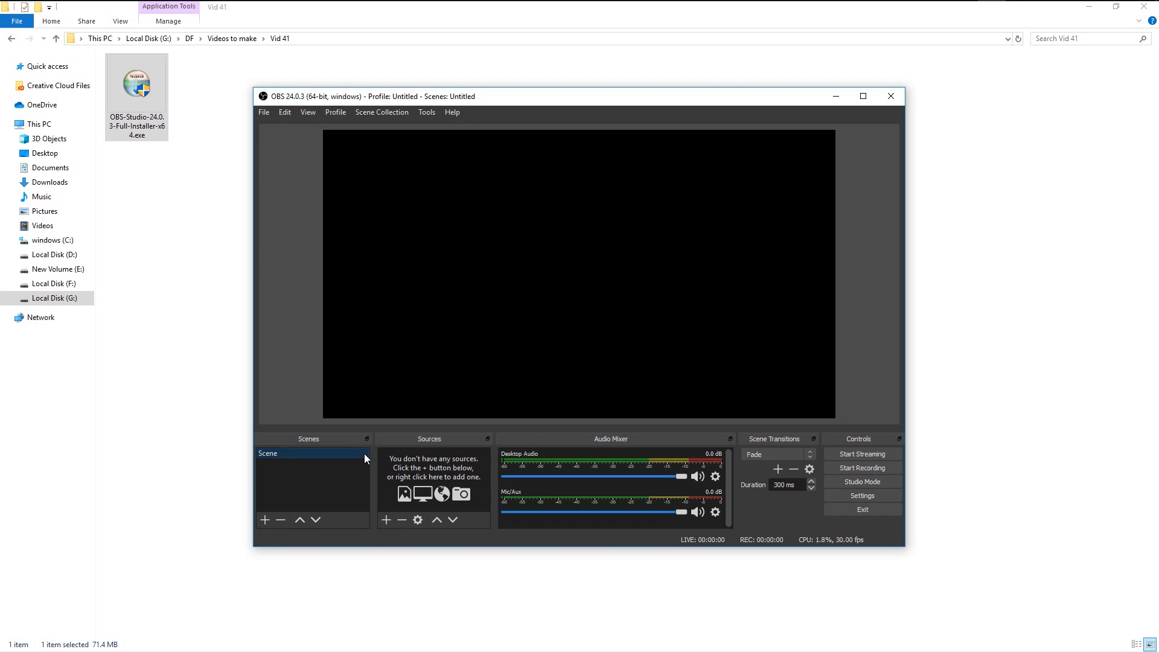
pyautogui.moveTo(428, 480)
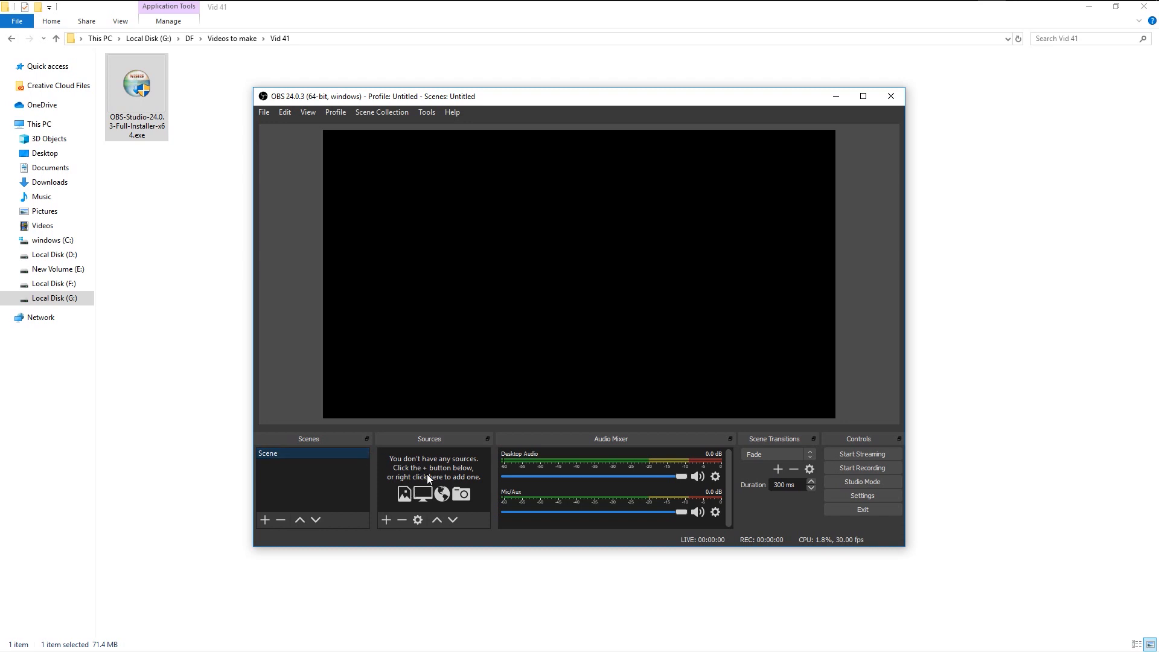
pyautogui.moveTo(390, 518)
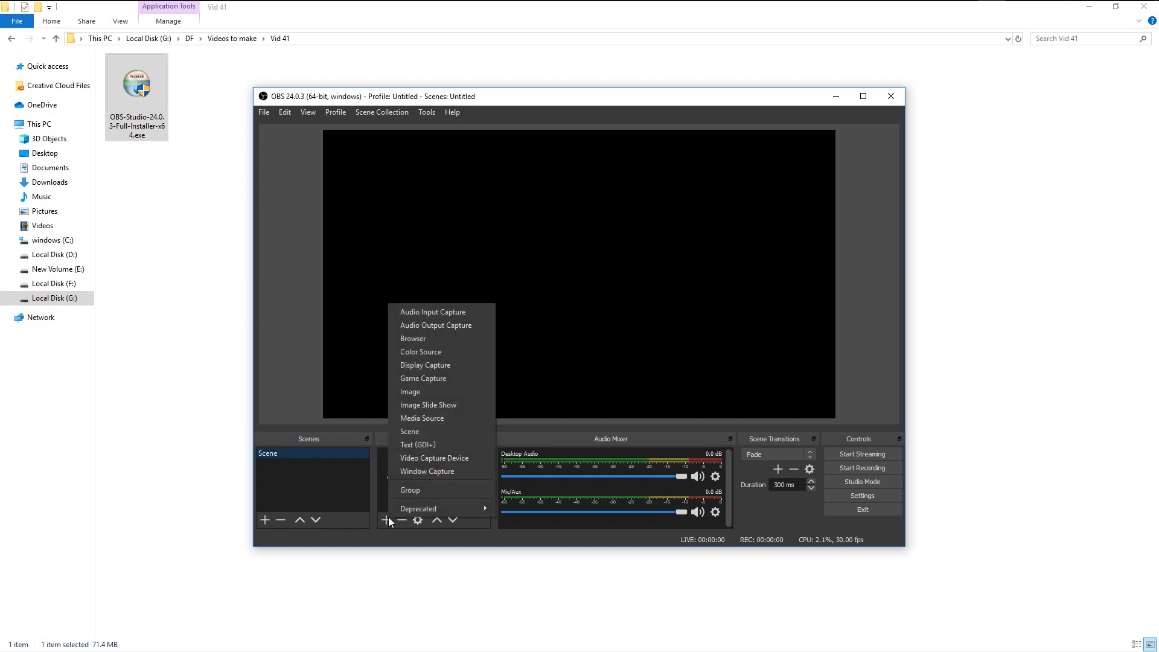
pyautogui.moveTo(432, 472)
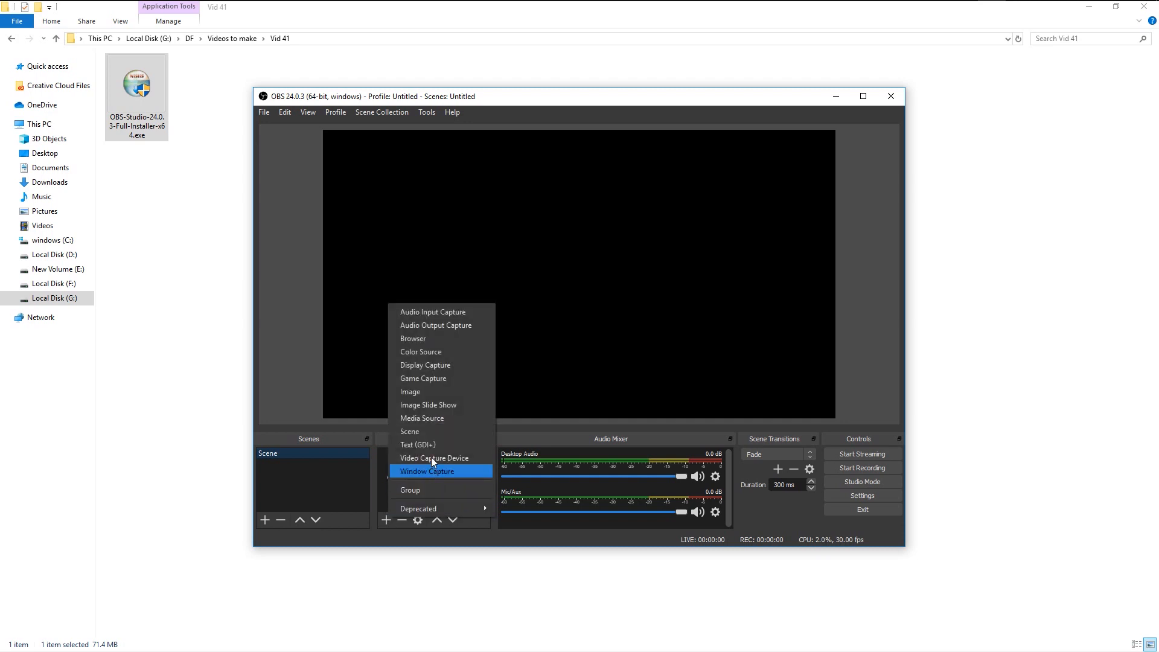
pyautogui.moveTo(440, 364)
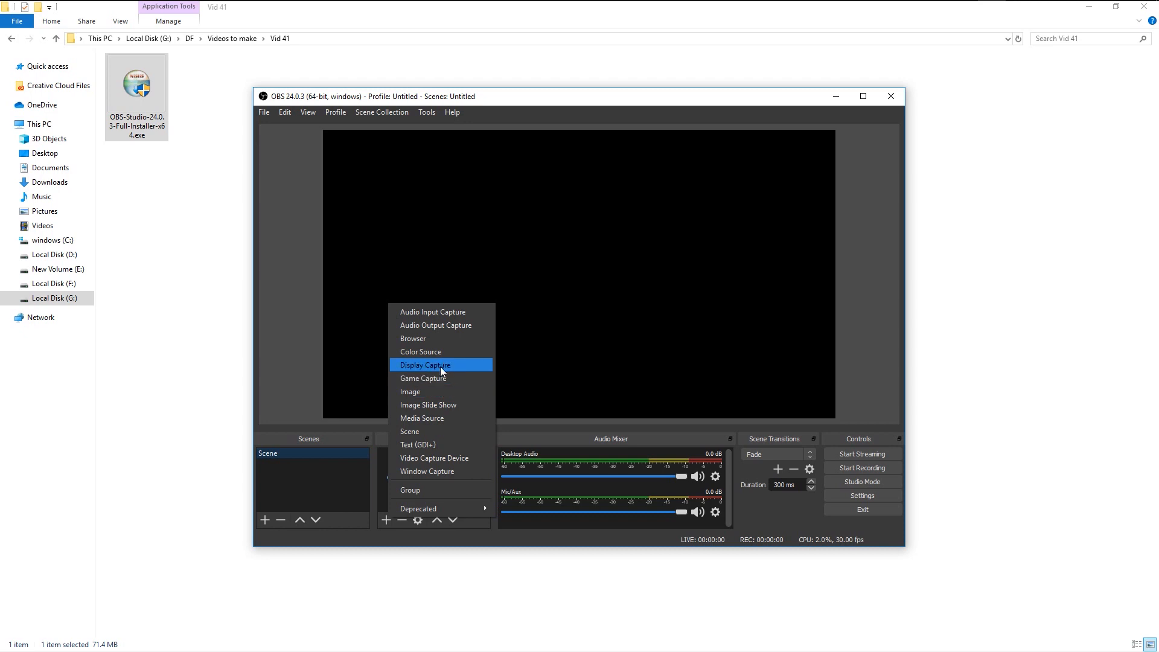
# Step: Create a Display Capture source named 'monitor capture 1' in the scene
pyautogui.click(425, 365)
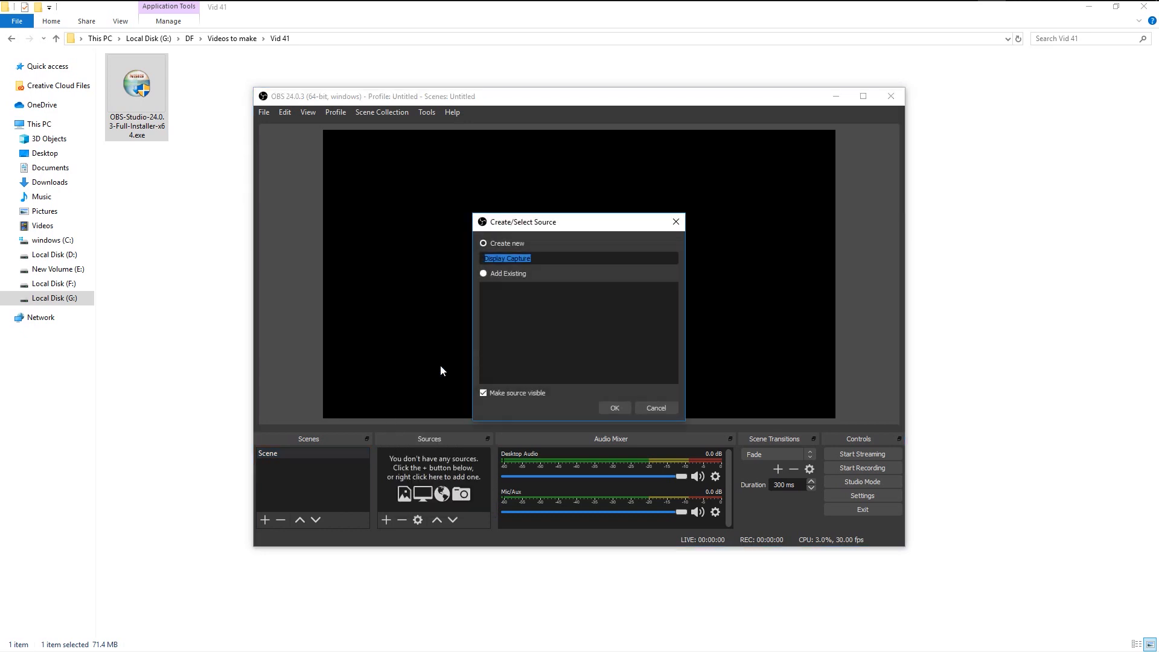
pyautogui.click(483, 242)
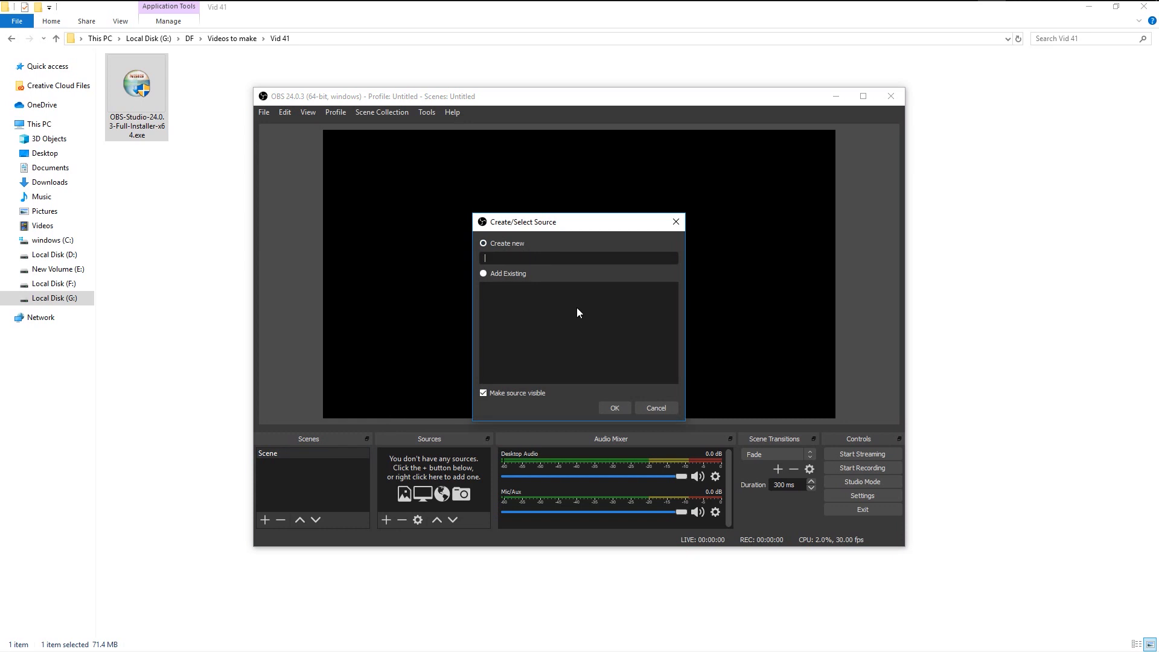
pyautogui.write('monitor capture 1')
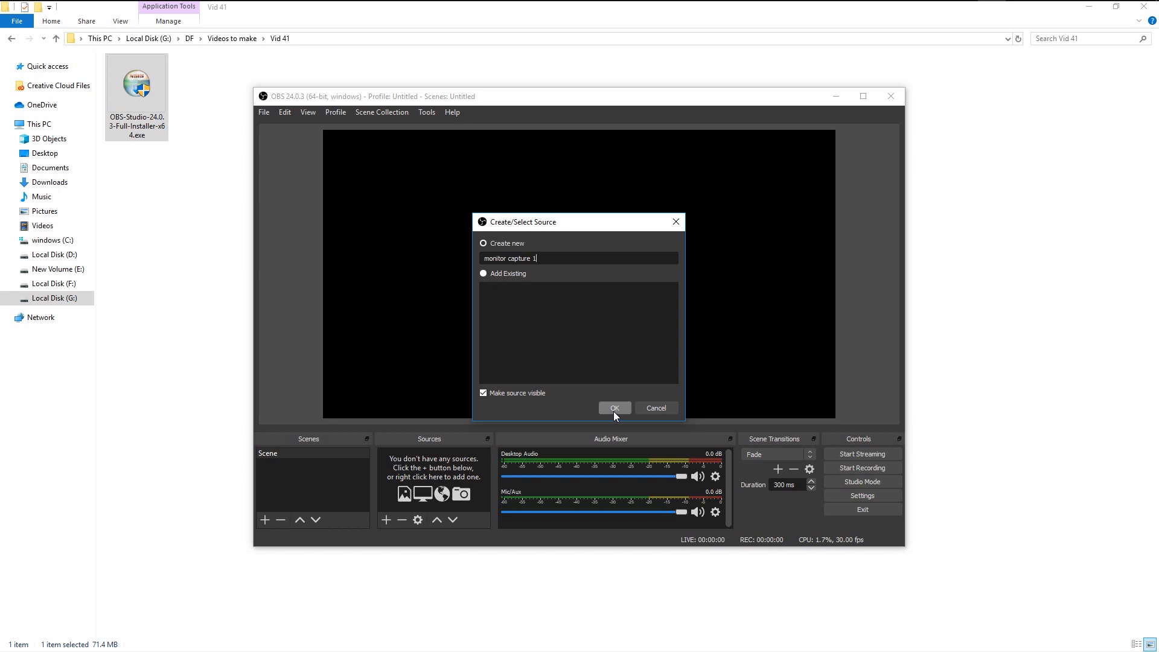
pyautogui.click(613, 407)
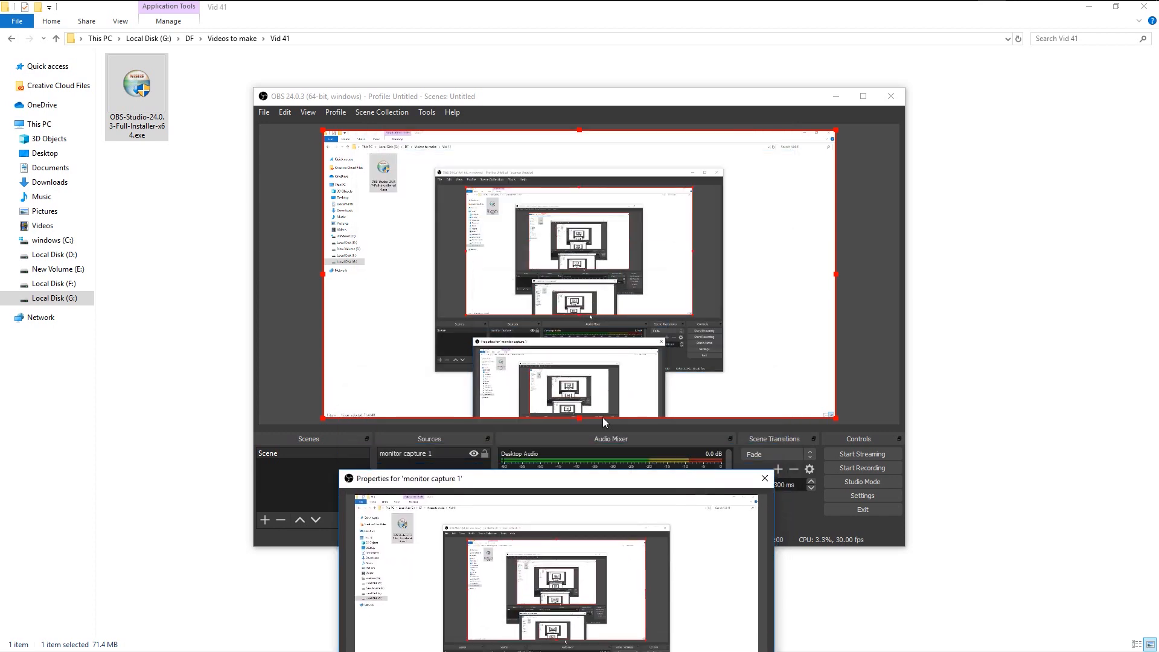
pyautogui.moveTo(317, 145)
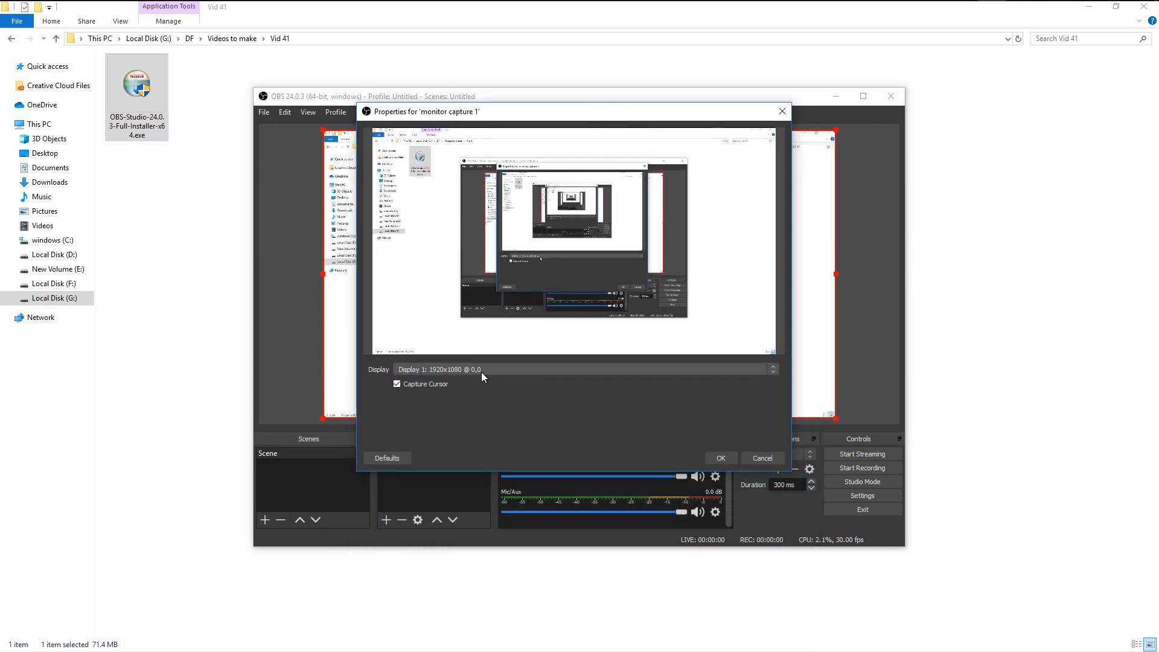
# Step: Point monitor capture 1 at Display 1 (1920x1080), then hide the source from the preview
pyautogui.click(772, 370)
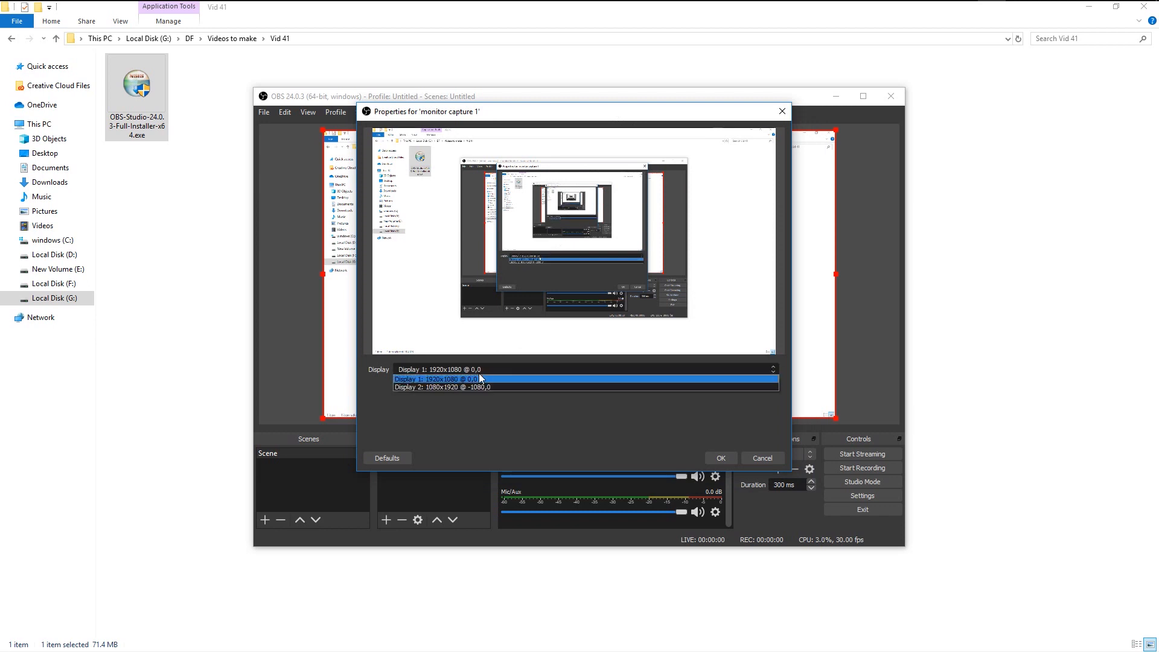
pyautogui.click(720, 458)
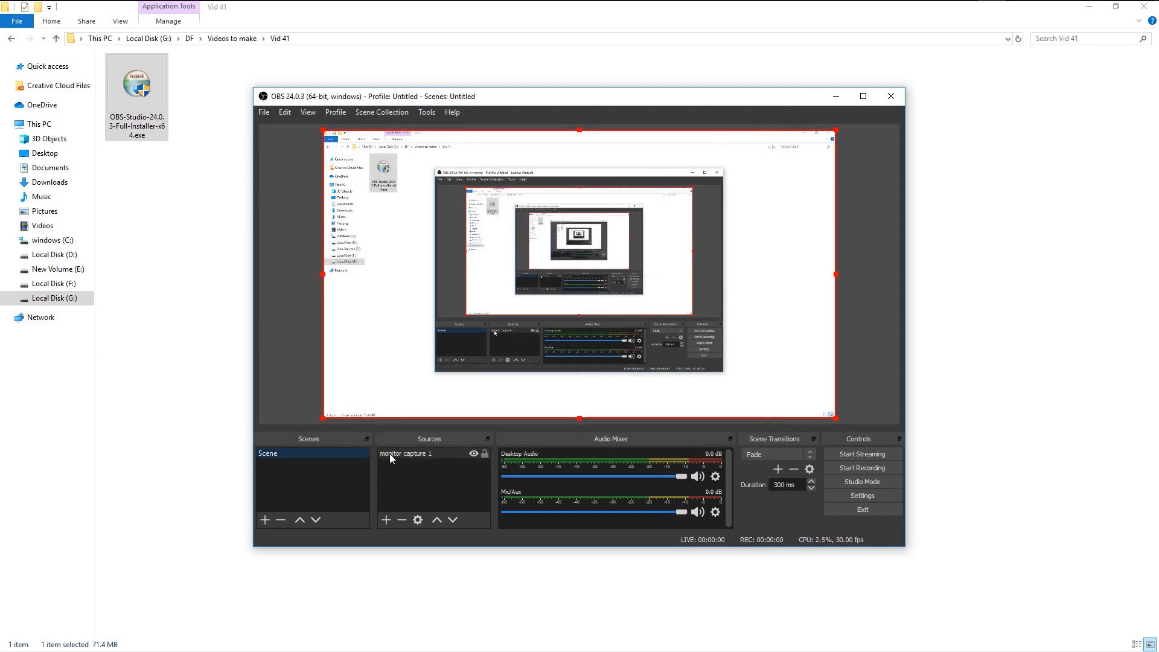
pyautogui.click(474, 453)
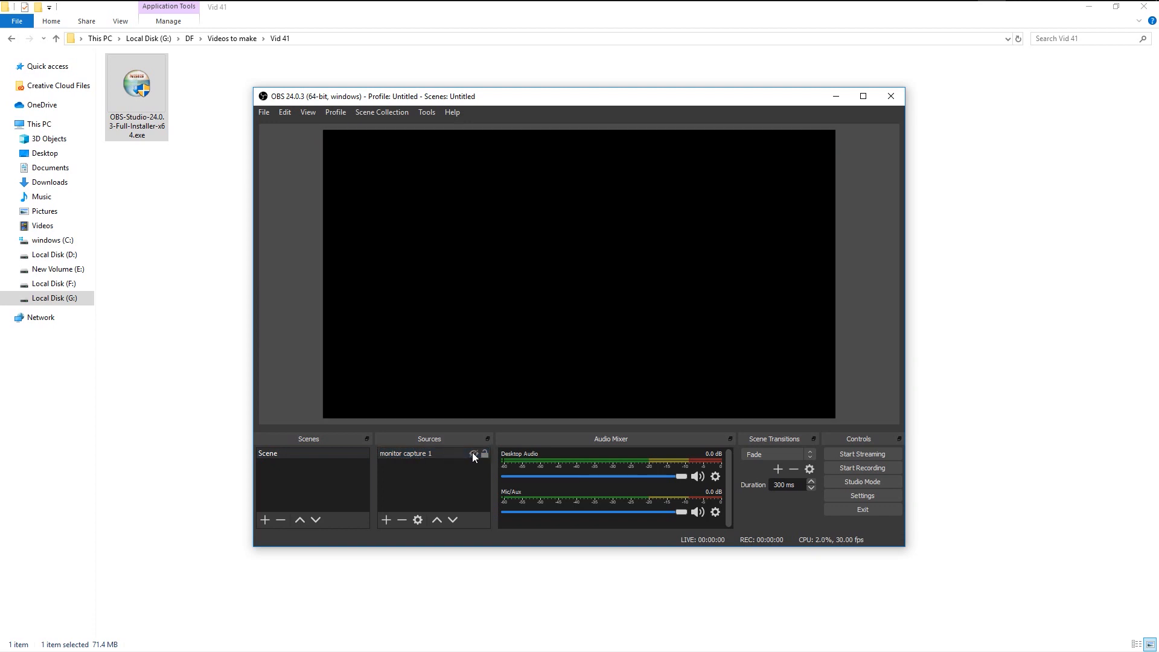
# Step: Show monitor capture 1 in the preview again via its eye icon
pyautogui.click(474, 455)
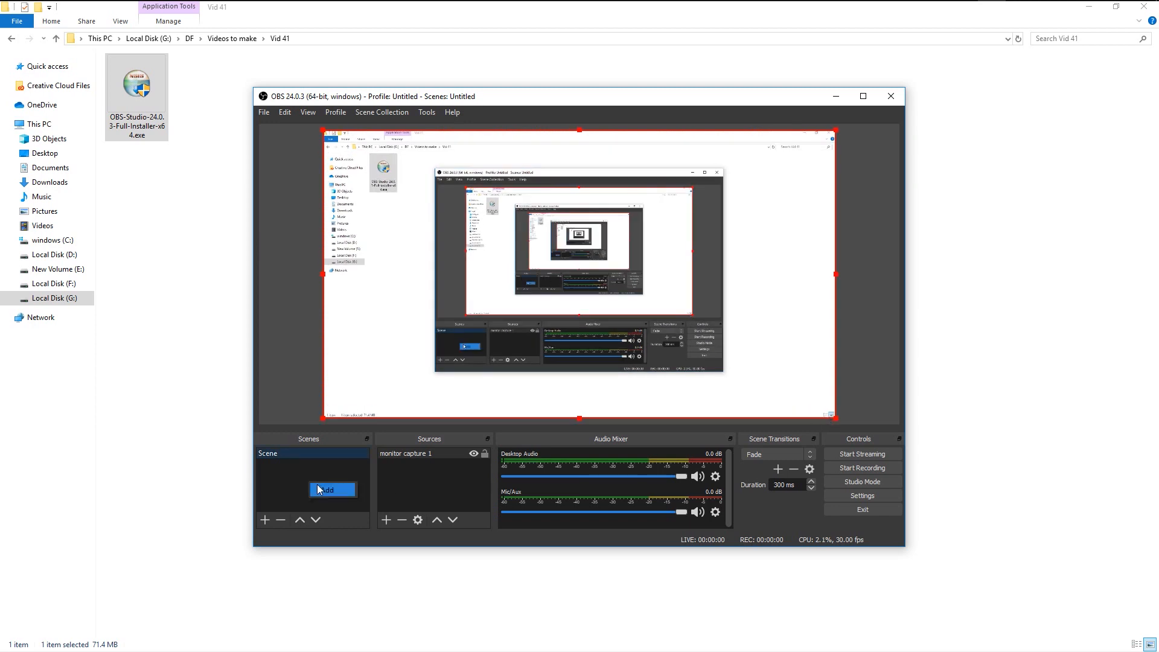
# Step: Add 'Scene 2' with a Display Capture source 'monitor 2' and toggle its visibility
pyautogui.click(332, 489)
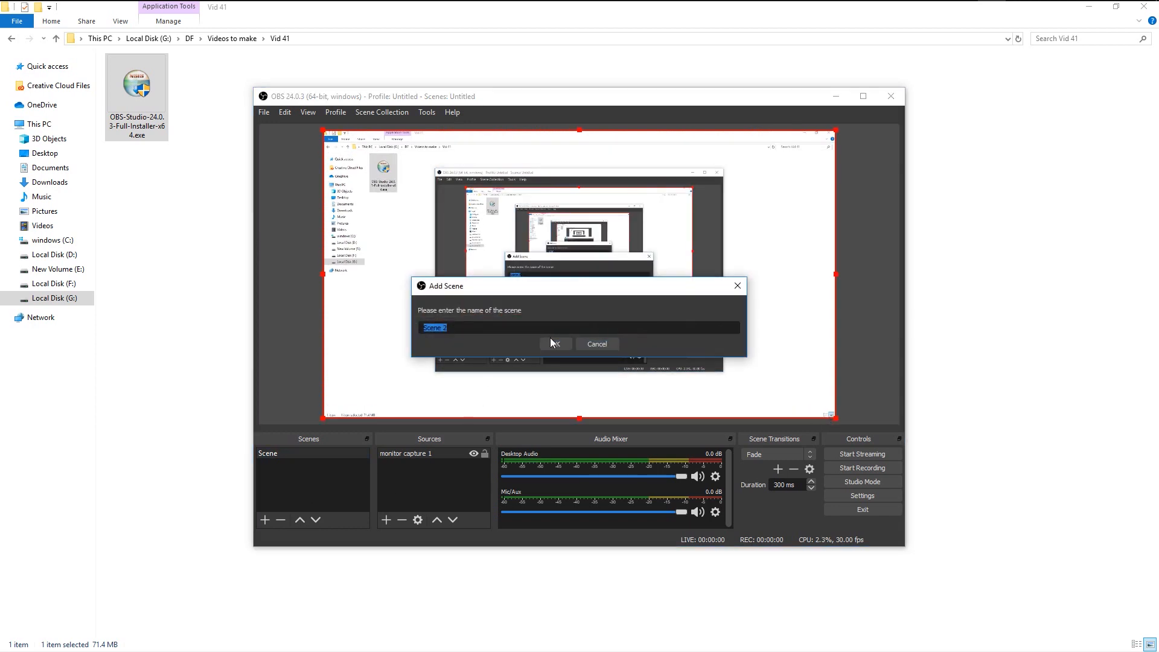
pyautogui.click(555, 344)
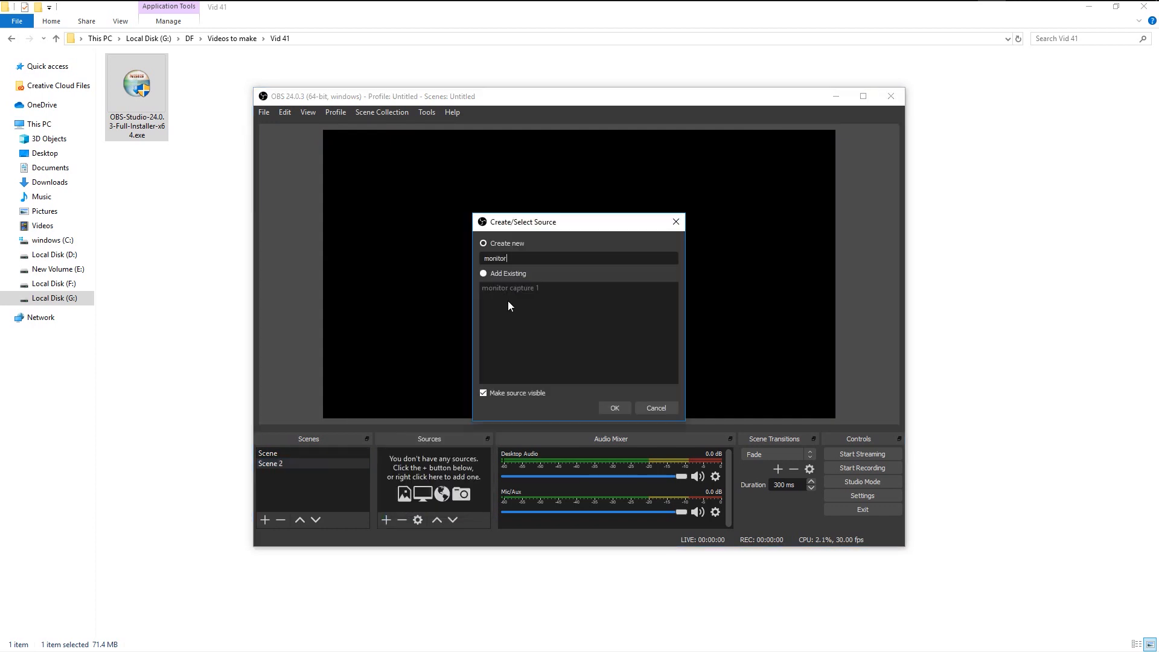
pyautogui.click(614, 407)
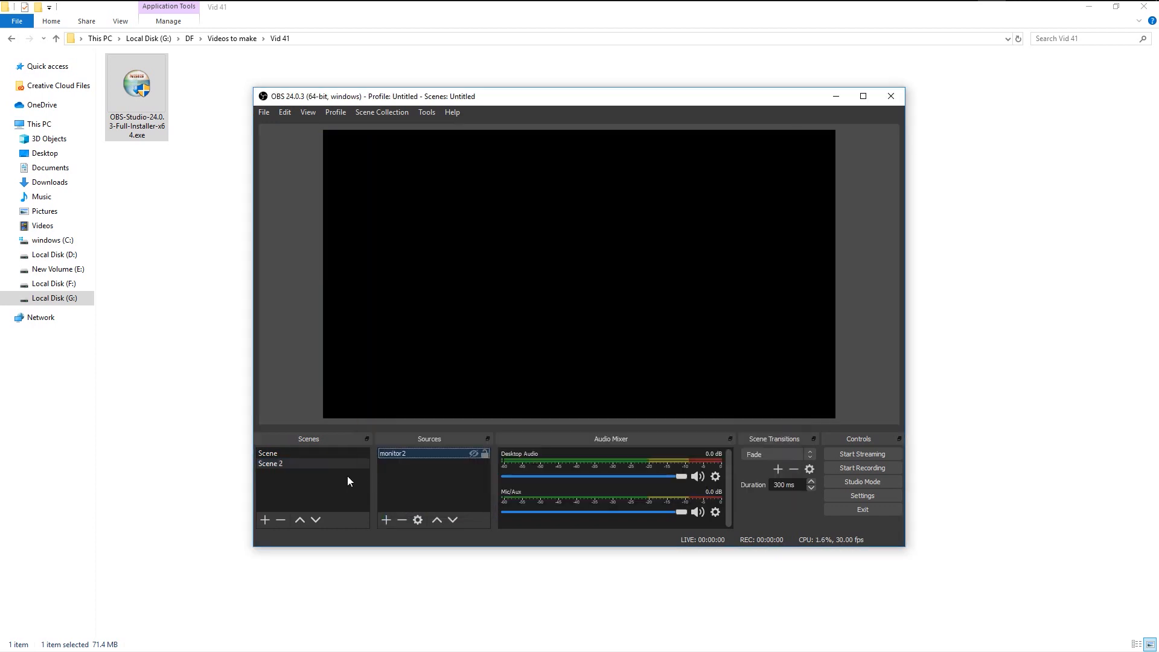
pyautogui.click(296, 464)
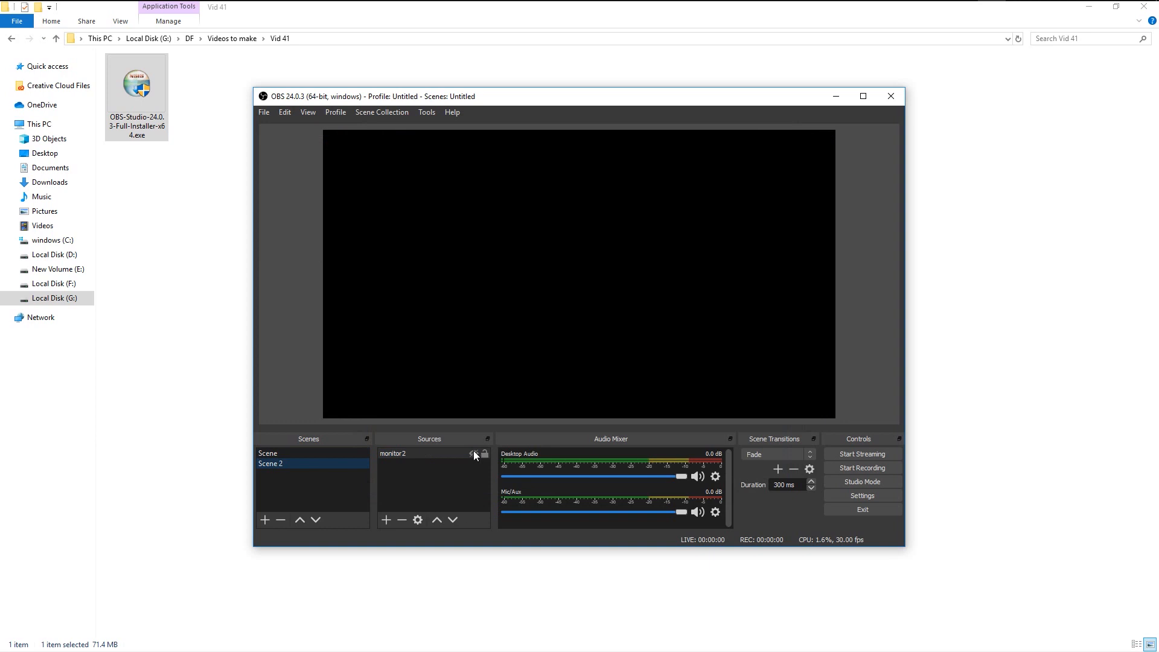
pyautogui.click(474, 452)
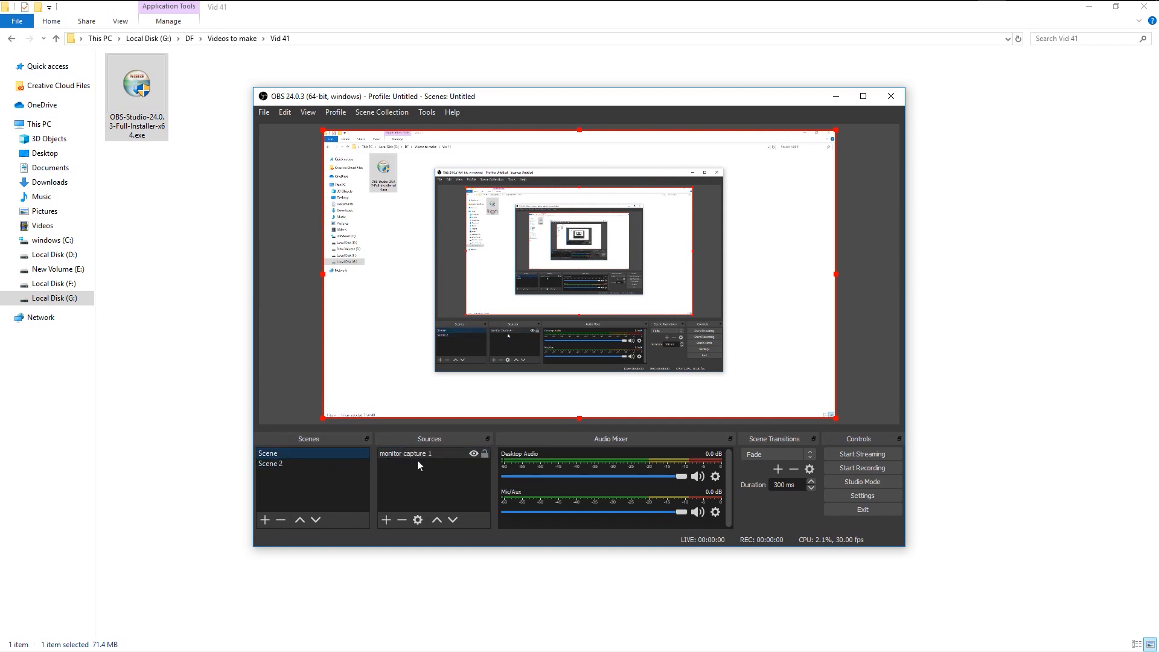
pyautogui.click(403, 453)
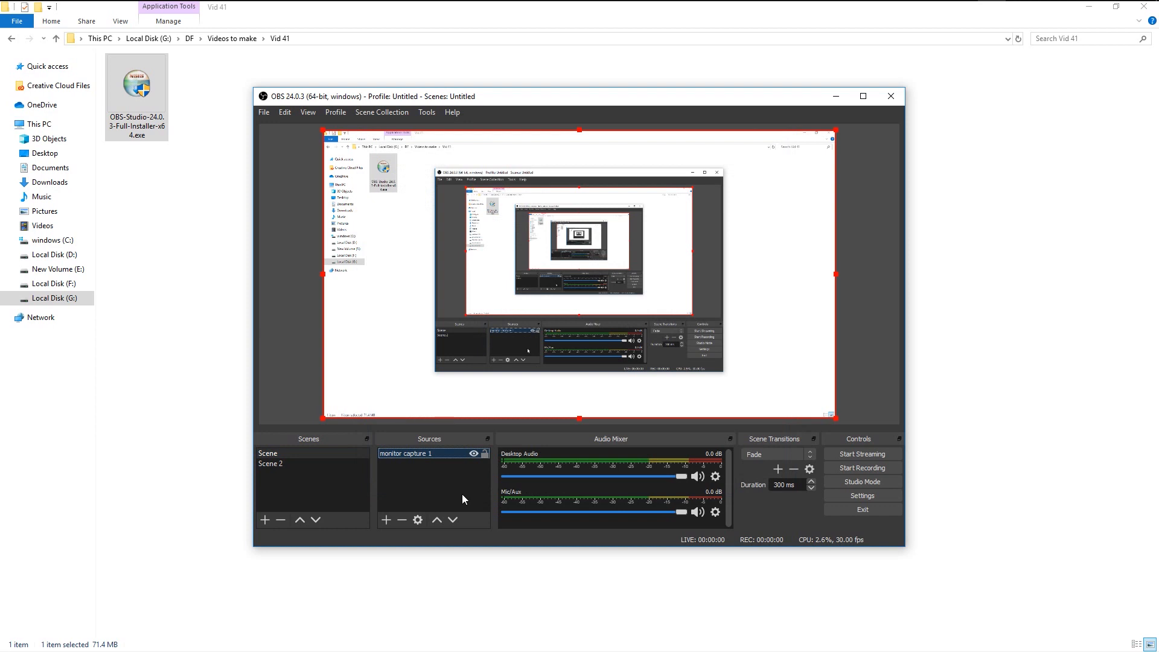
pyautogui.moveTo(330, 469)
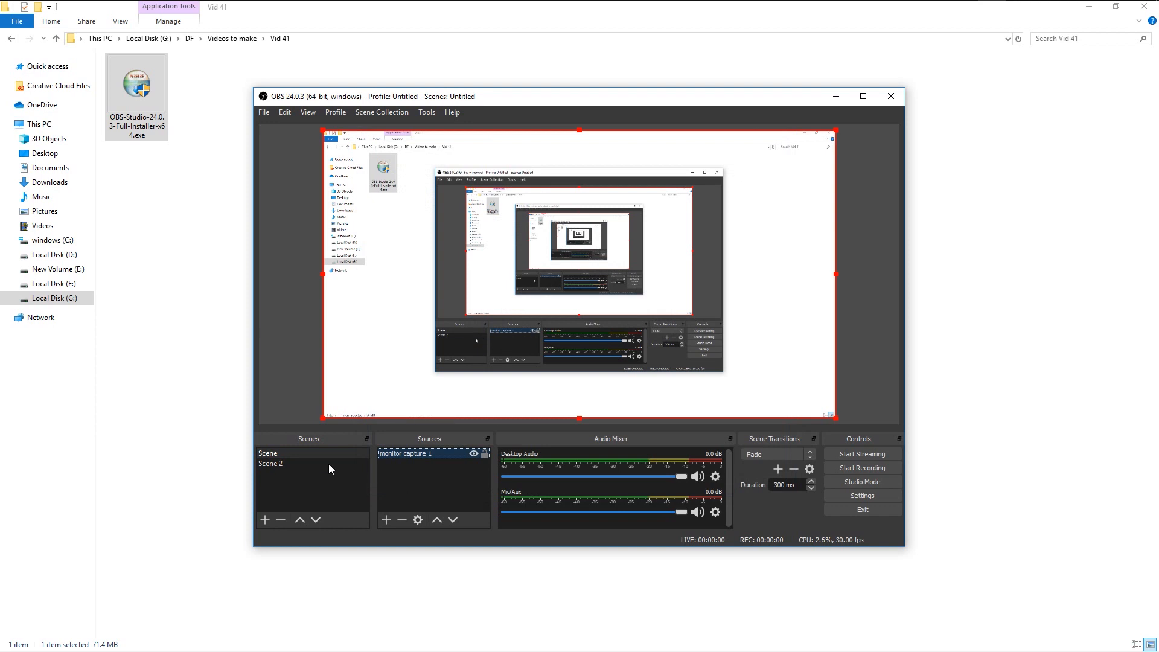
pyautogui.moveTo(610, 442)
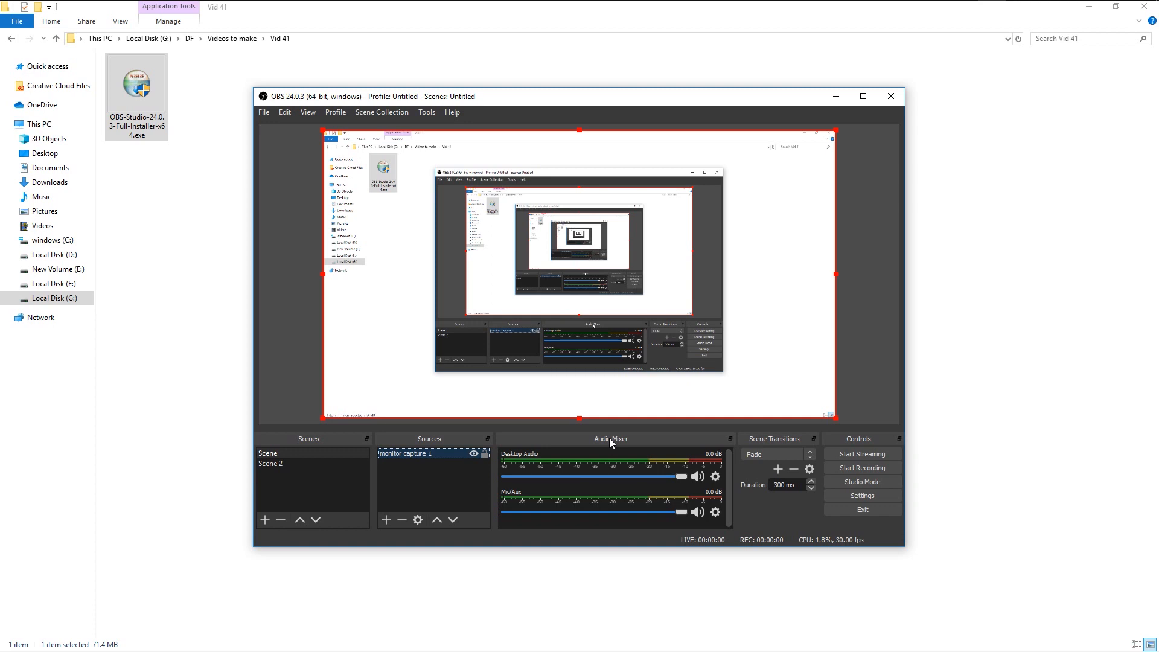
pyautogui.moveTo(587, 468)
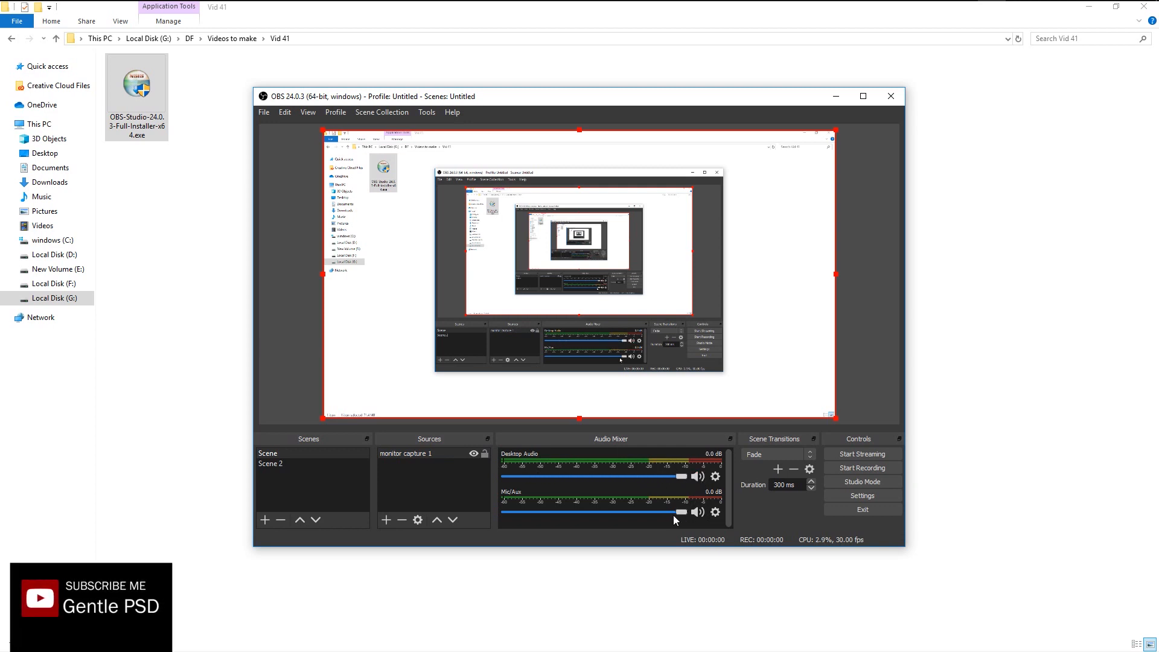
# Step: Switch the Mic/Aux device to Microphone (3- USB PnP Sound Device) in its properties
pyautogui.click(696, 512)
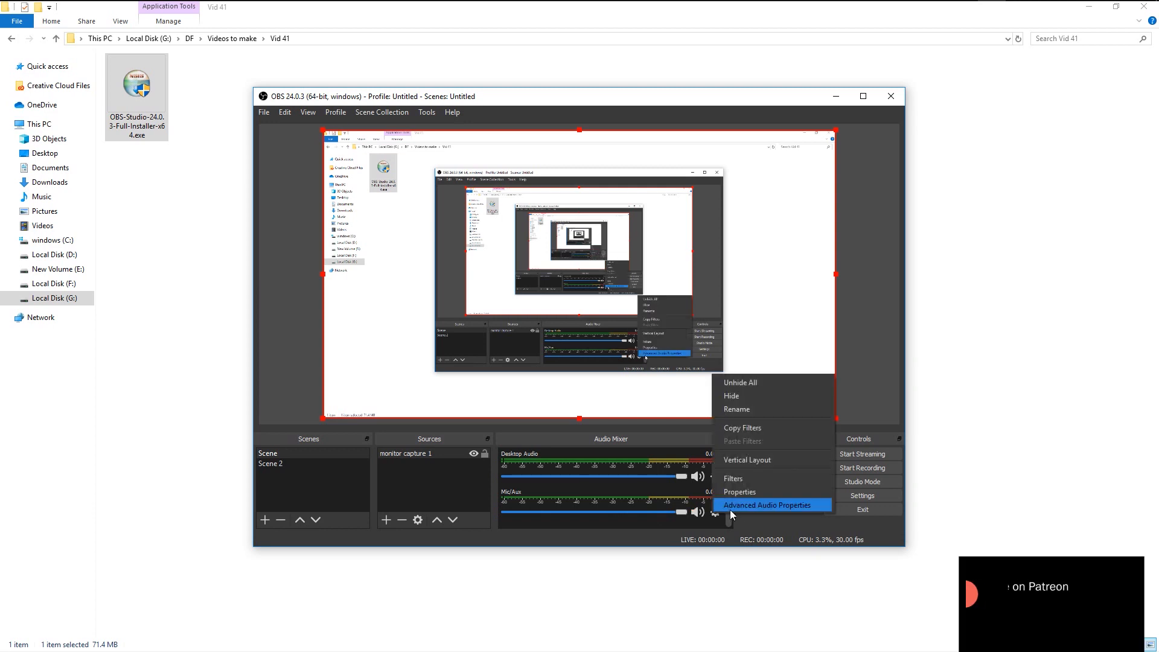
pyautogui.click(739, 491)
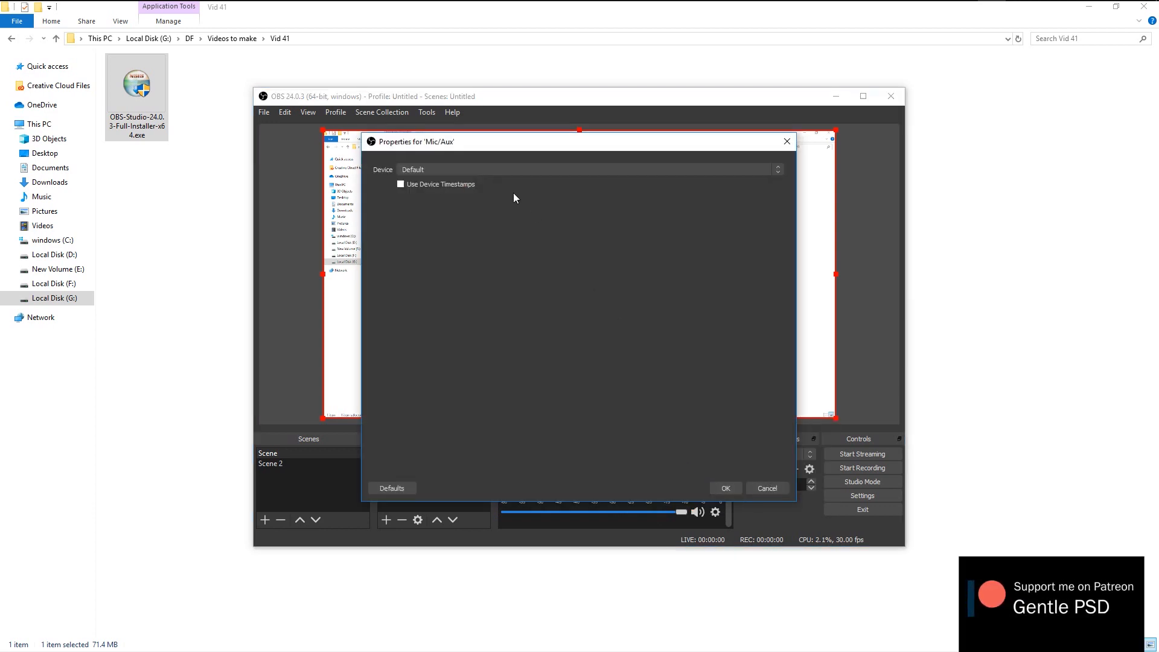
pyautogui.click(587, 169)
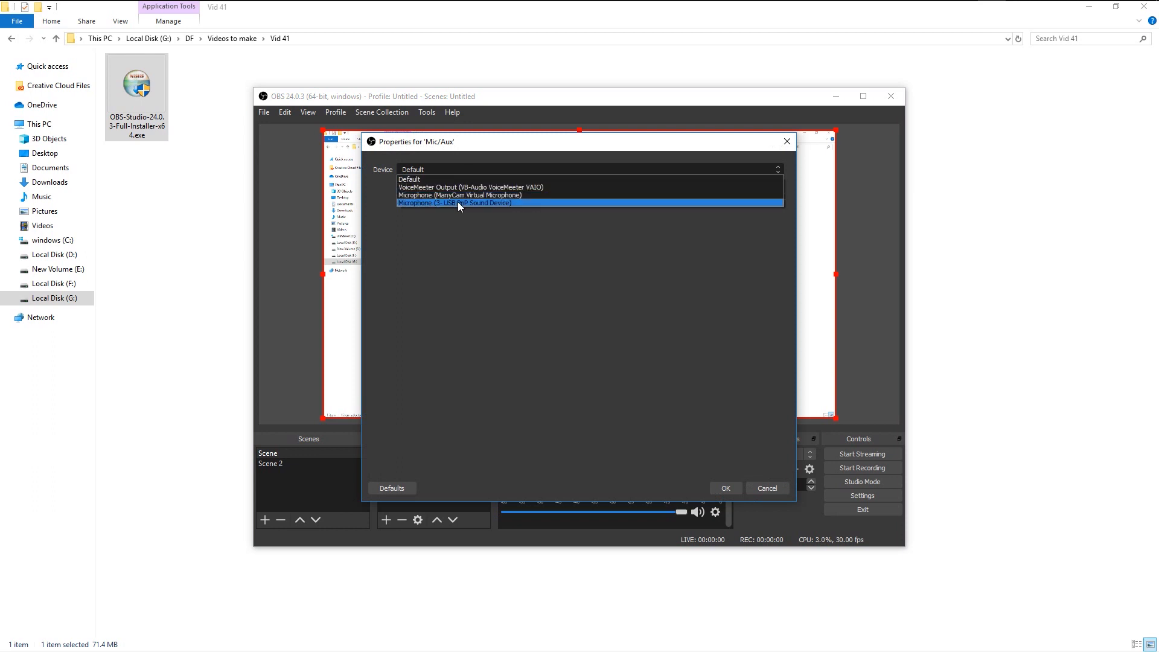
pyautogui.click(453, 203)
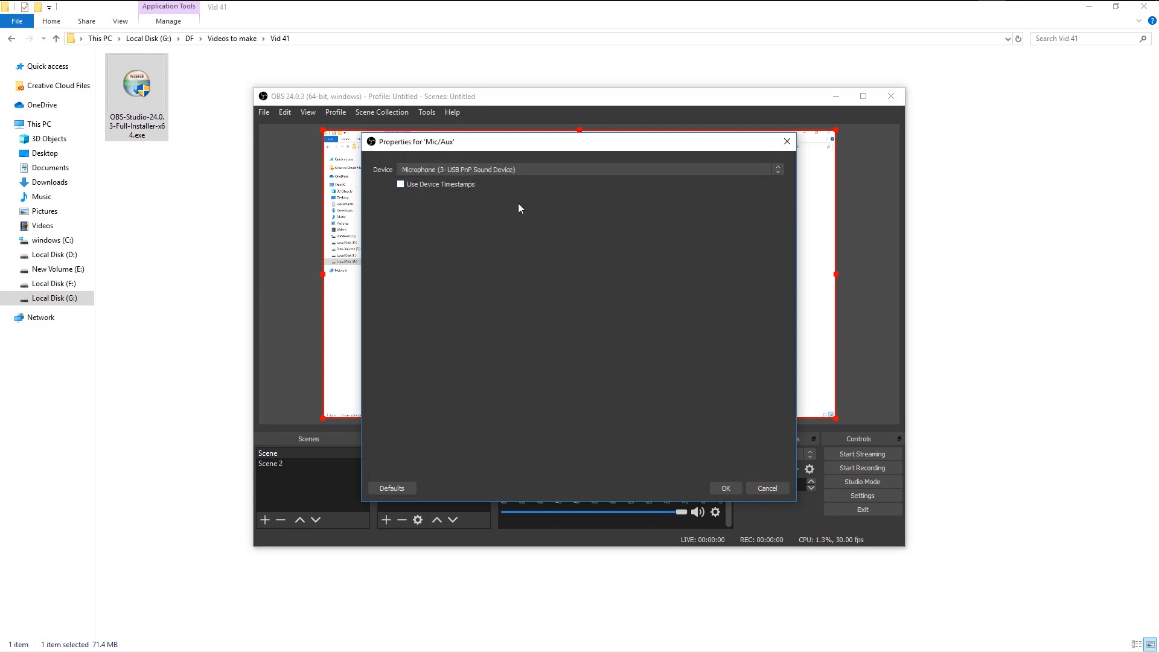
pyautogui.click(723, 488)
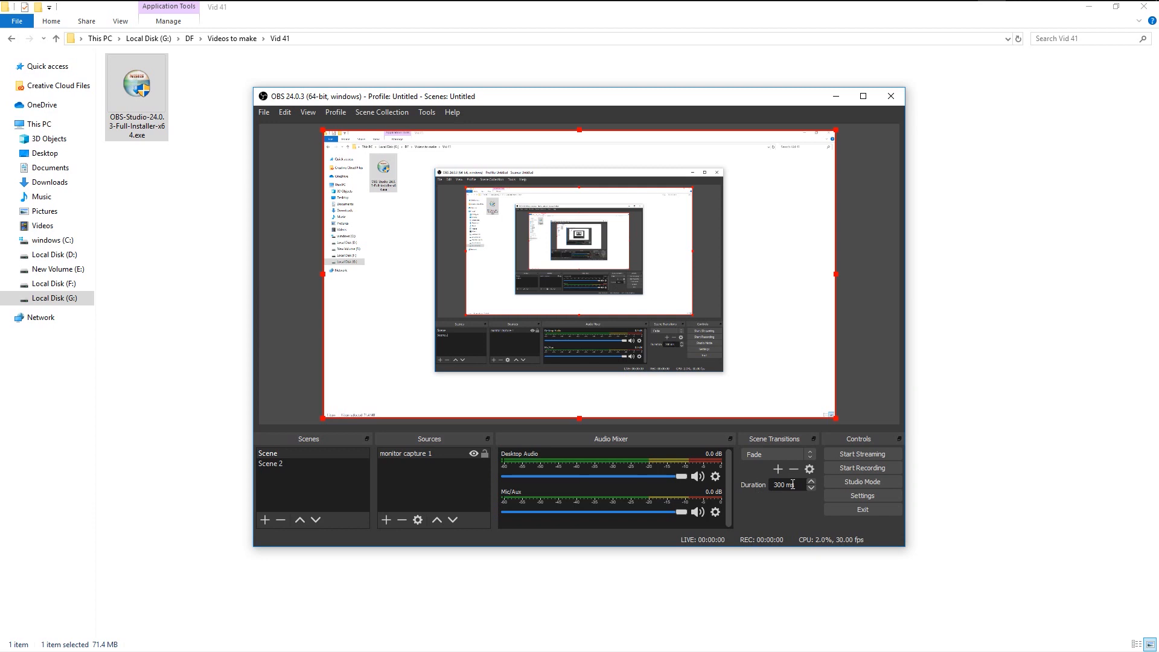
pyautogui.moveTo(862, 452)
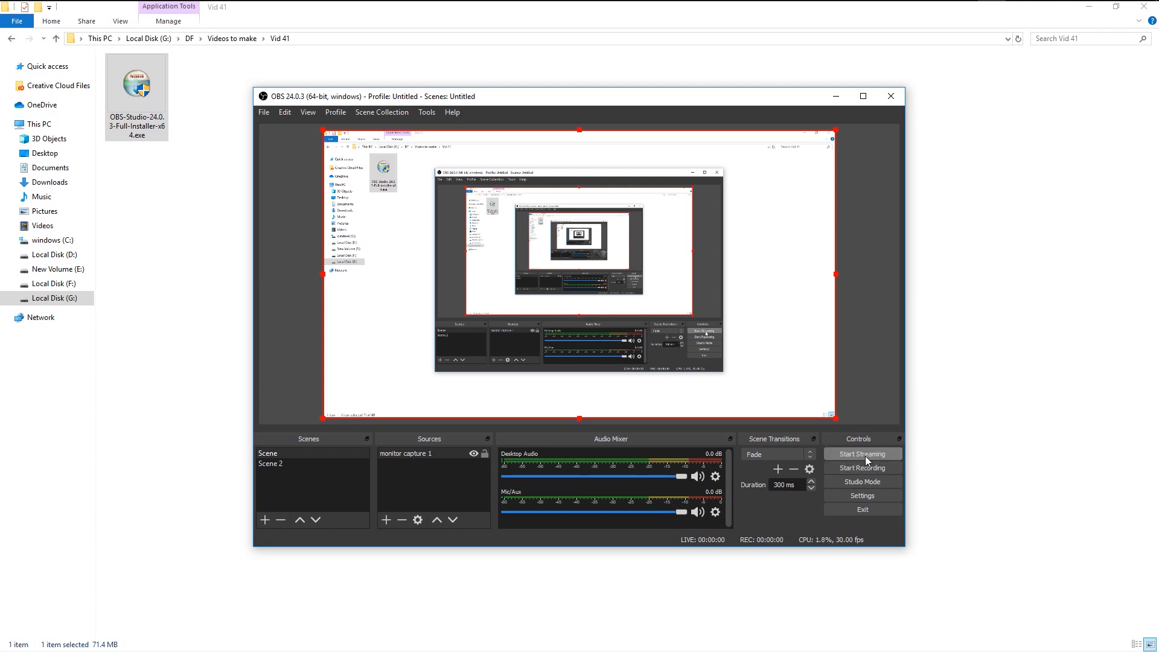
pyautogui.moveTo(862, 482)
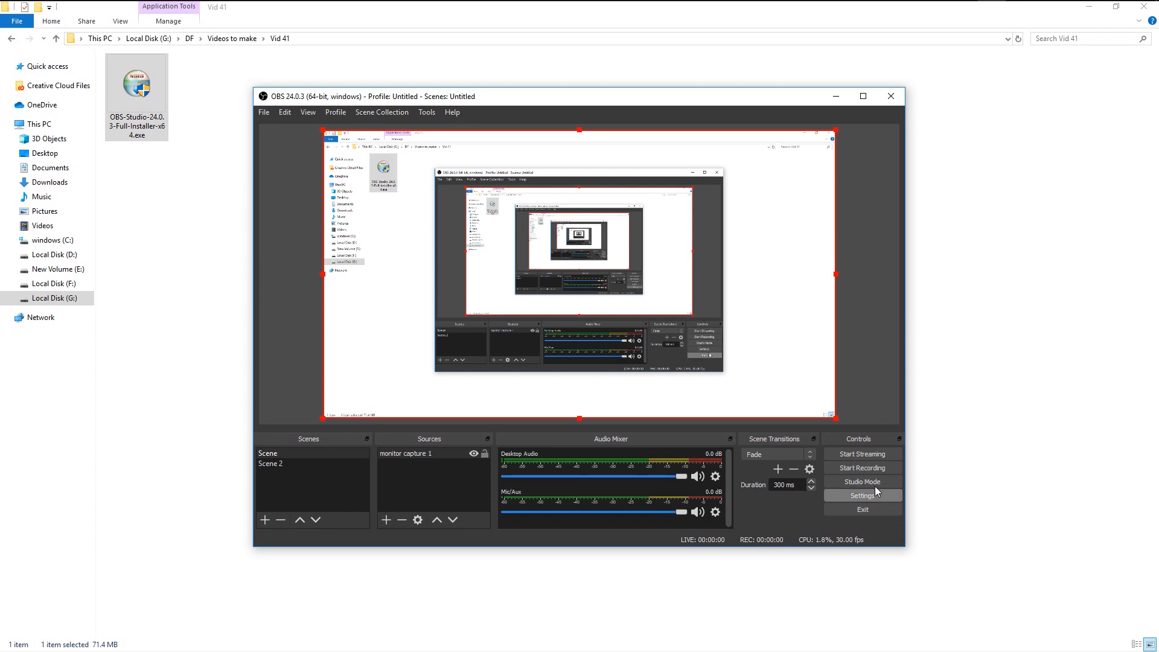
pyautogui.moveTo(862, 467)
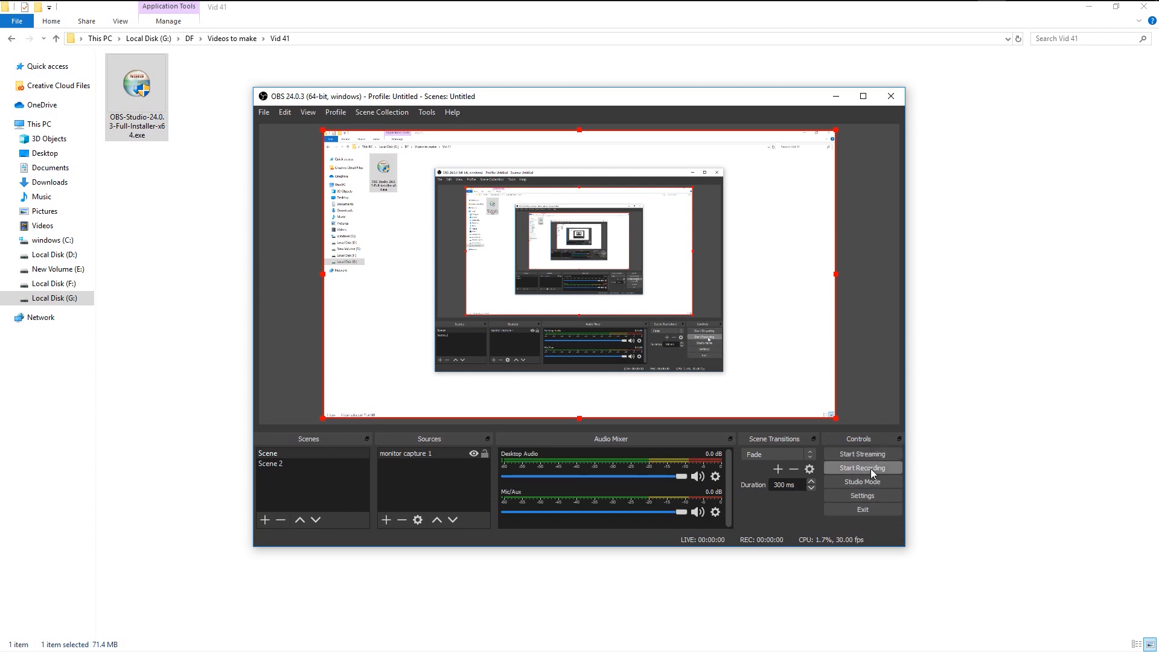
pyautogui.click(862, 495)
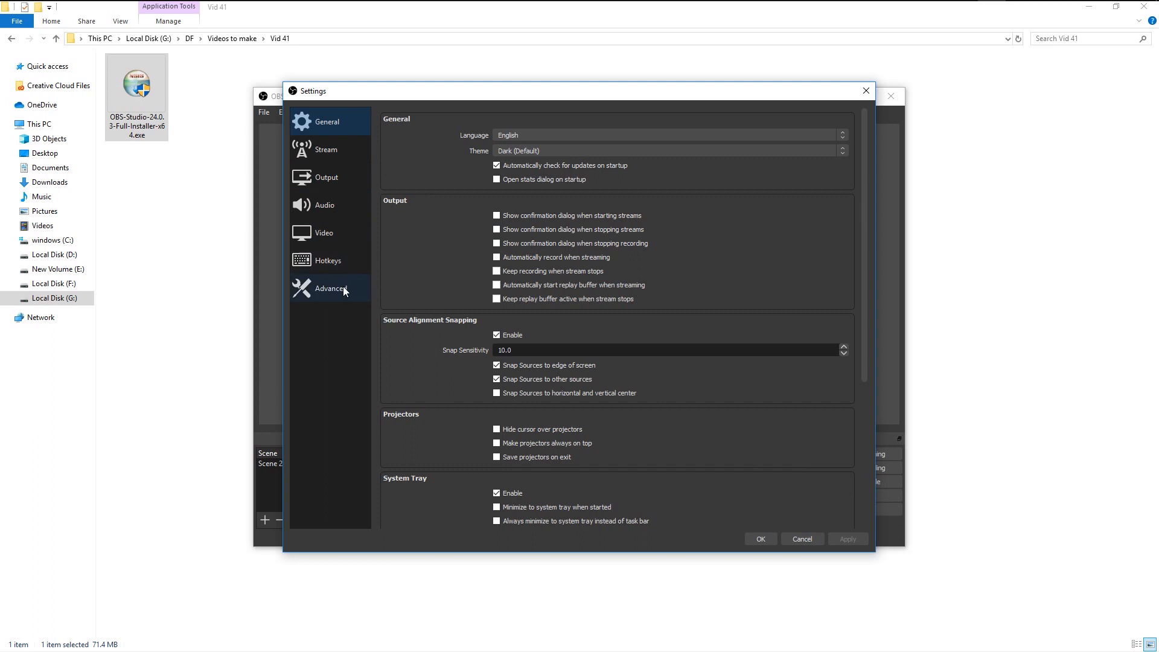
# Step: Scroll through the General preferences, then switch the Settings window to the Output page
pyautogui.scroll(-3)
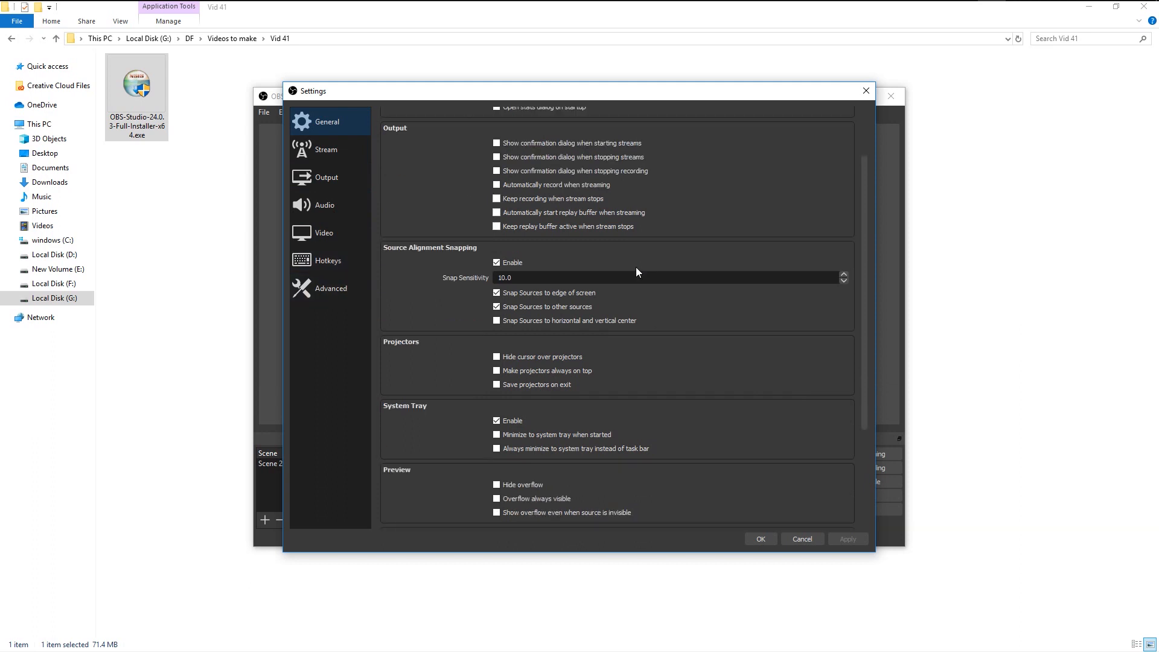
pyautogui.scroll(3)
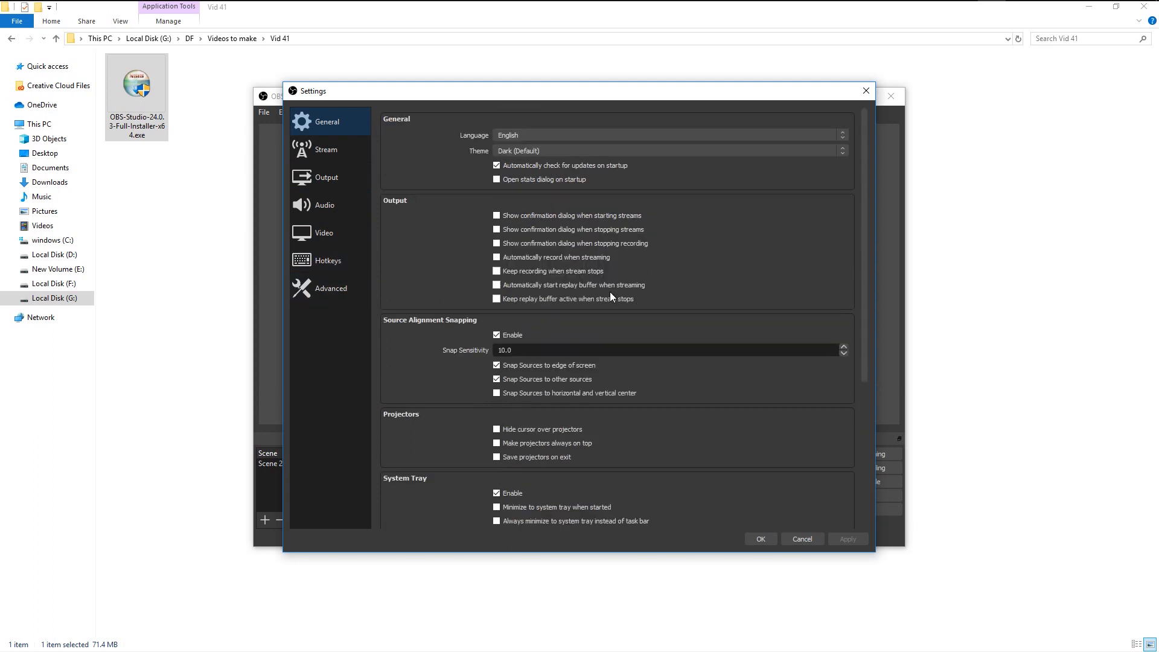
pyautogui.scroll(-3)
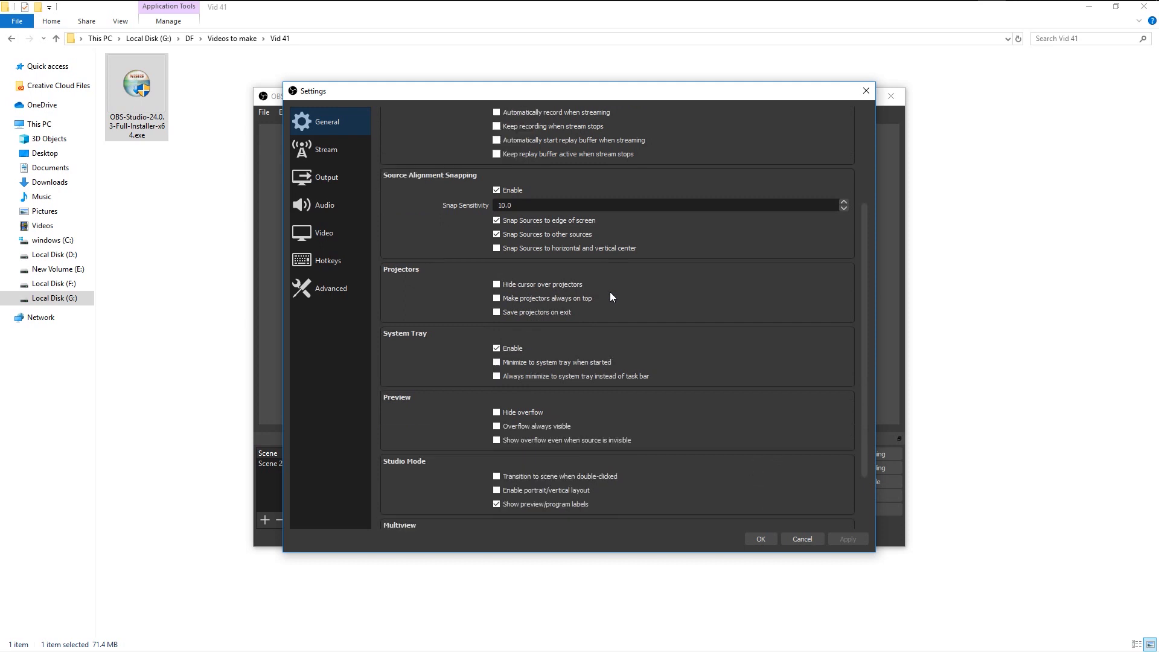
pyautogui.scroll(-3)
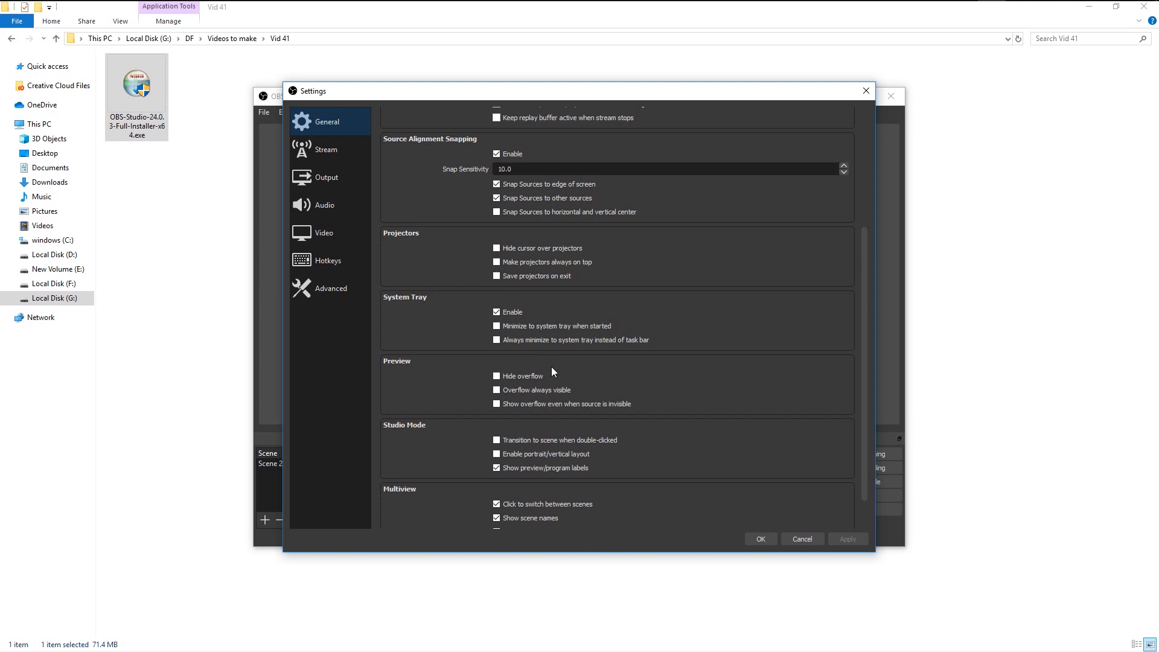
pyautogui.scroll(-3)
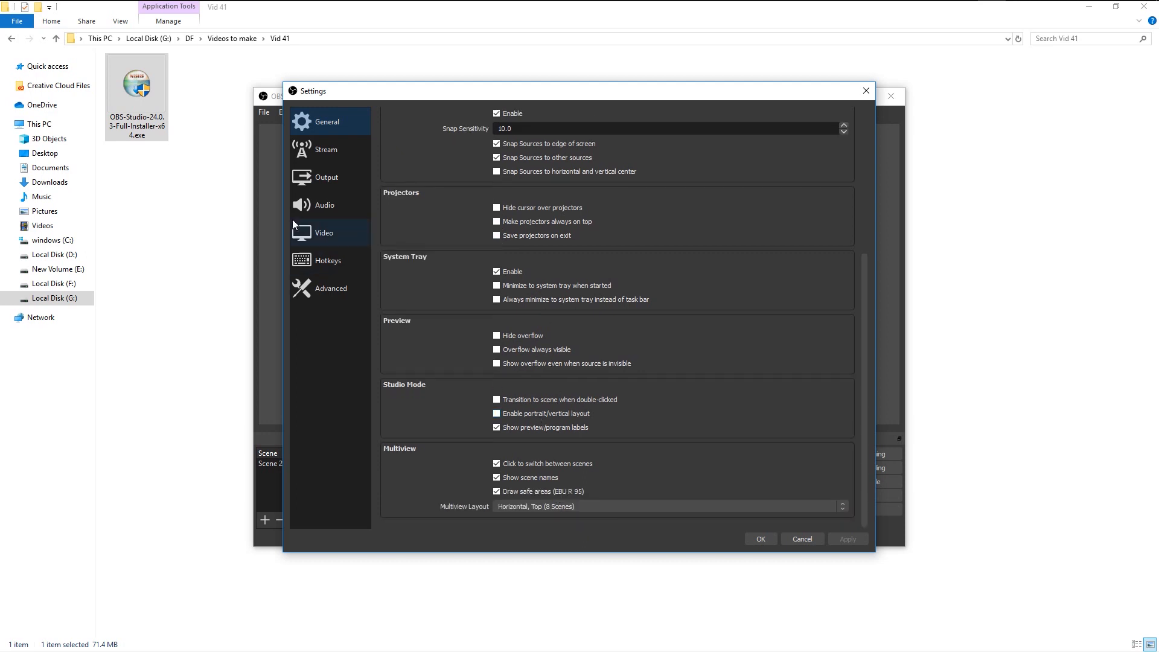
pyautogui.click(323, 178)
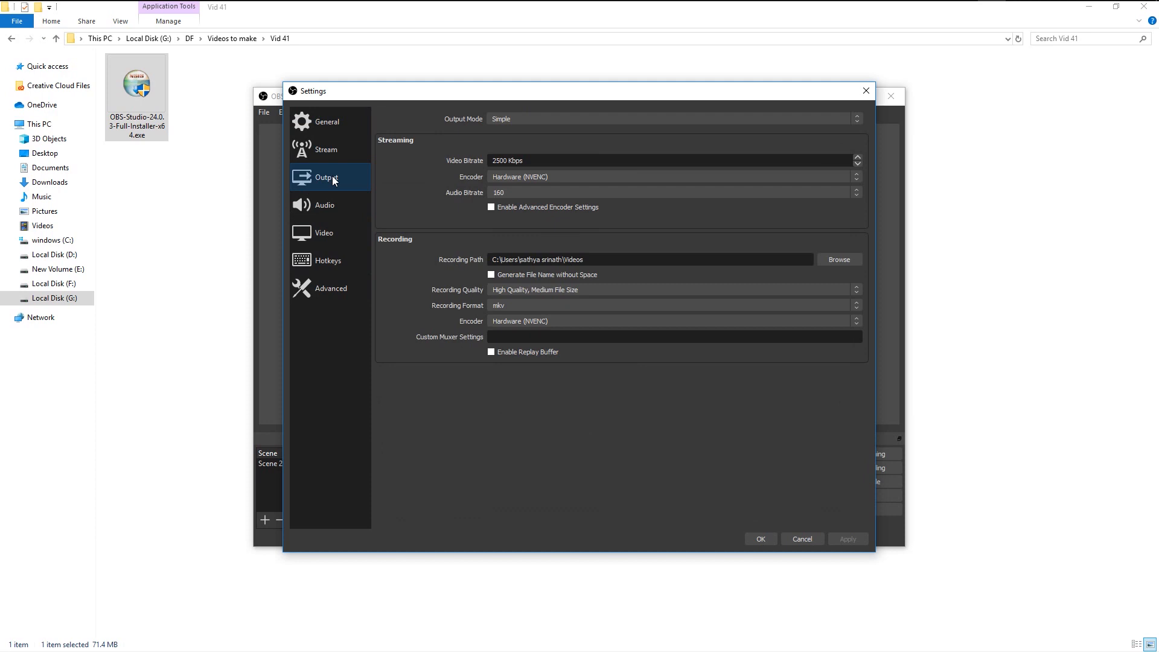
pyautogui.moveTo(431, 163)
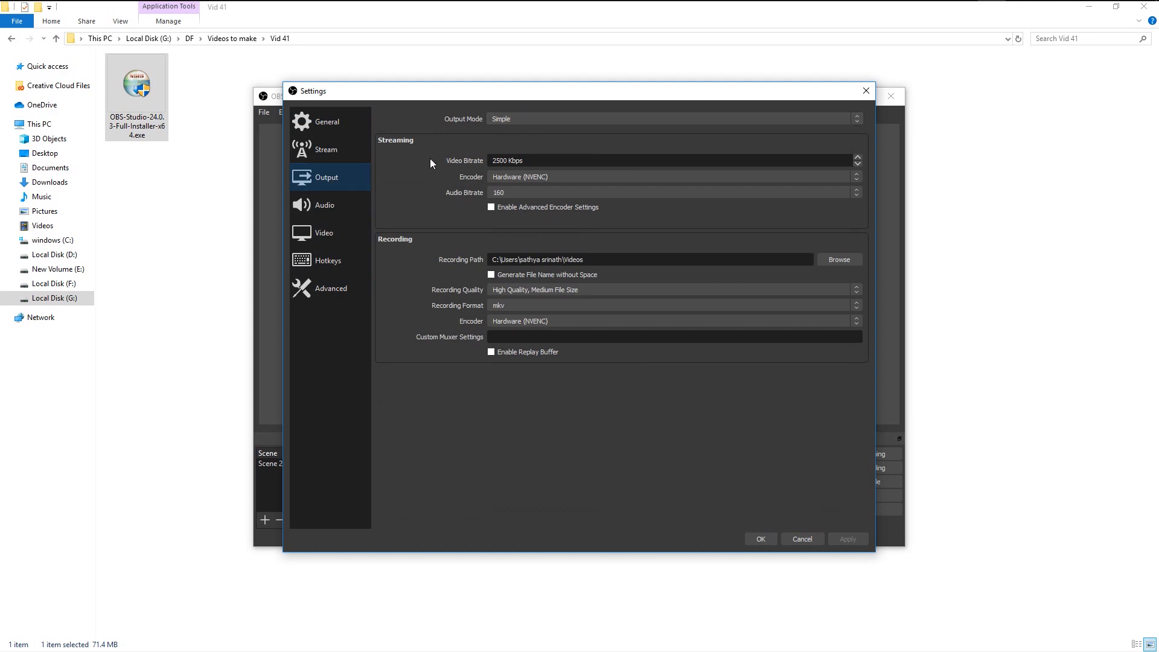
pyautogui.moveTo(840, 260)
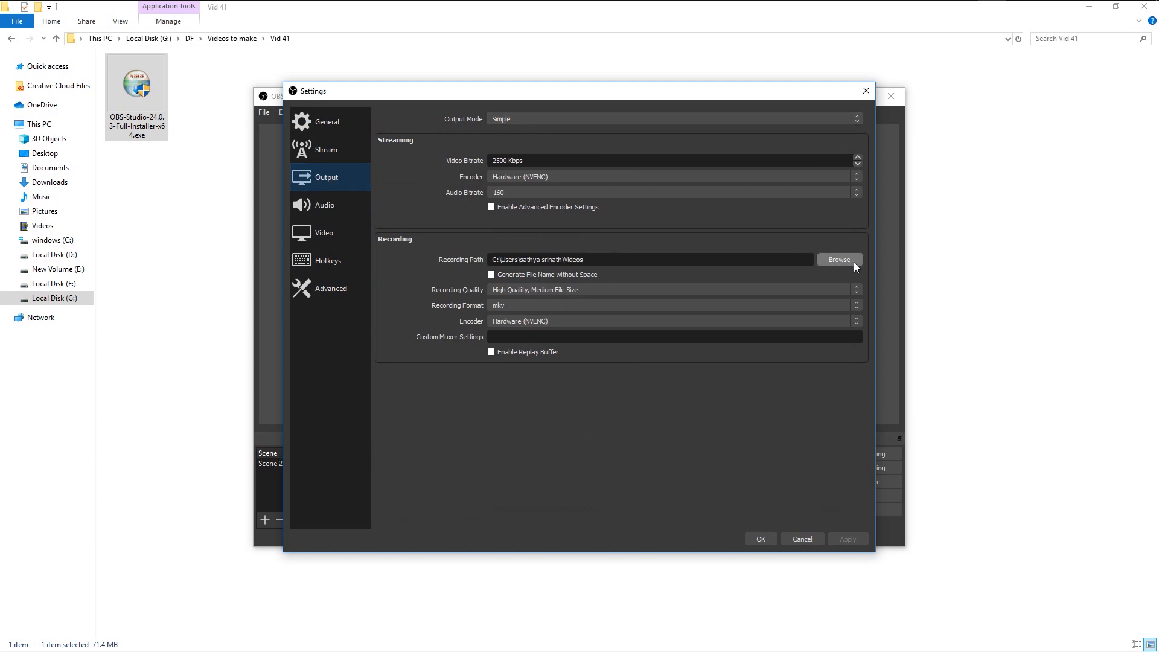
# Step: Set the recording path to F:/ and keep quality at High Quality, Medium File Size
pyautogui.click(838, 259)
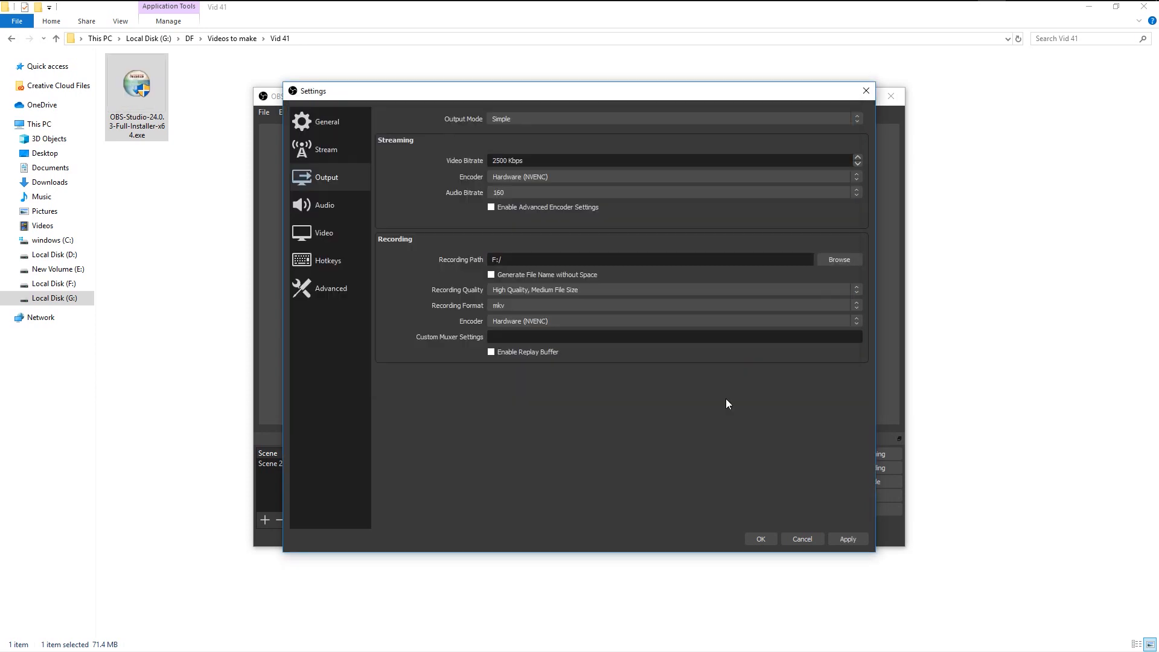
pyautogui.moveTo(548, 289)
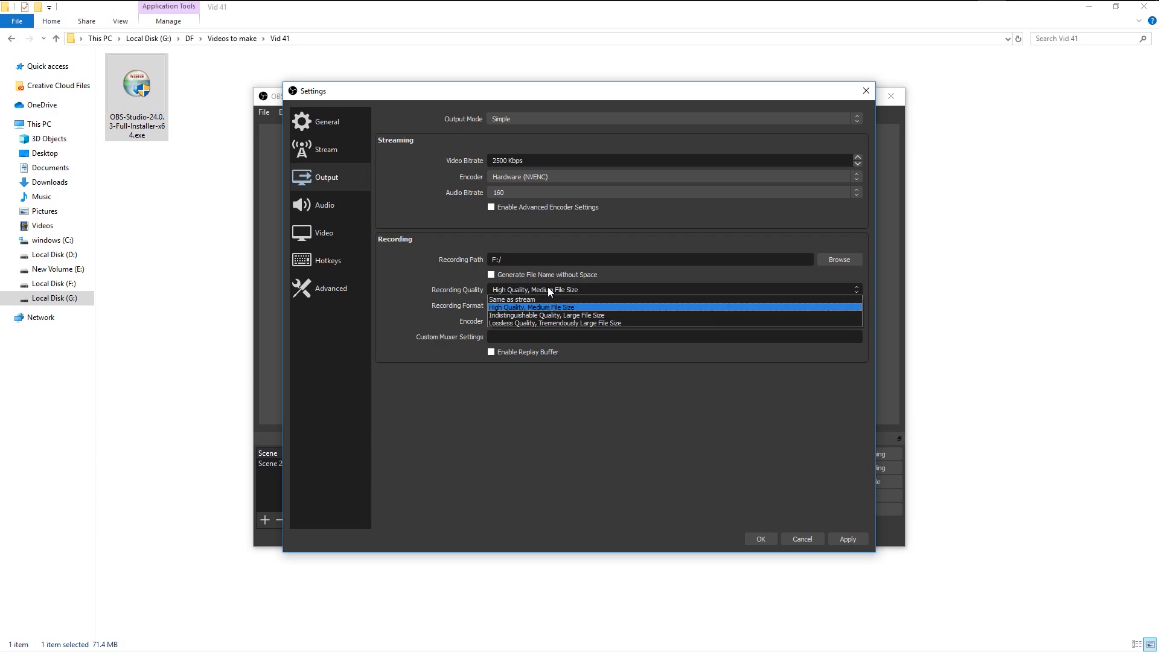
pyautogui.moveTo(540, 310)
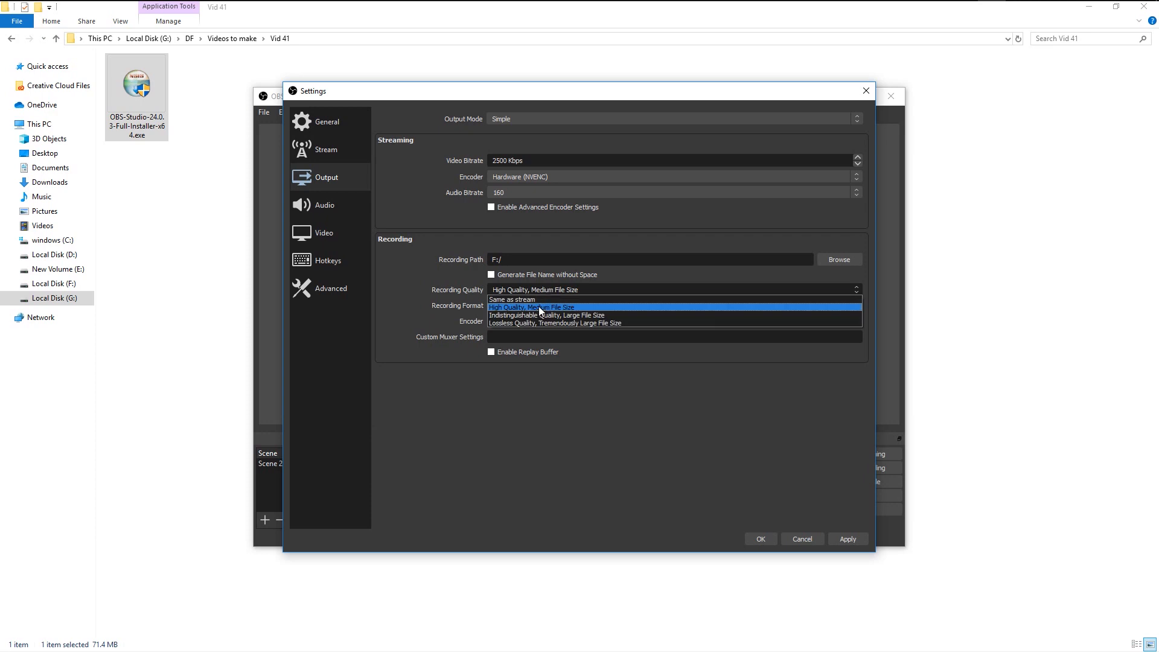
pyautogui.moveTo(544, 315)
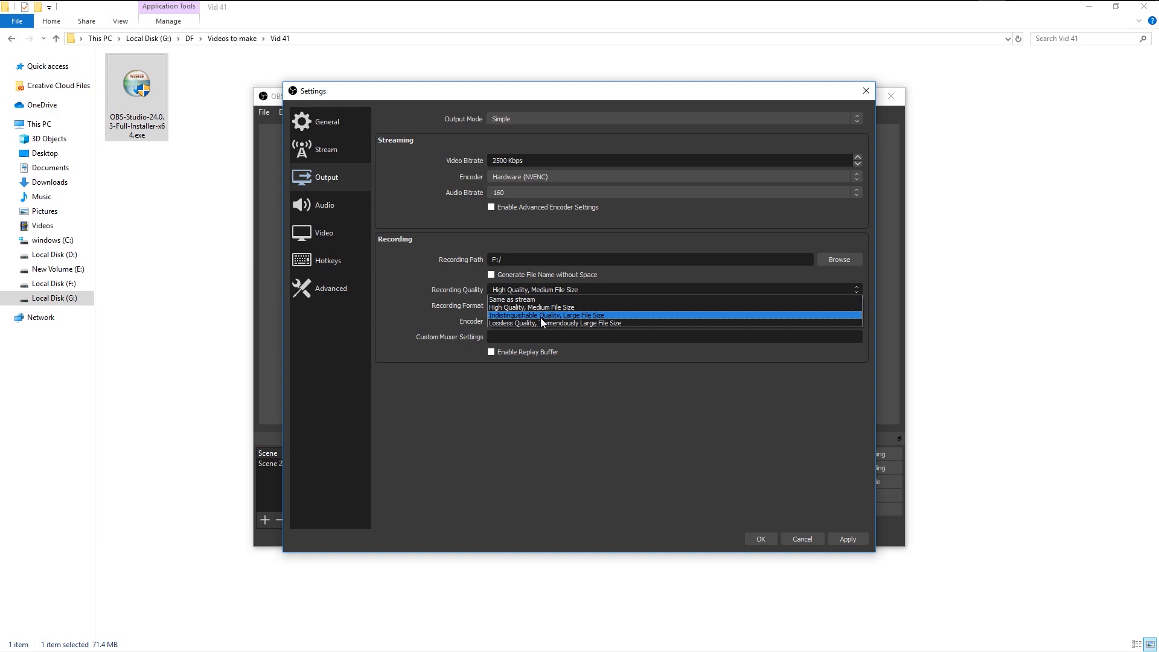
pyautogui.moveTo(541, 323)
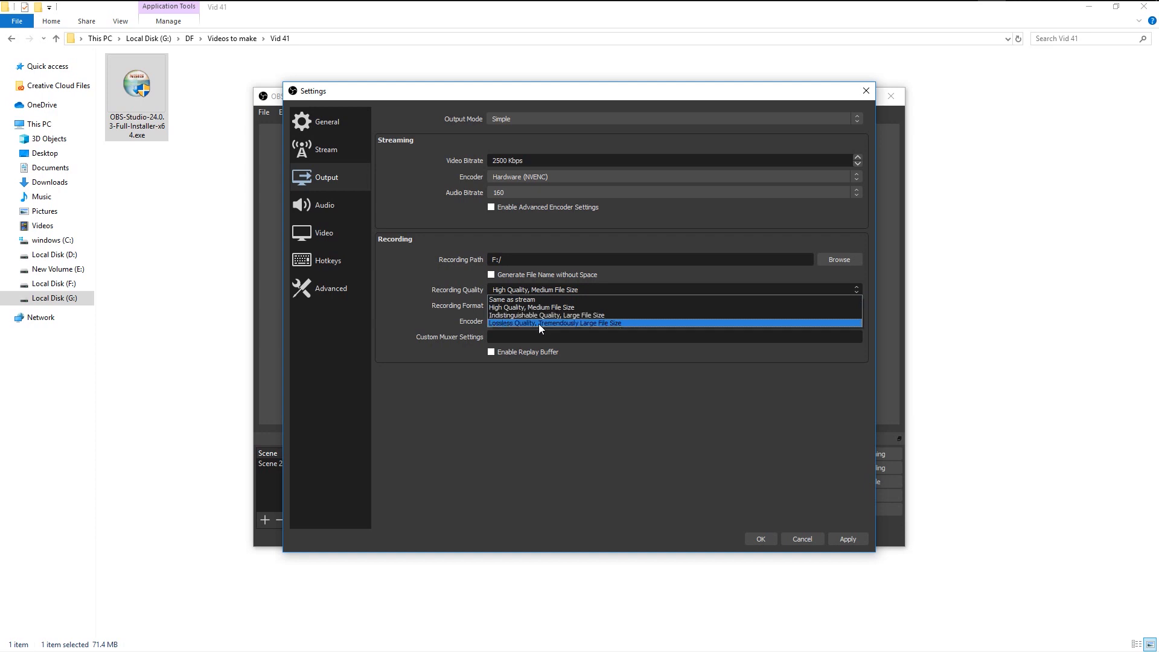
pyautogui.moveTo(540, 307)
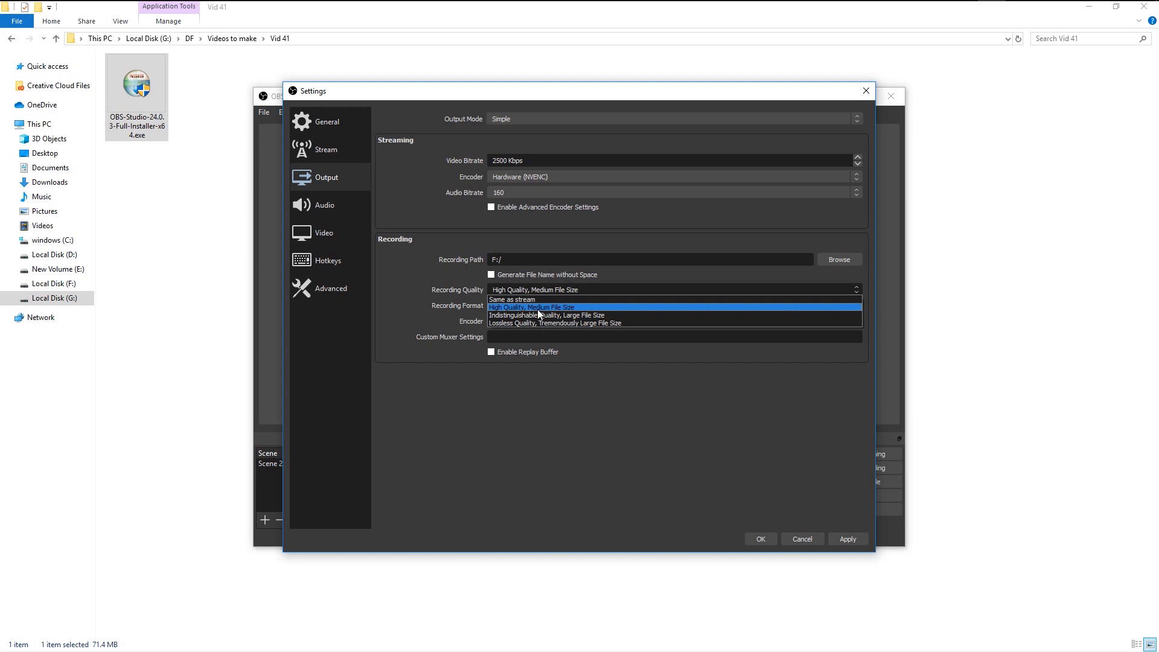
pyautogui.click(547, 306)
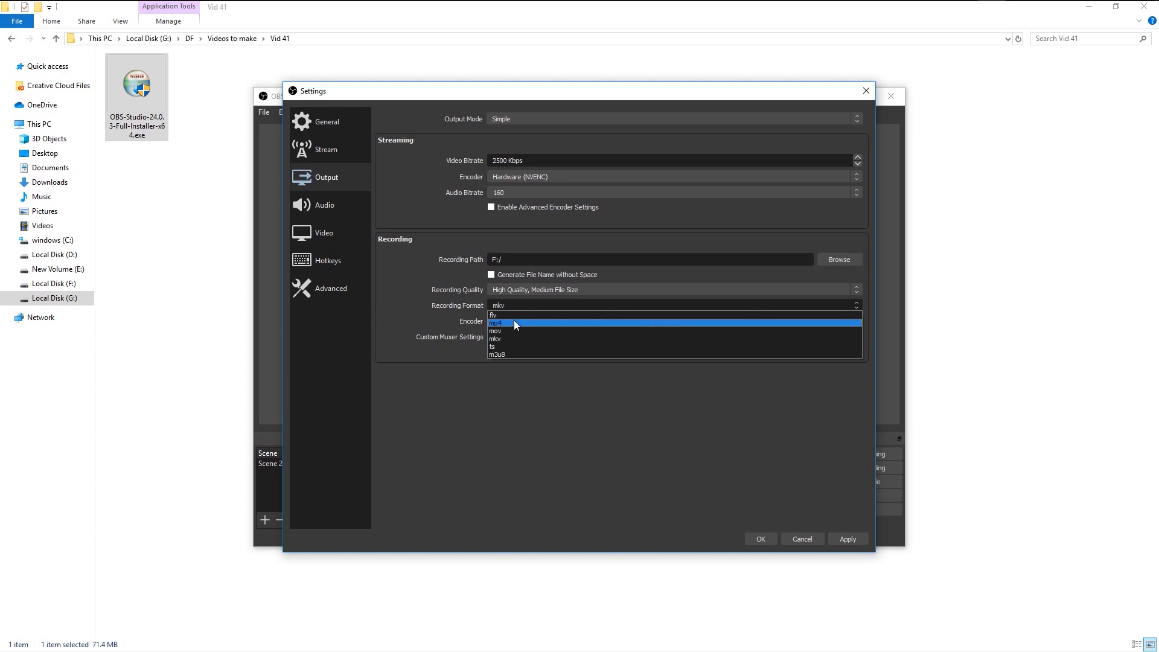
# Step: Set the recording format to mp4 while keeping the Hardware (NVENC) encoder
pyautogui.click(496, 323)
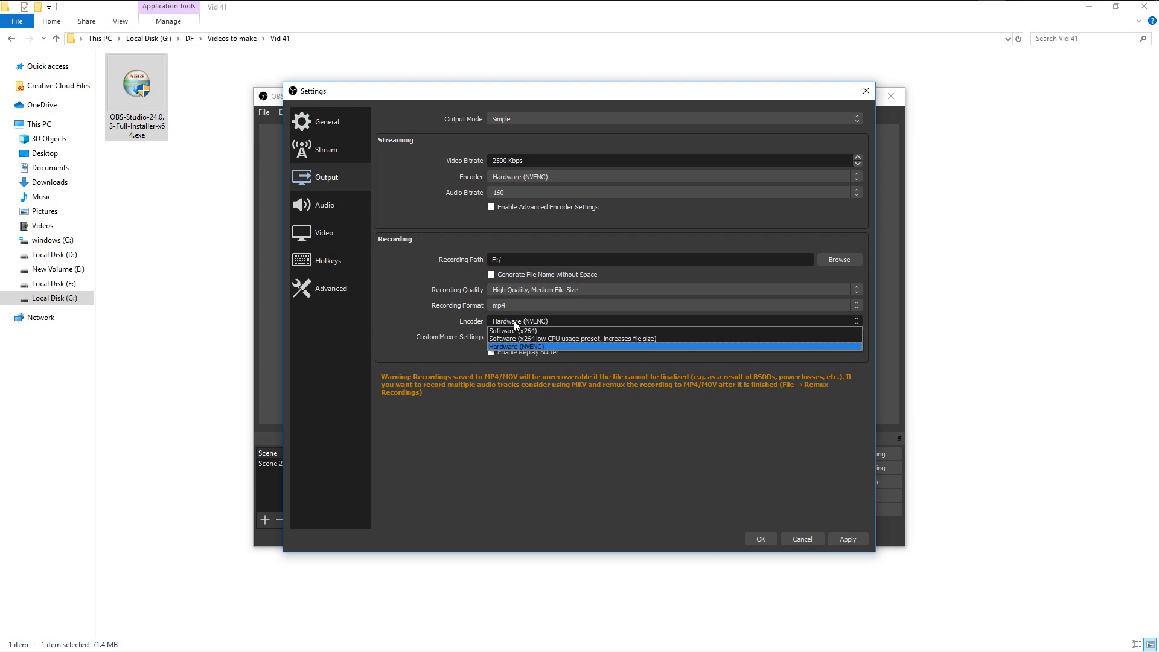
pyautogui.click(515, 346)
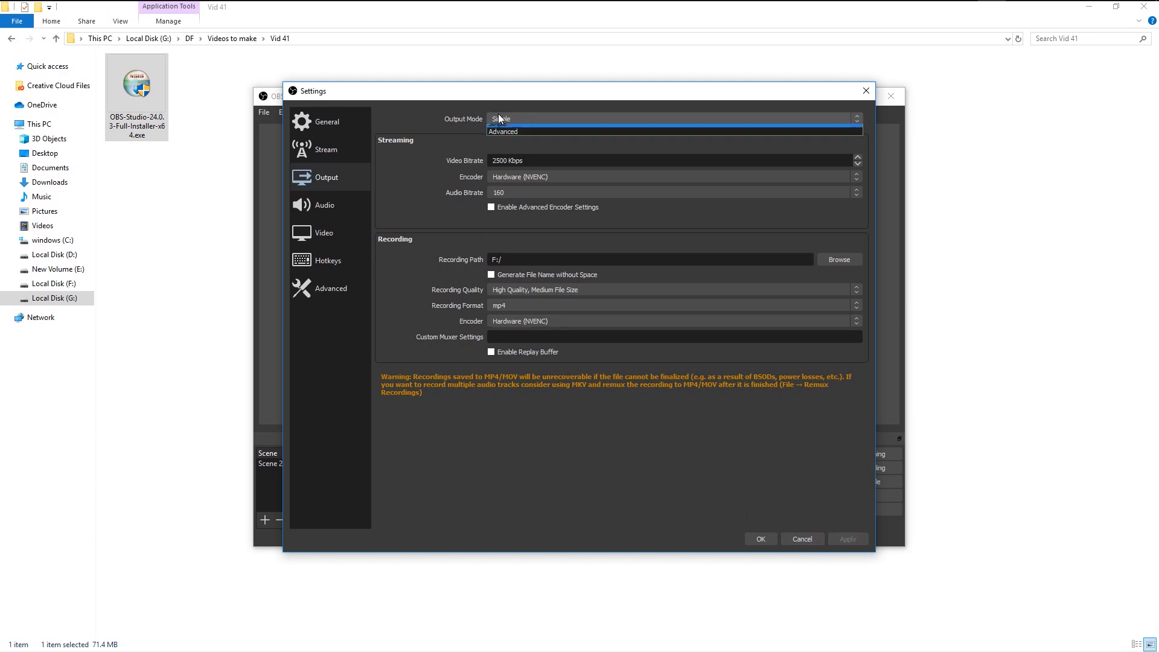
pyautogui.moveTo(498, 128)
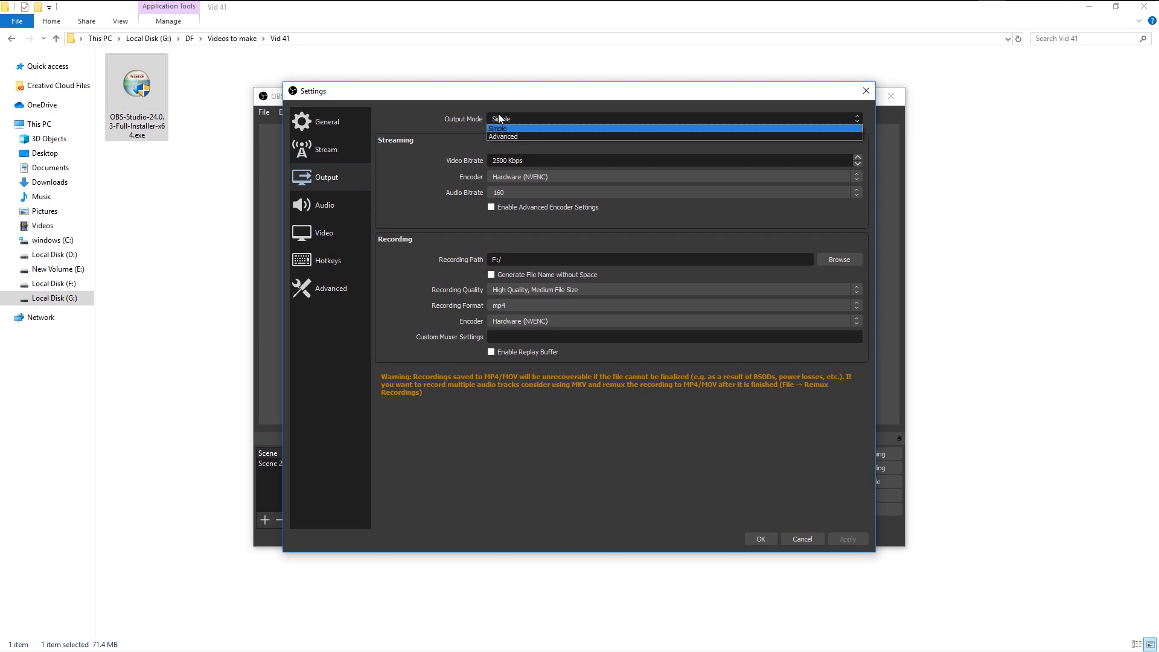
# Step: Switch Output Mode to Advanced and review the Recording, Replay Buffer, Audio and Streaming tabs
pyautogui.click(503, 136)
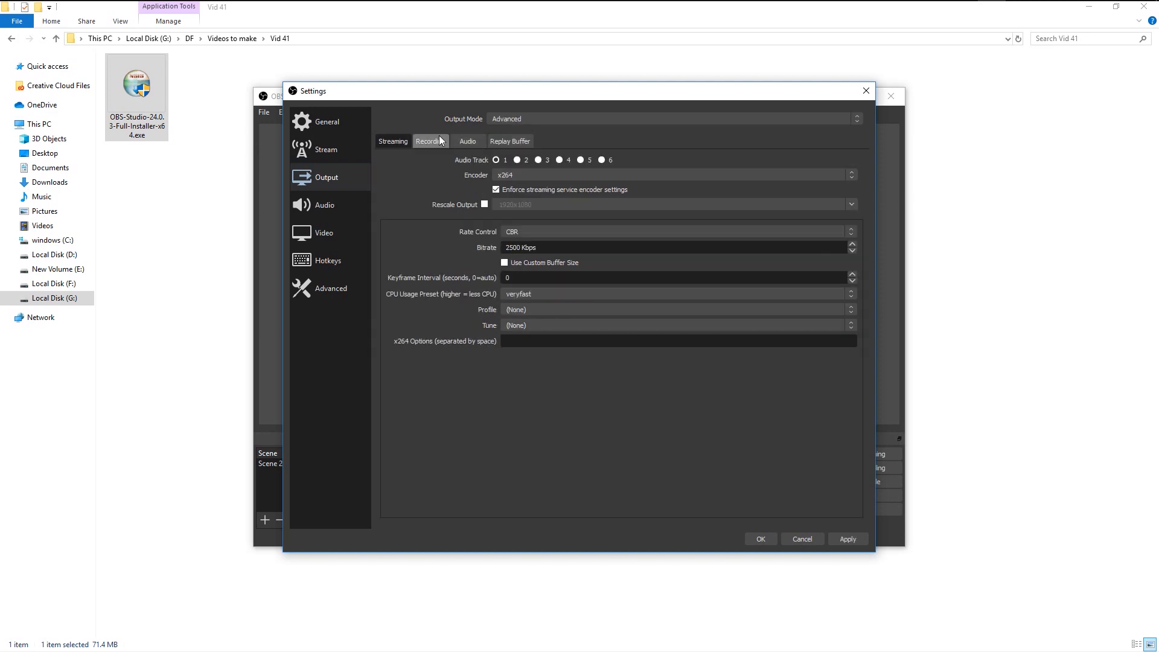
pyautogui.click(430, 141)
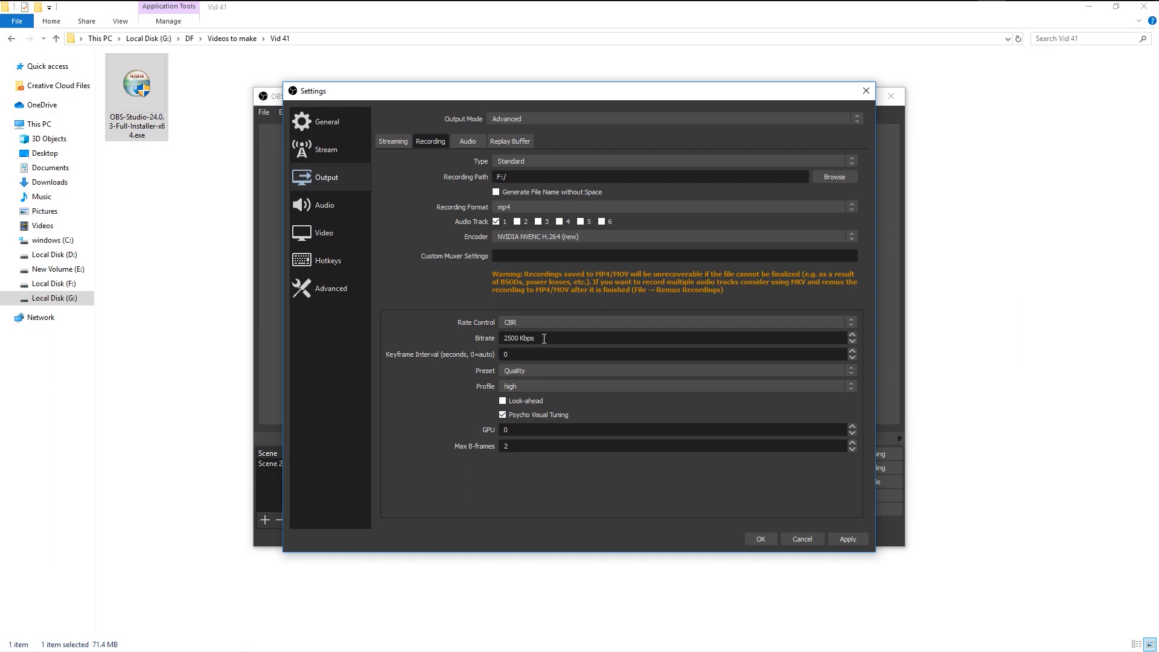
pyautogui.moveTo(467, 141)
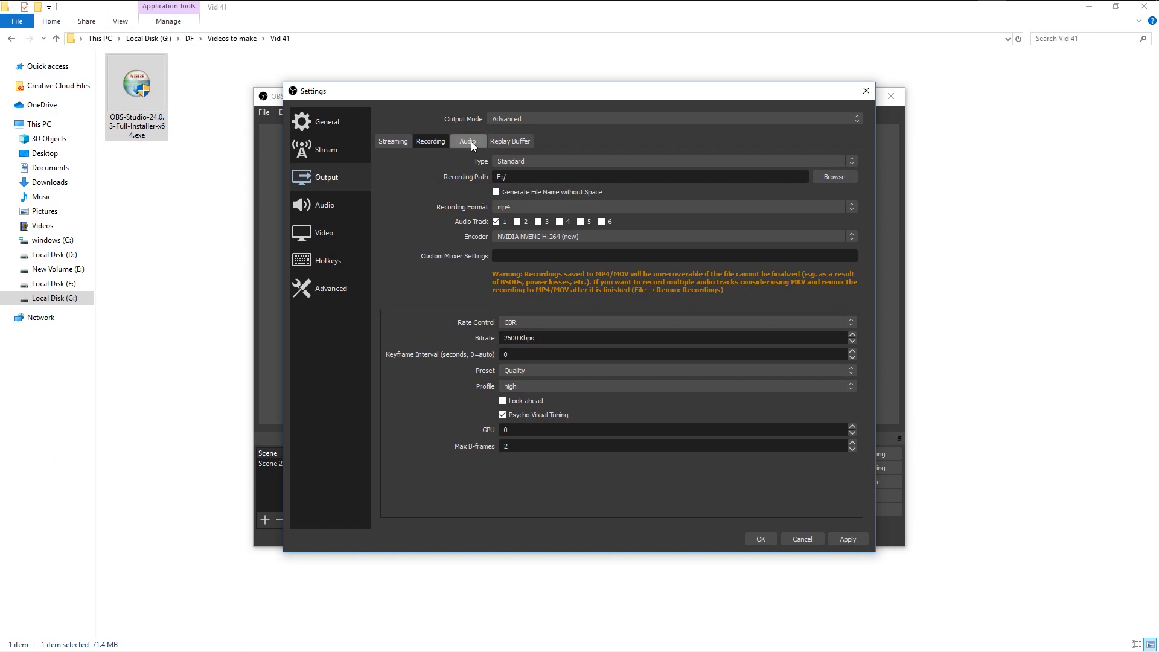
pyautogui.click(509, 141)
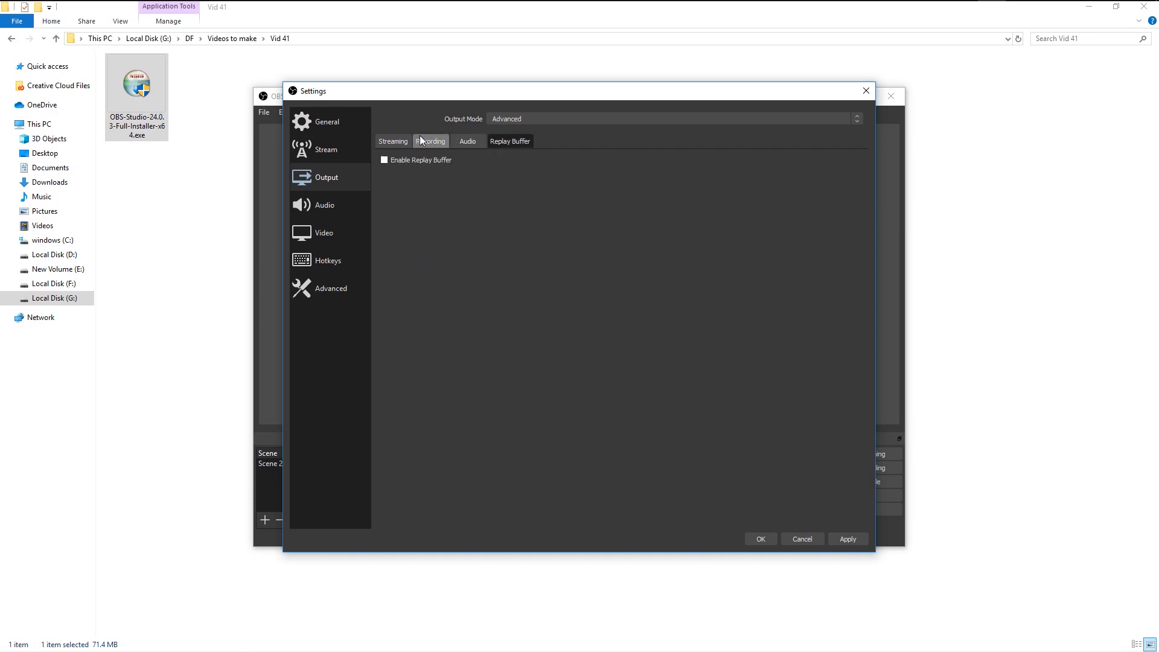
pyautogui.click(468, 142)
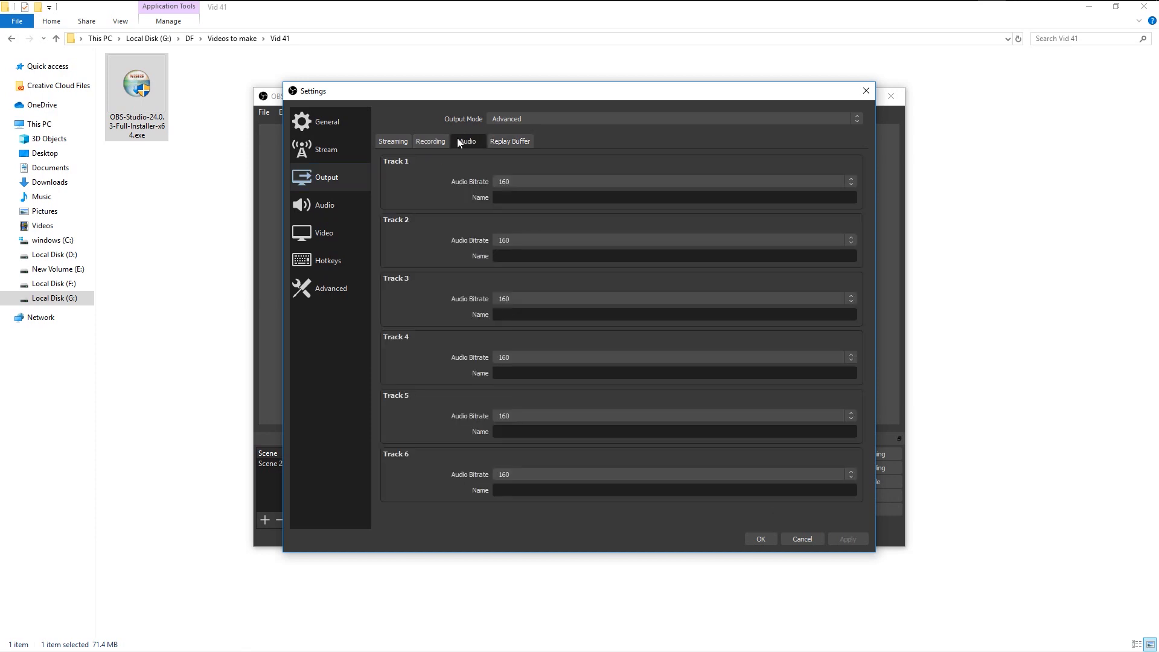
pyautogui.click(392, 142)
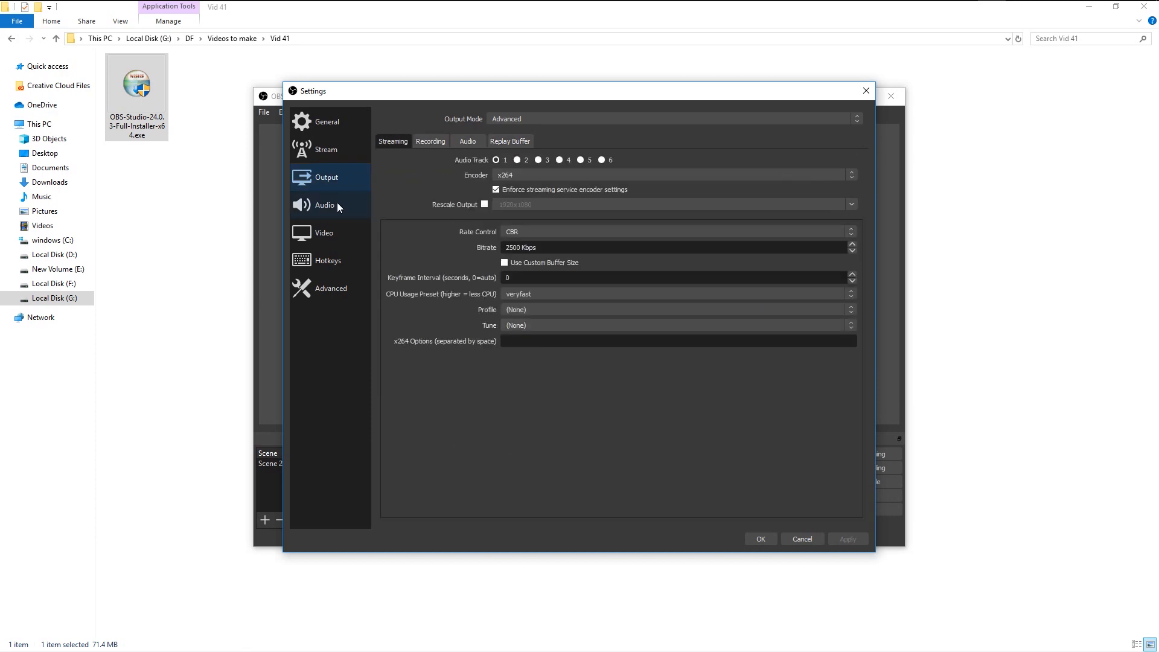
# Step: Set Desktop Audio to LG IPS FULLHD and Mic/Aux to Microphone (3- USB PnP Sound Device)
pyautogui.click(324, 205)
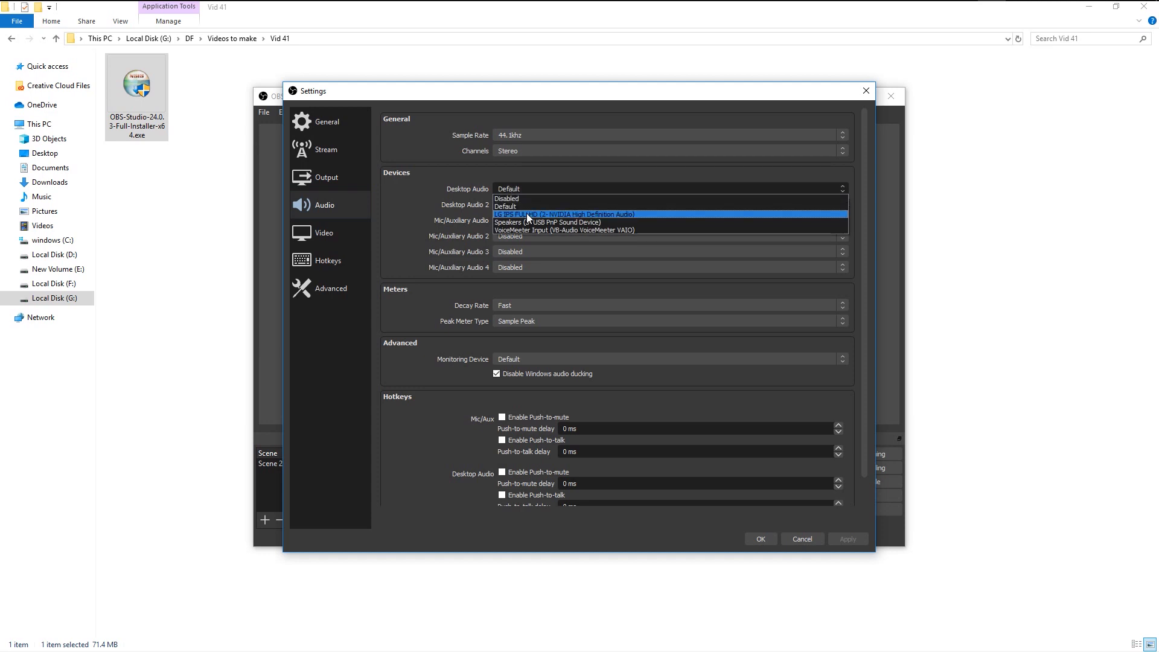
pyautogui.click(564, 215)
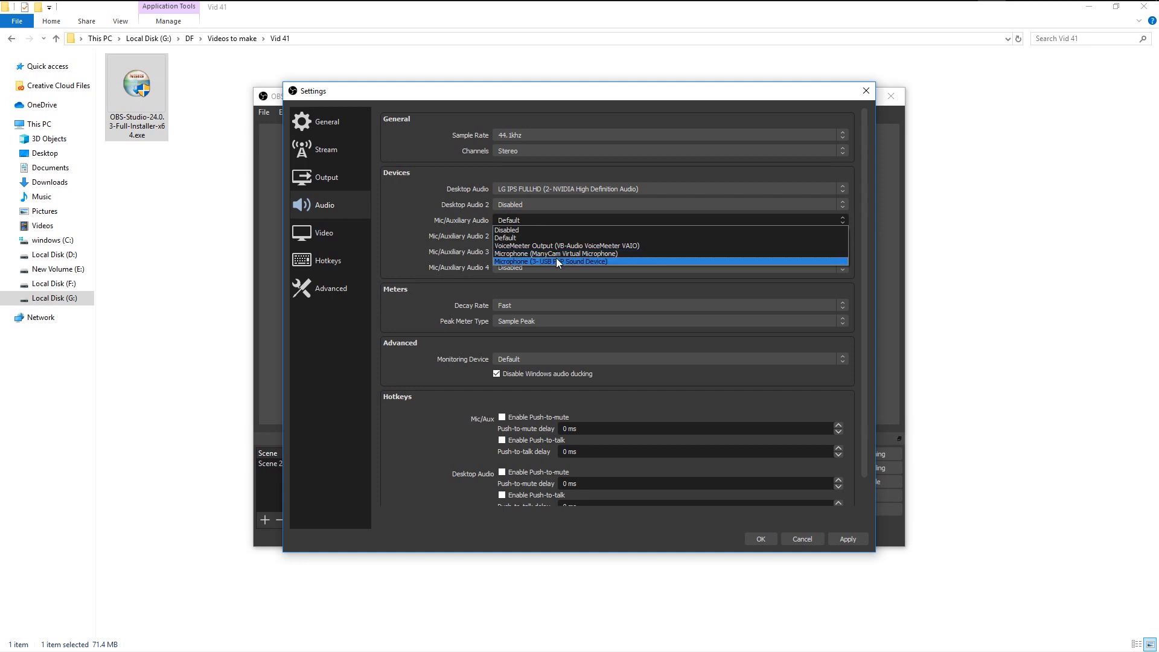
pyautogui.click(551, 262)
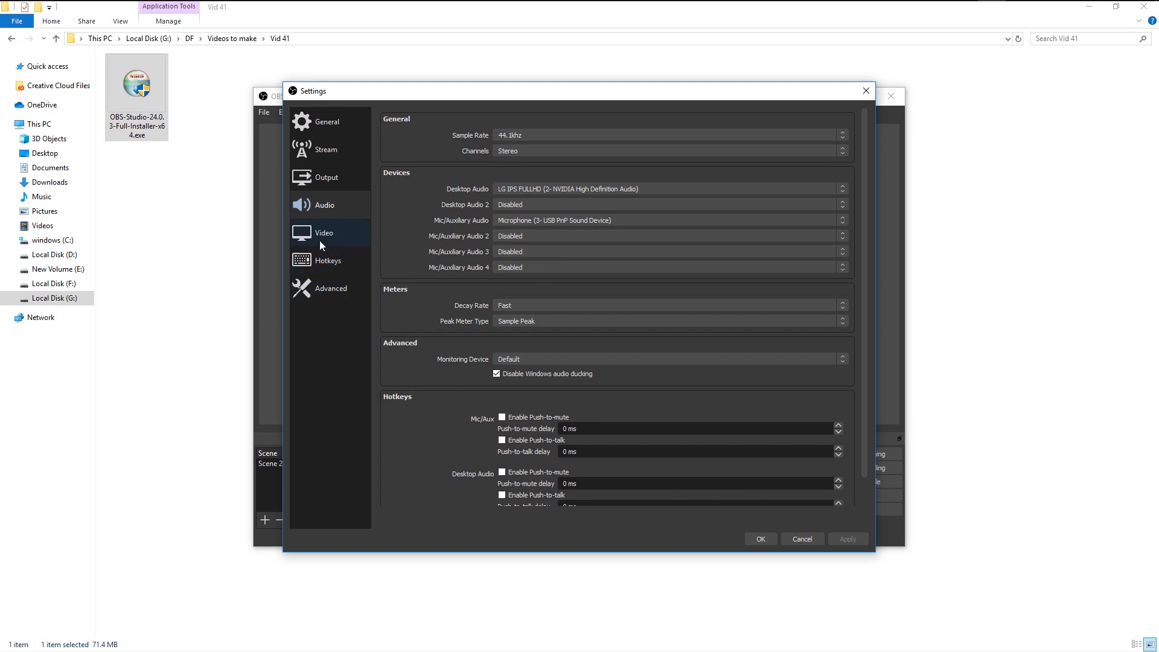
# Step: Set the Output (Scaled) Resolution to 1920x1080 in the Video settings
pyautogui.click(323, 233)
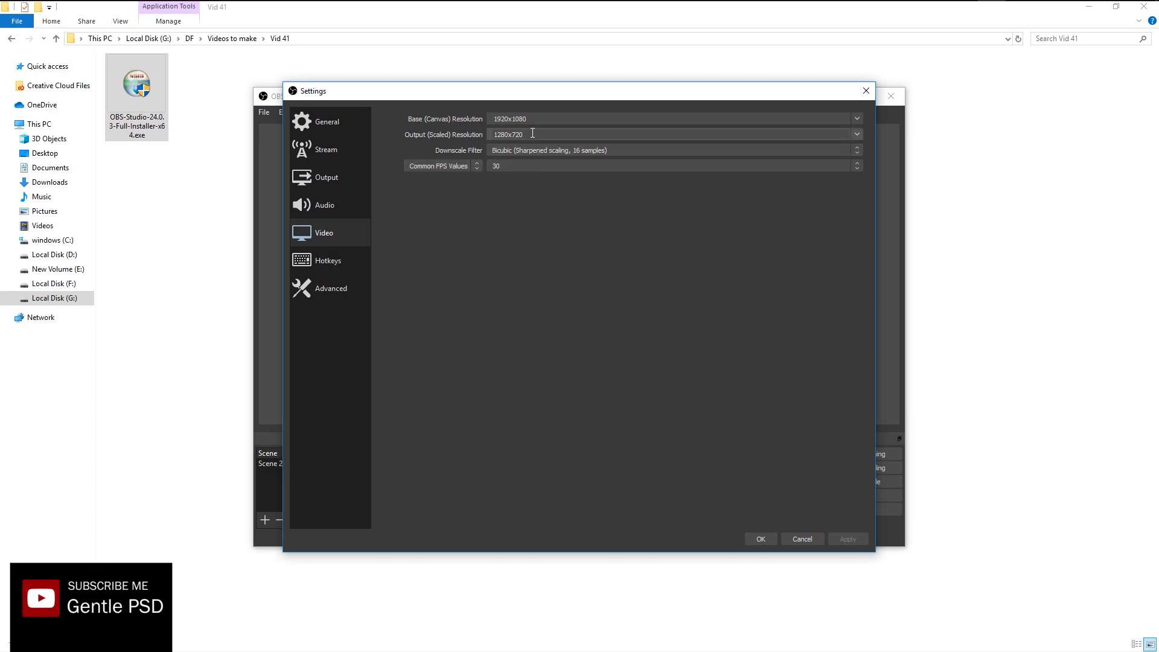
pyautogui.press('Backspace')
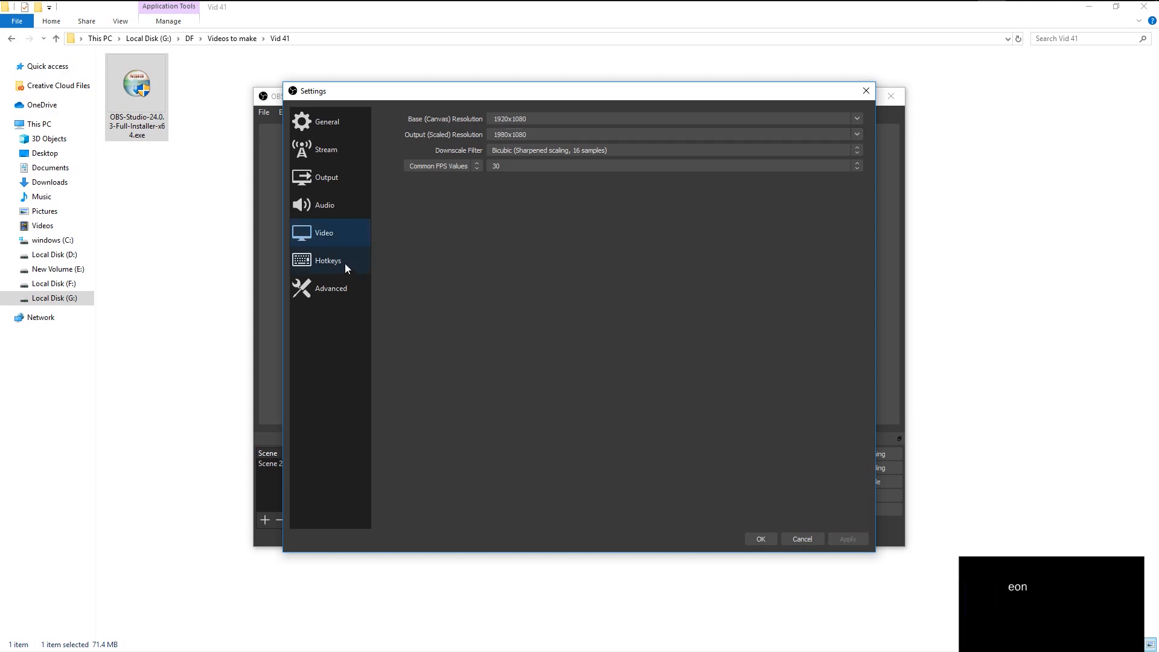
# Step: Assign Num 1 to Start Recording, Num 2 to Stop, Num 3 to Pause/Unpause, and apply
pyautogui.click(327, 261)
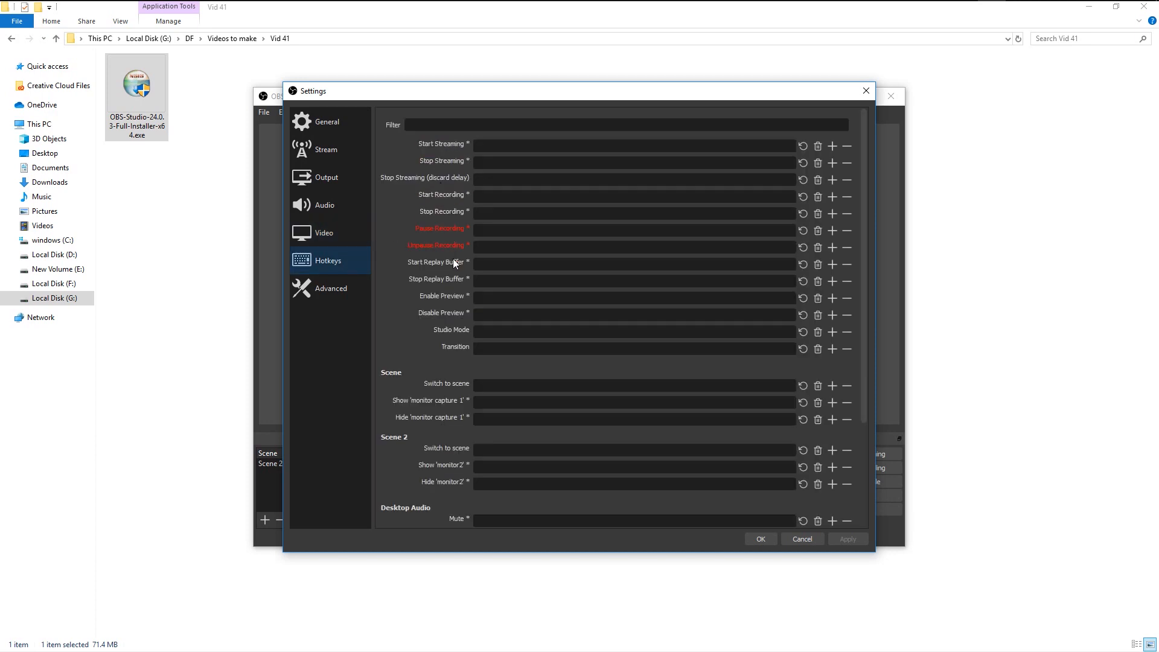
pyautogui.scroll(-3)
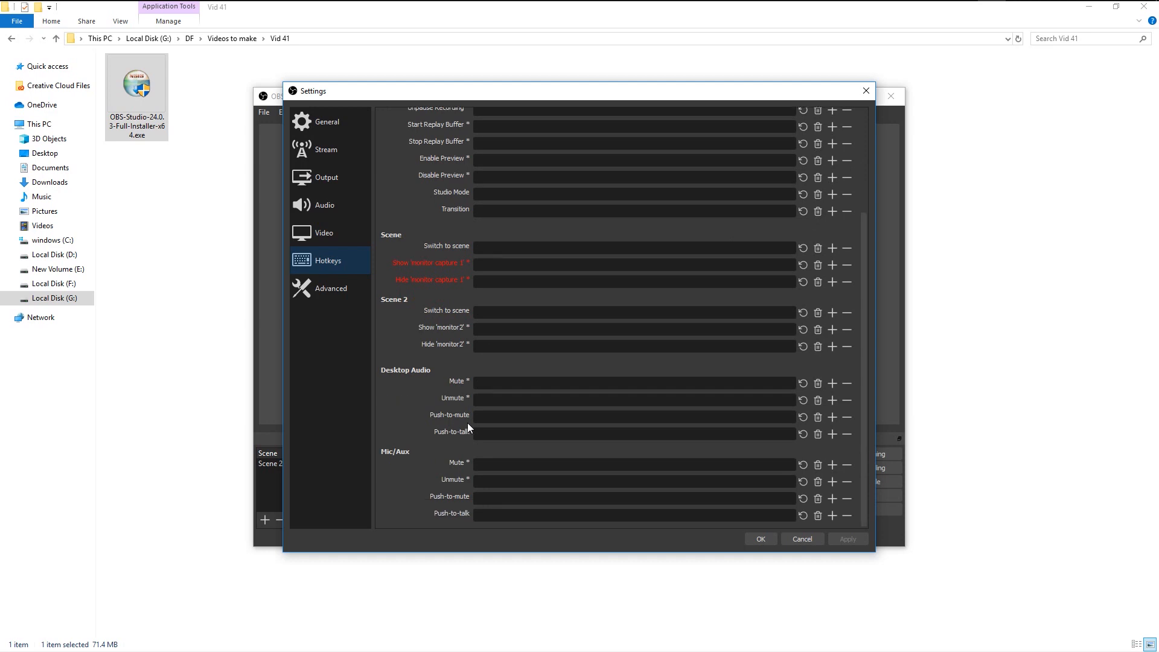
pyautogui.scroll(3)
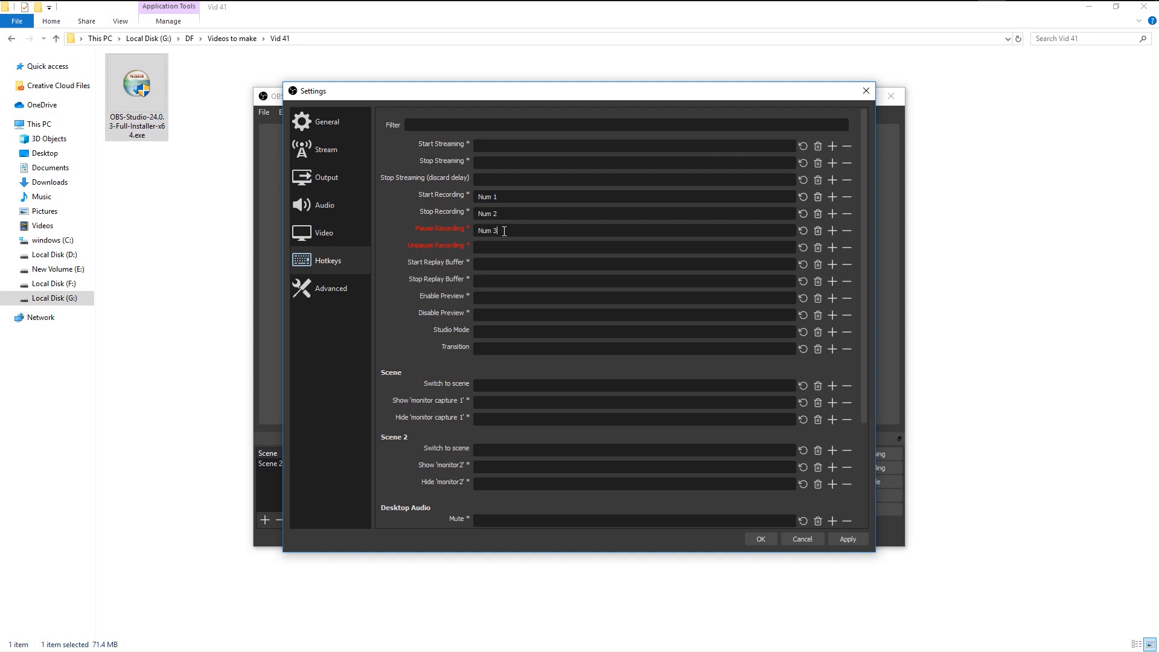
pyautogui.moveTo(501, 245)
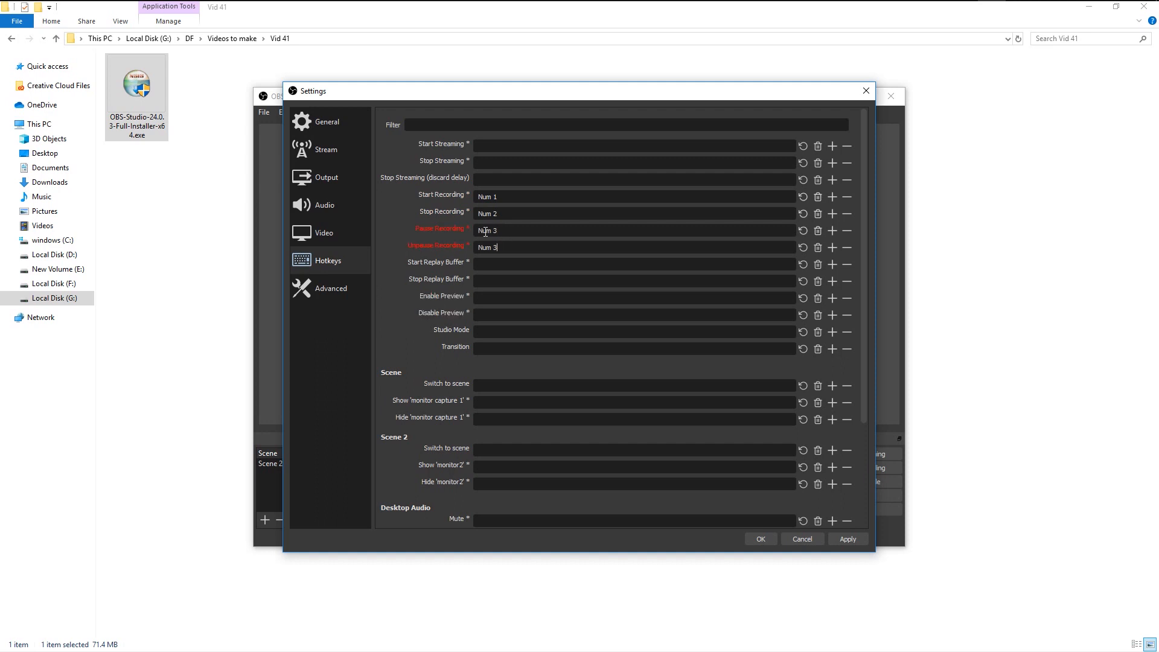
pyautogui.moveTo(500, 197)
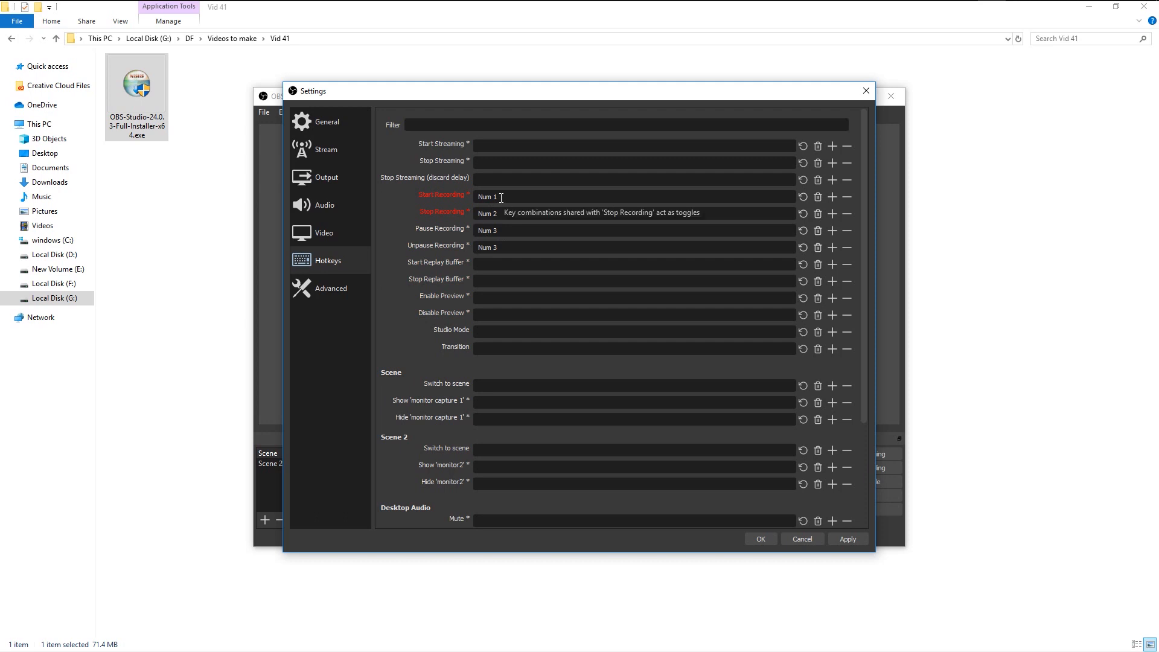
pyautogui.click(847, 539)
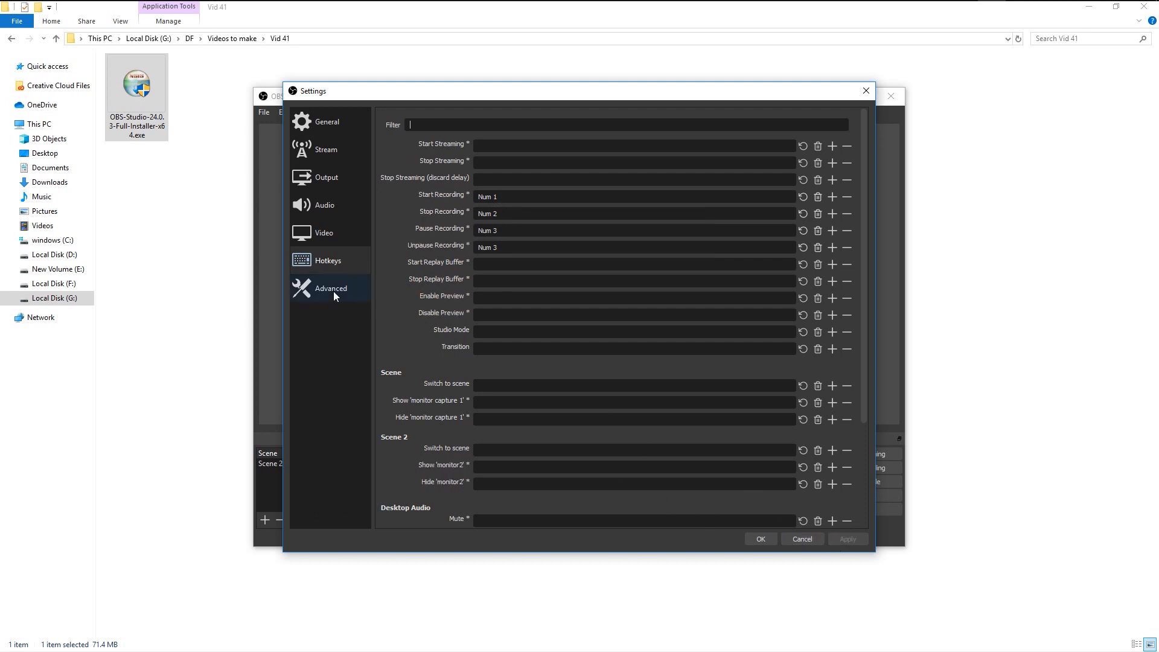
# Step: Look over the Advanced settings page and close Settings with OK, keeping the changes
pyautogui.click(329, 289)
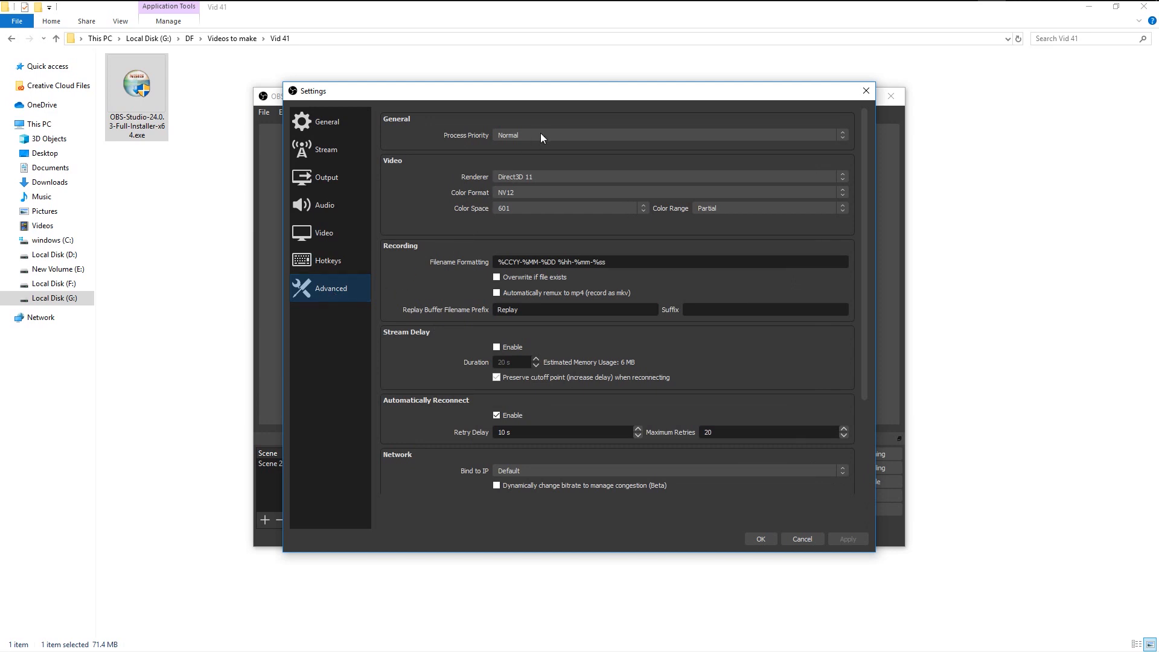
pyautogui.scroll(-3)
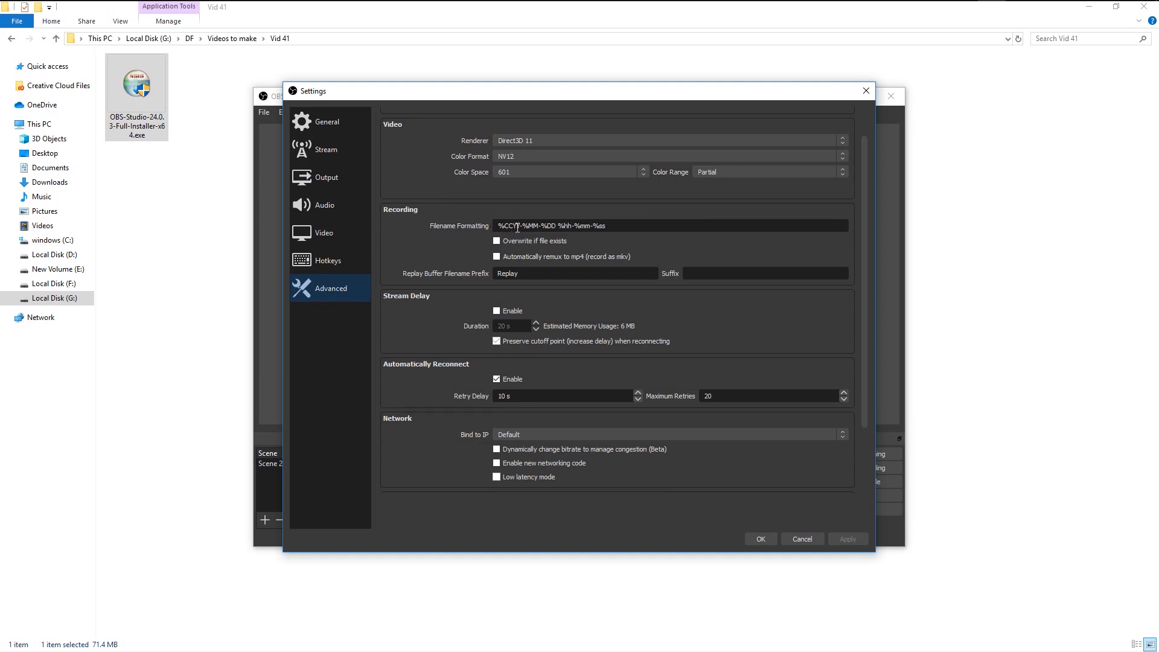
pyautogui.moveTo(587, 226)
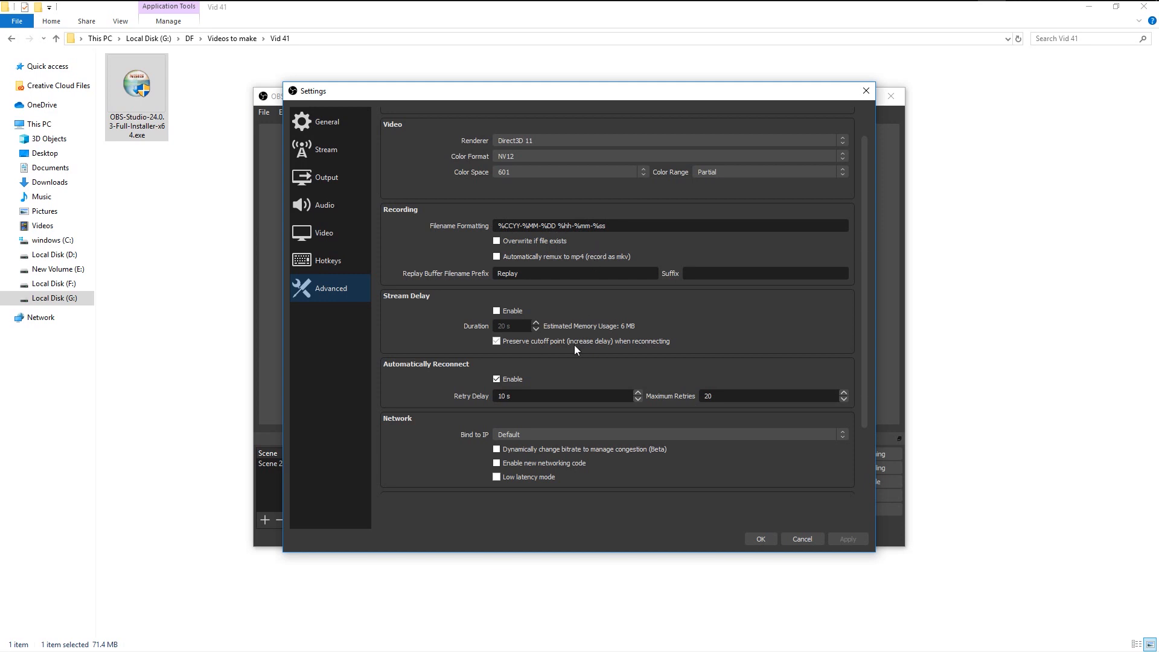
pyautogui.scroll(-3)
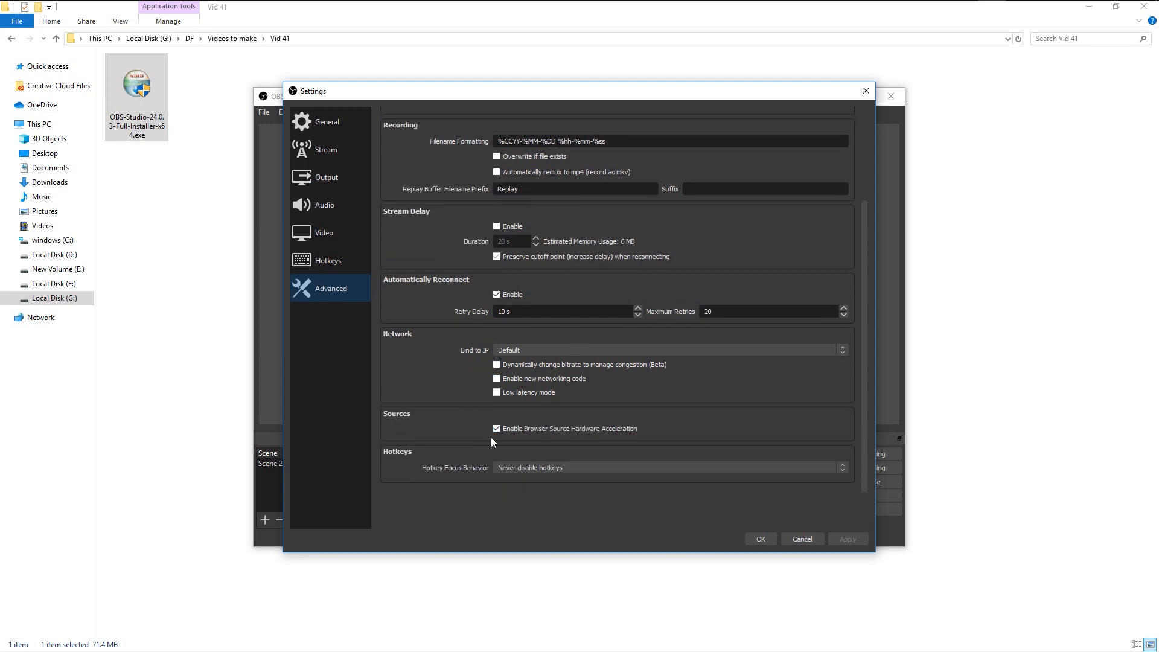
pyautogui.click(759, 539)
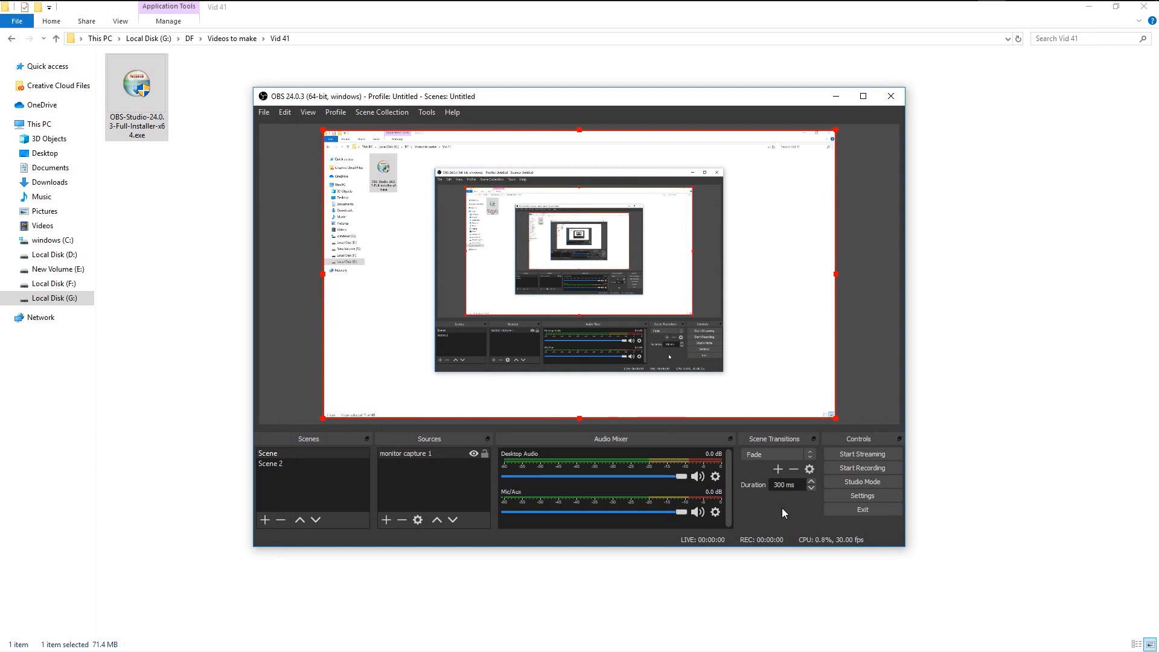
# Step: Start the test recording and create a new text document 'gentle psd.txt' in the Vid 41 folder
pyautogui.click(861, 468)
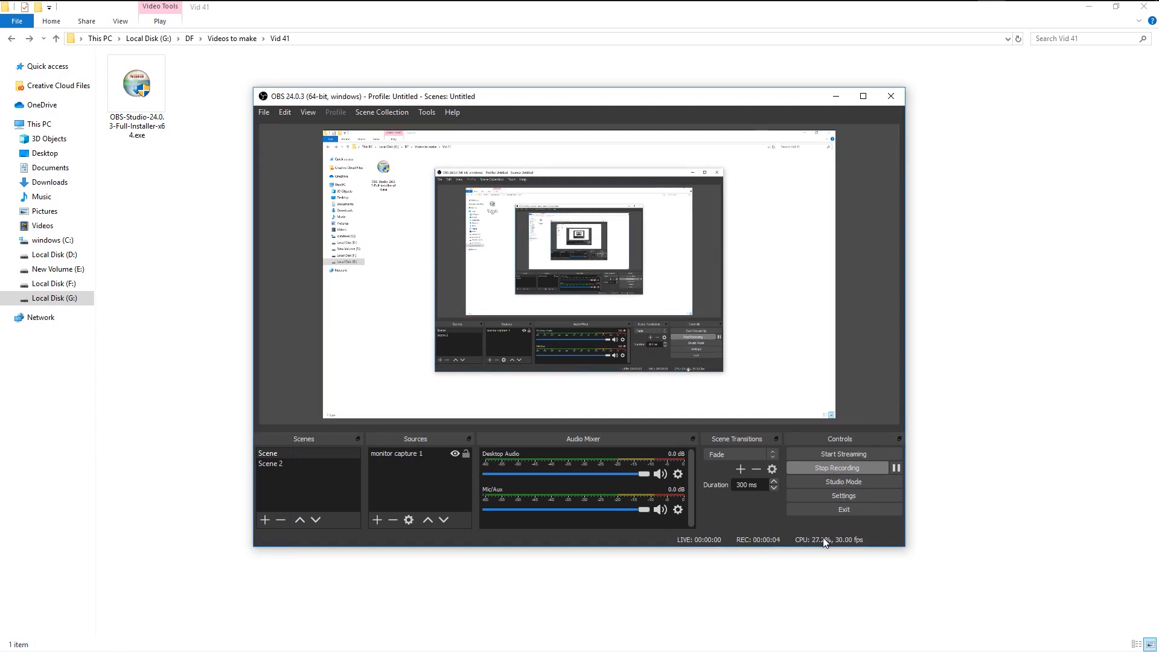
pyautogui.rightClick(548, 161)
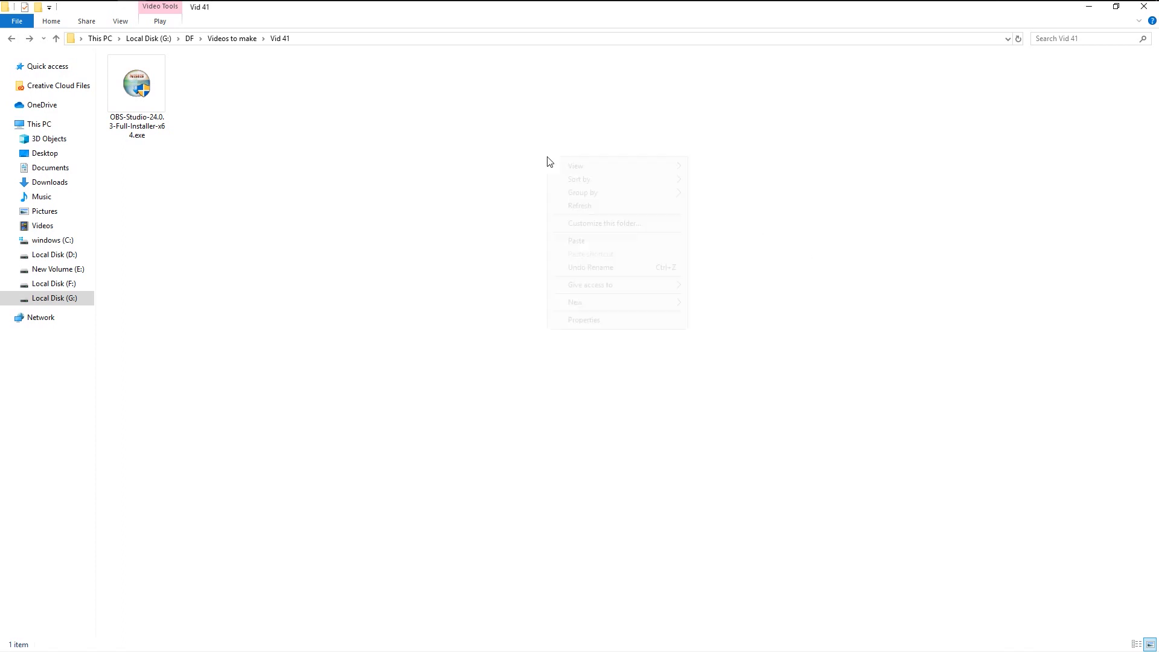
pyautogui.click(274, 143)
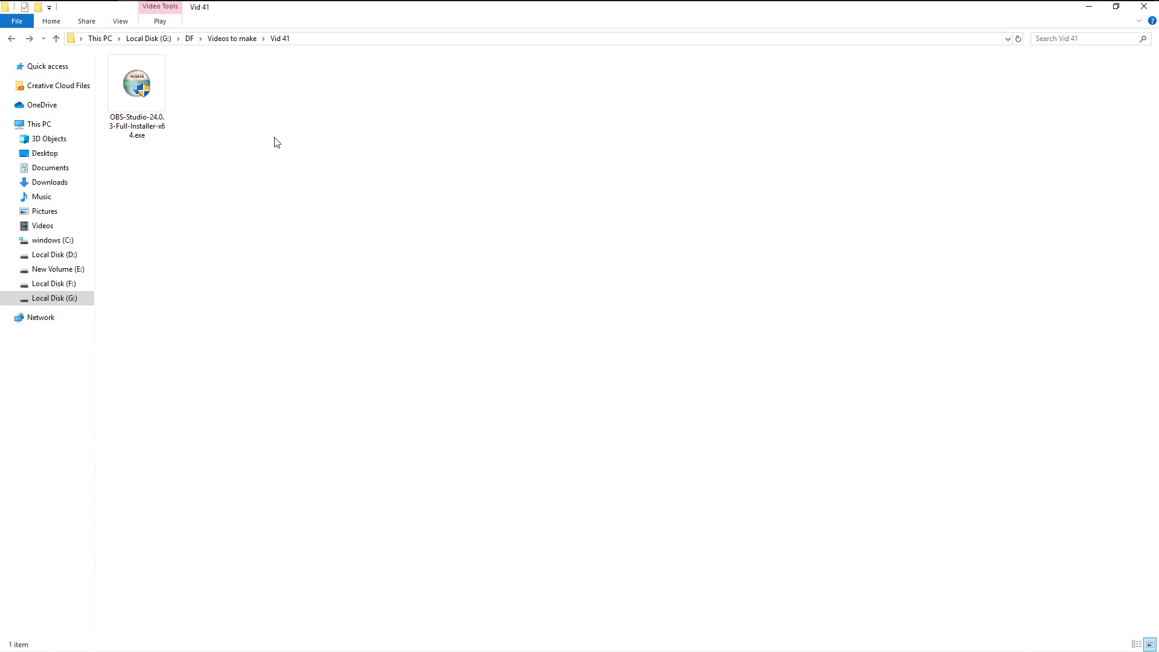
pyautogui.rightClick(278, 143)
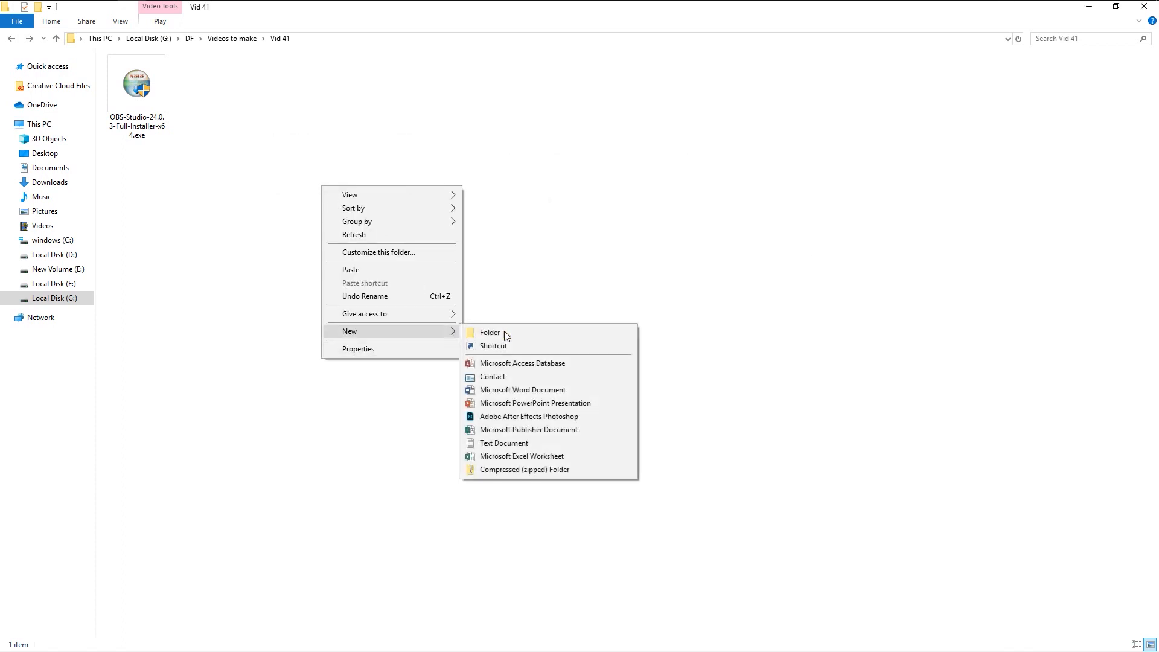
pyautogui.click(503, 443)
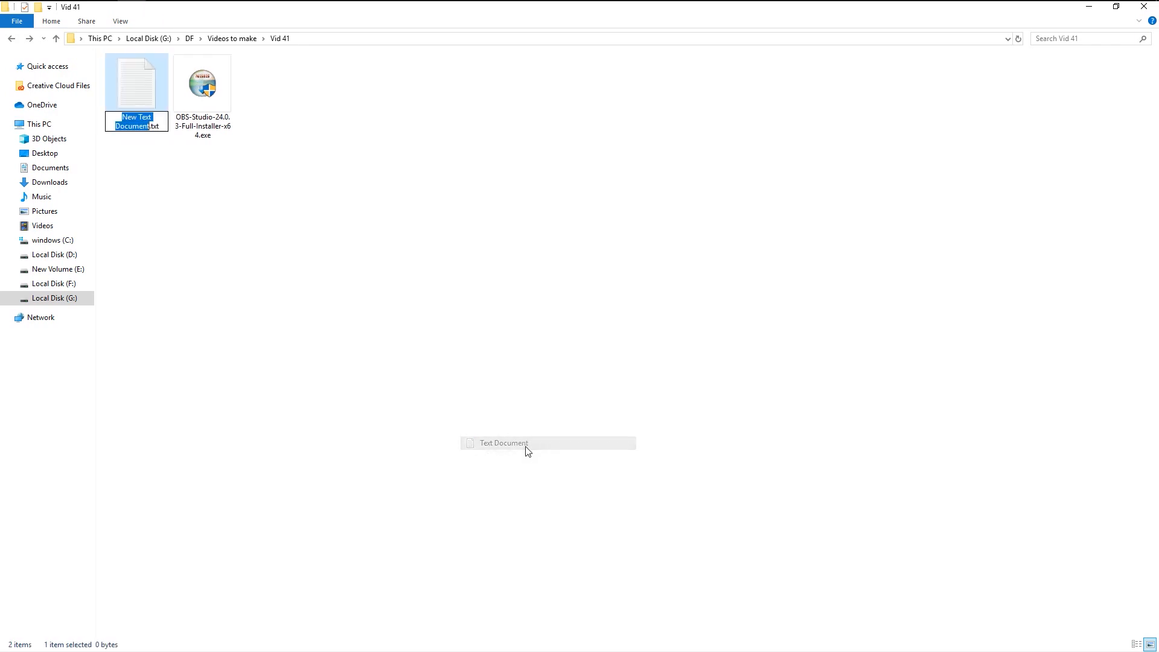
pyautogui.write('gentle psd.txt')
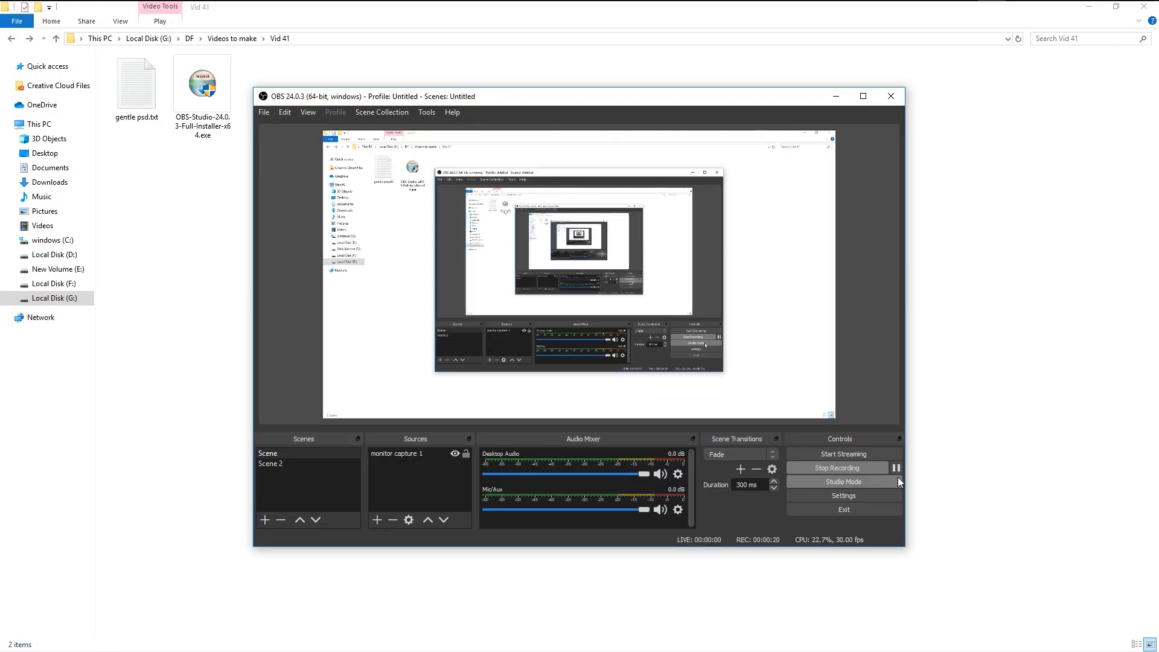
pyautogui.moveTo(1007, 505)
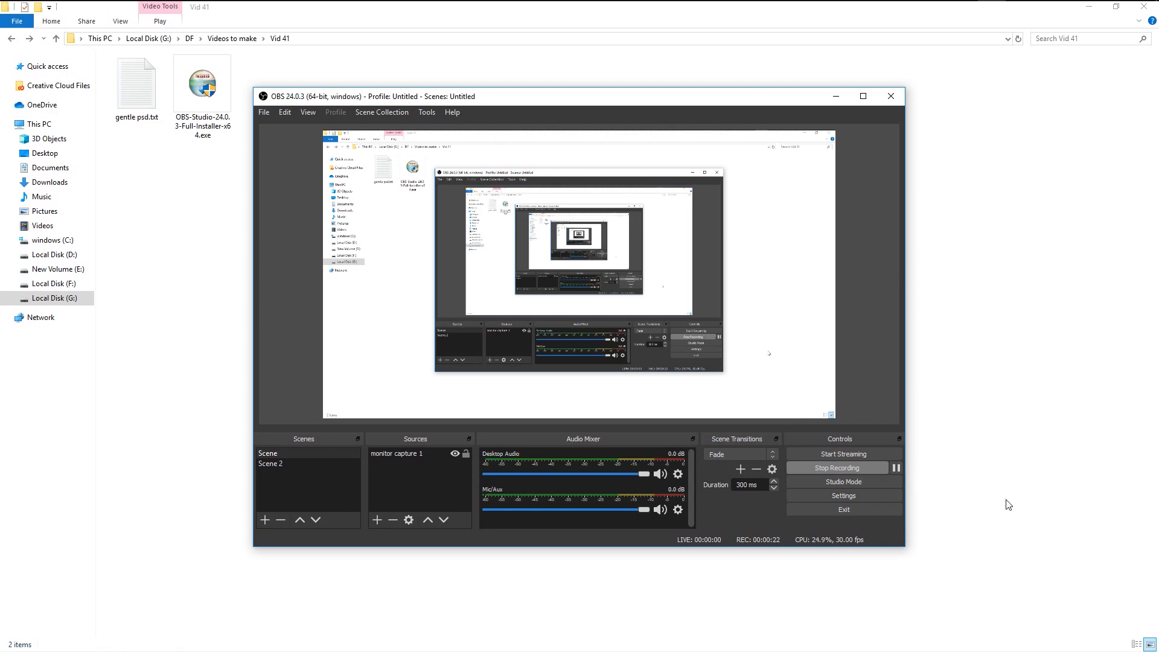
# Step: Pause the test recording, resume it, then stop it
pyautogui.click(895, 467)
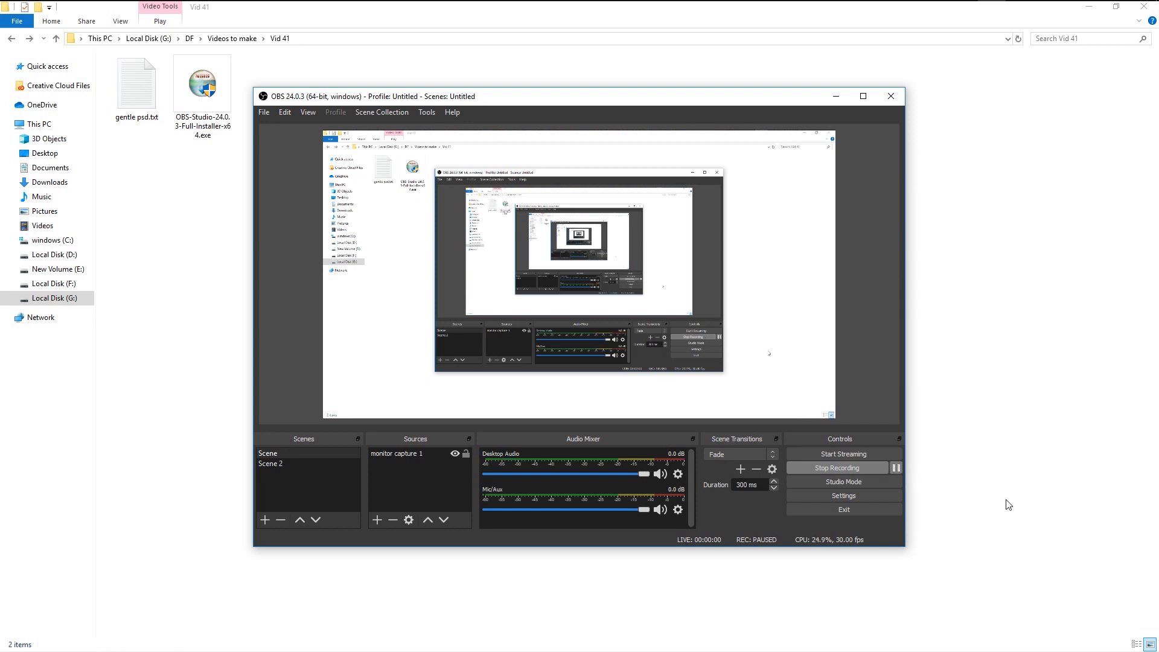
pyautogui.moveTo(994, 501)
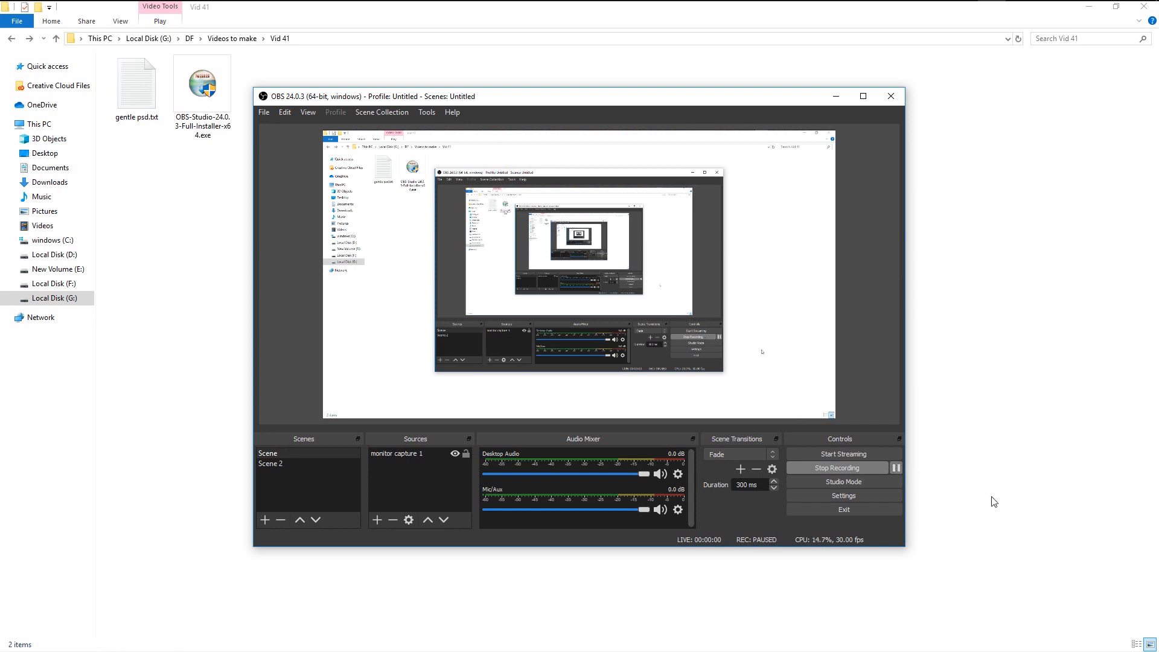
pyautogui.click(895, 467)
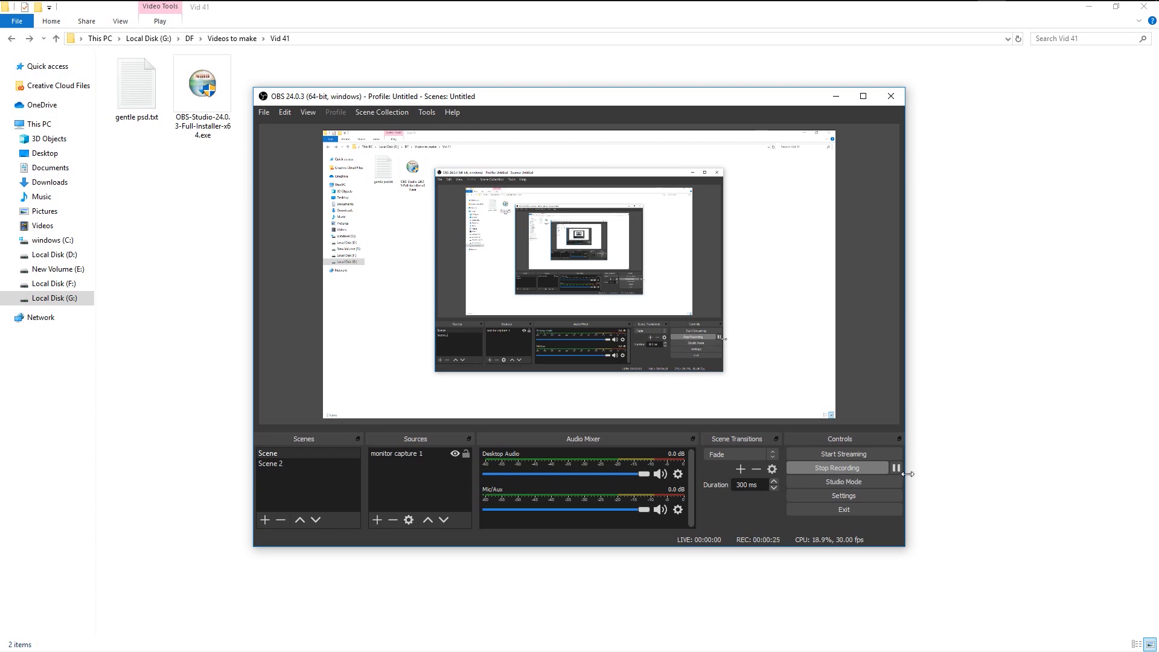
pyautogui.moveTo(850, 474)
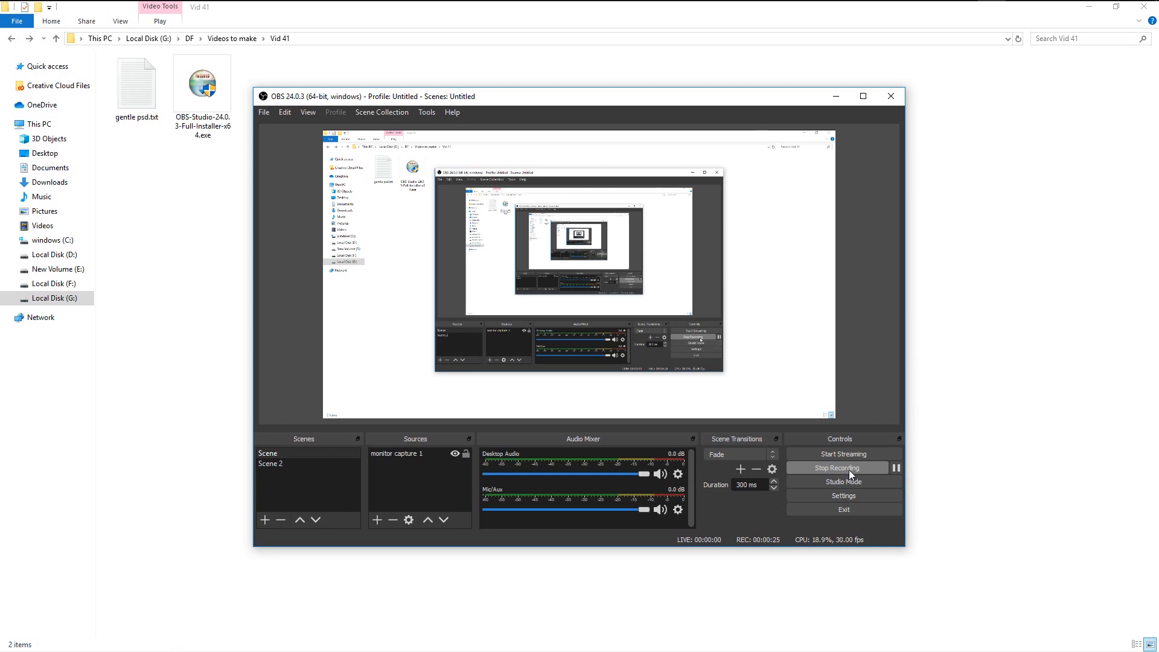
pyautogui.click(838, 467)
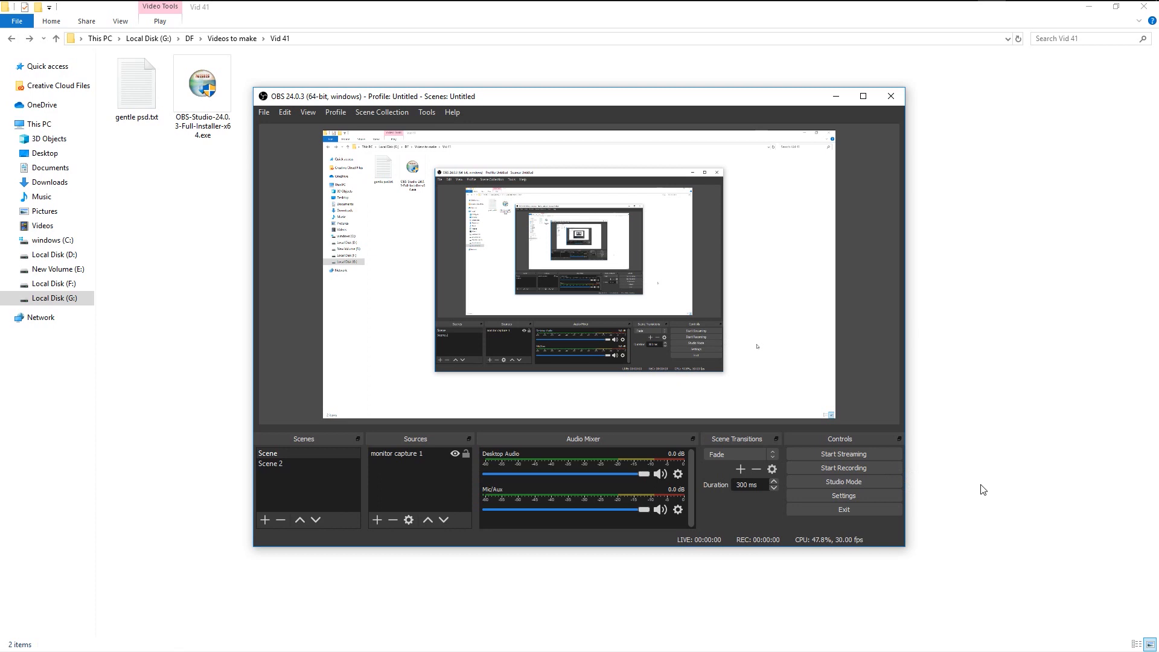
pyautogui.click(264, 112)
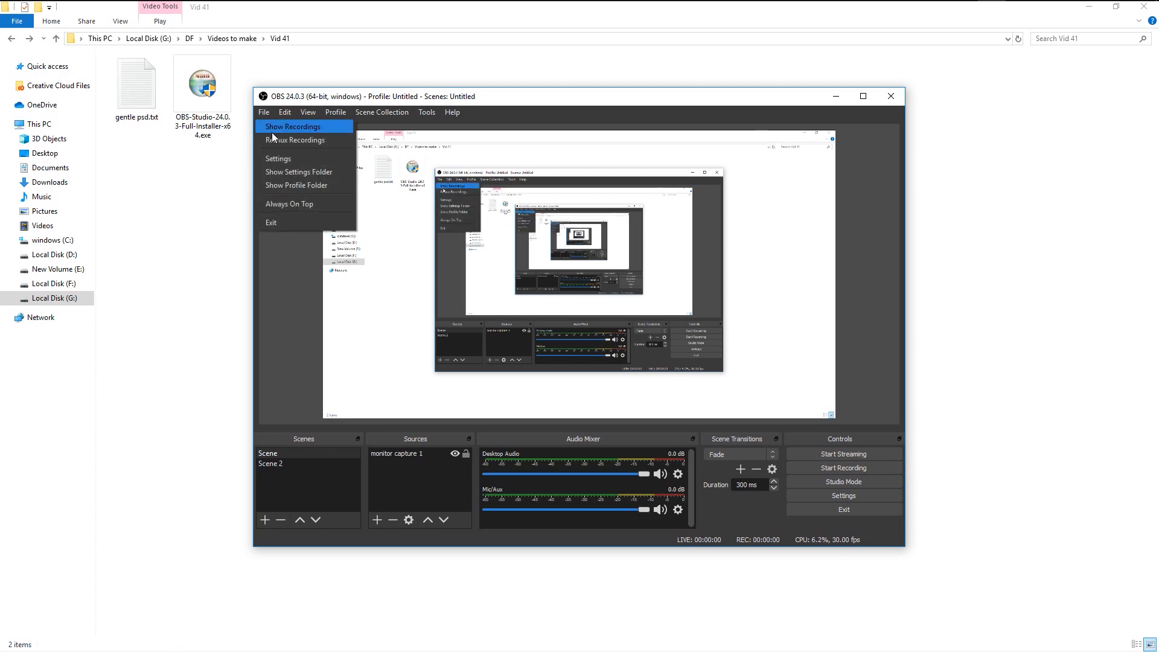
pyautogui.click(292, 127)
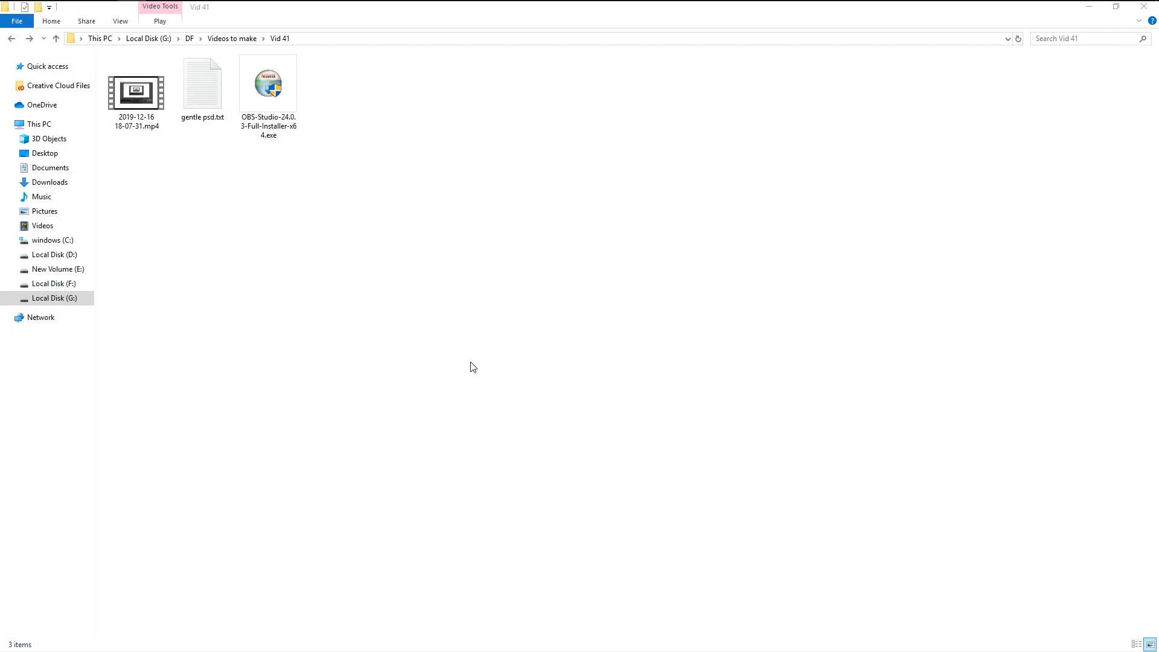
pyautogui.doubleClick(137, 87)
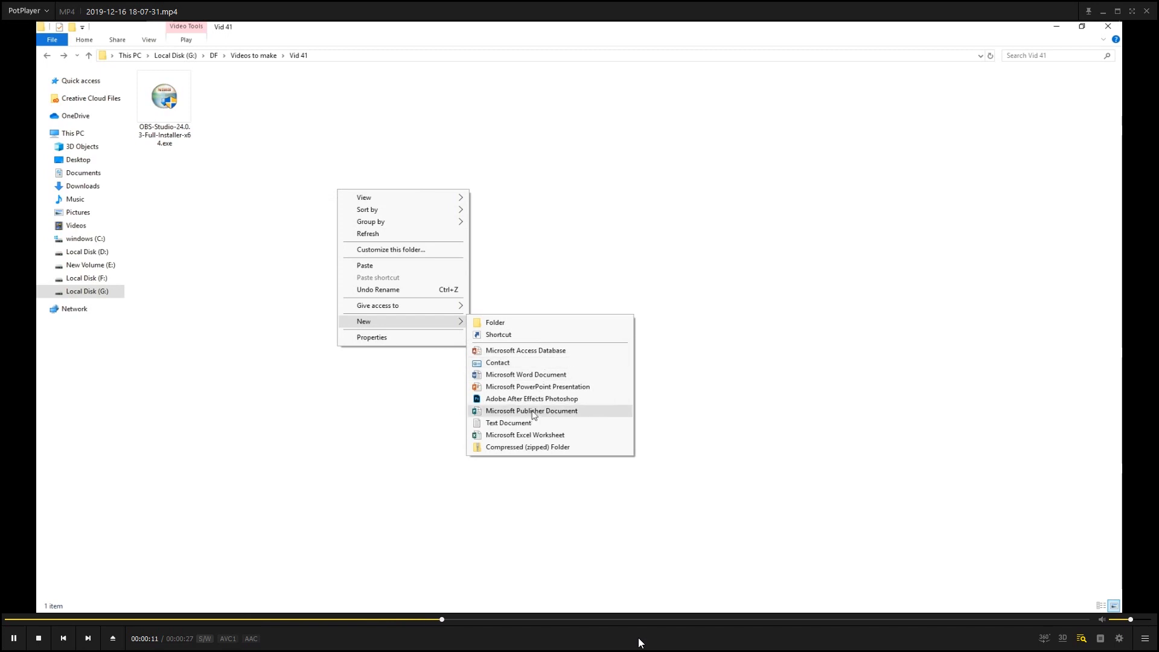
# Step: Let the 27-second recording play through to its end in PotPlayer
pyautogui.click(509, 423)
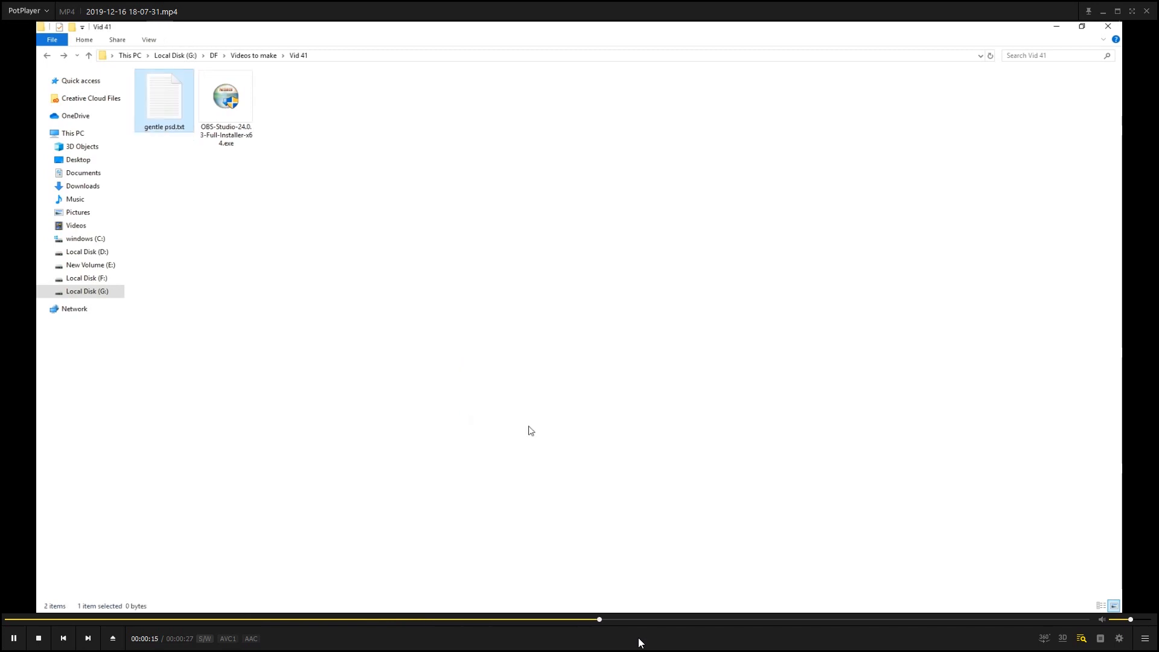
pyautogui.click(521, 242)
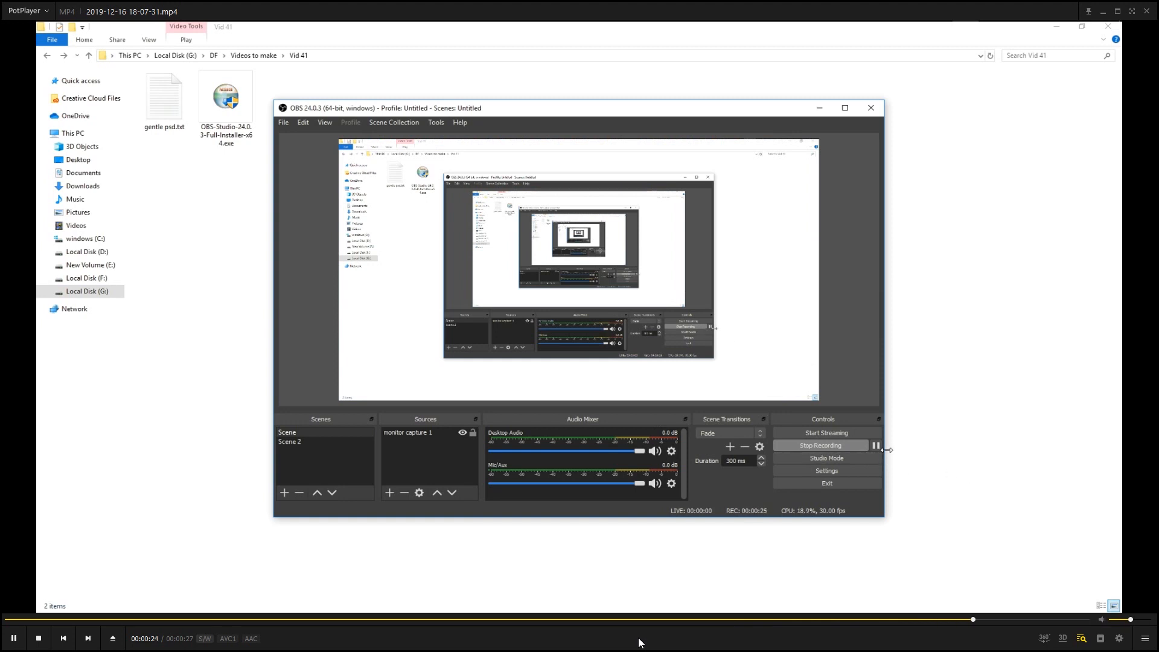
pyautogui.moveTo(956, 464)
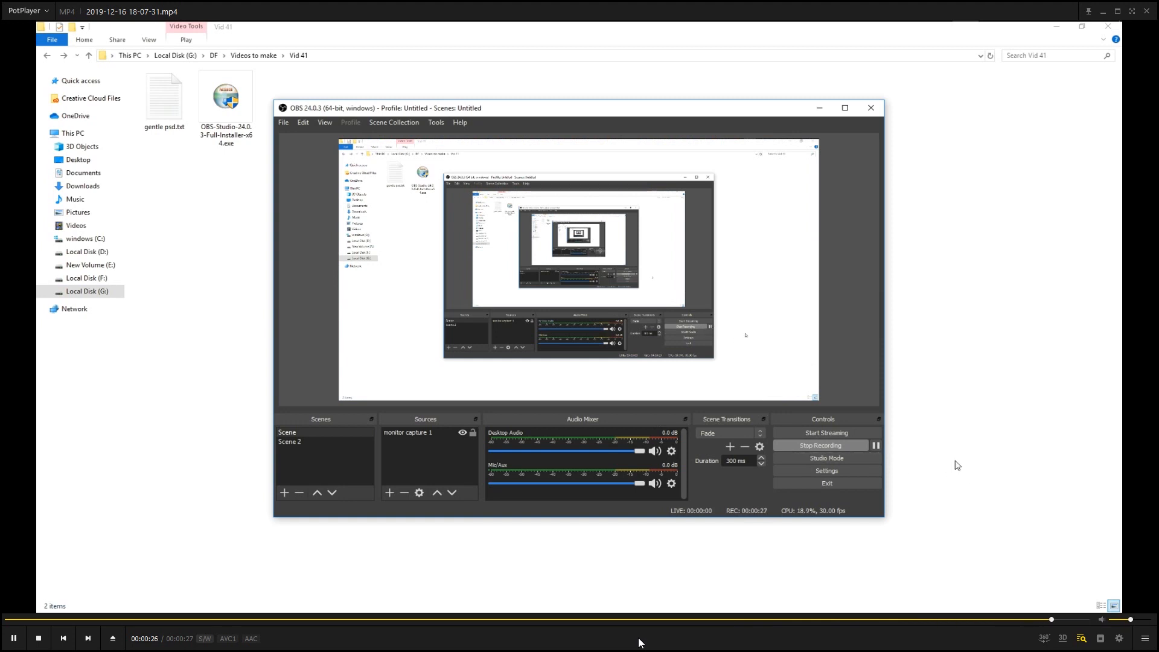
pyautogui.click(12, 638)
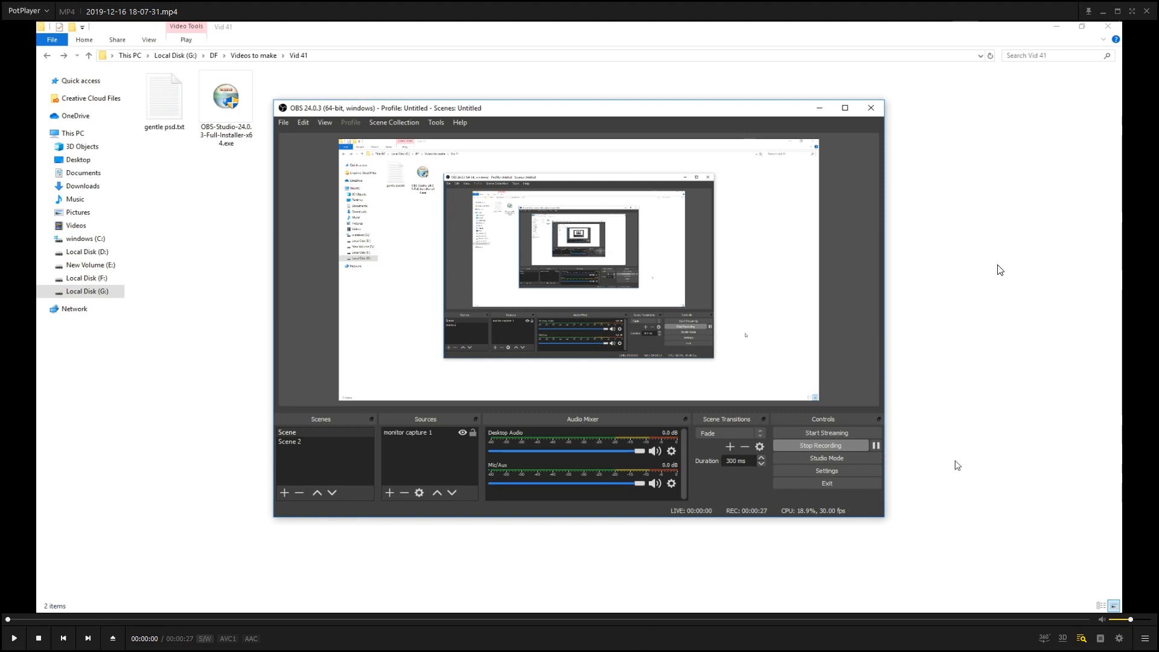
pyautogui.moveTo(973, 283)
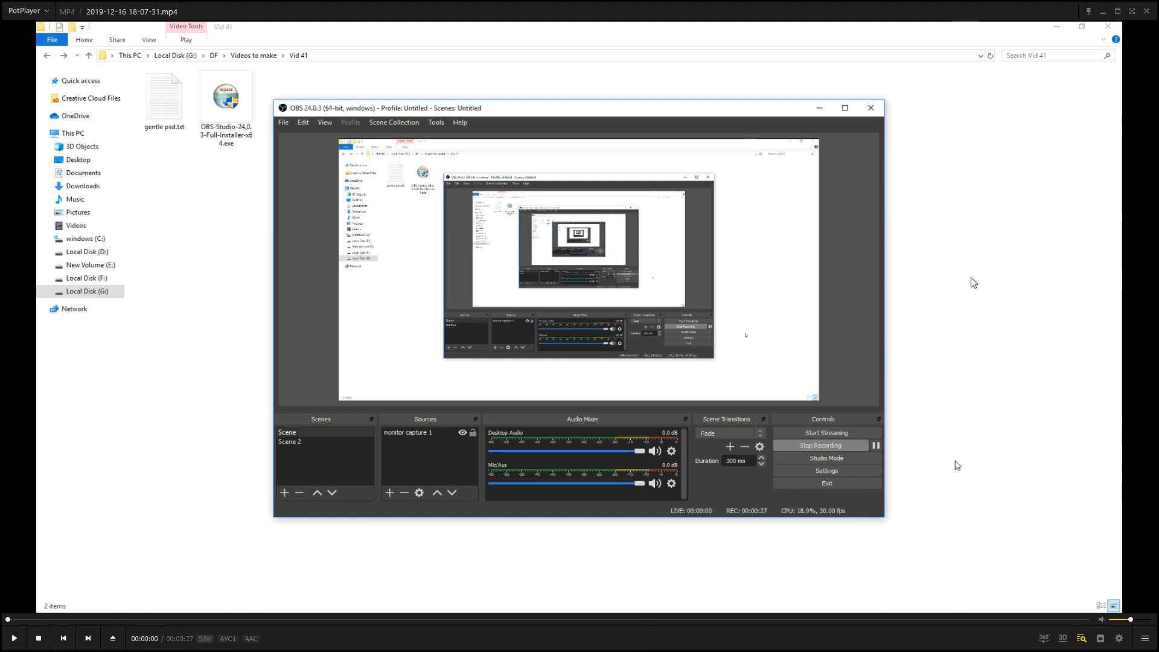